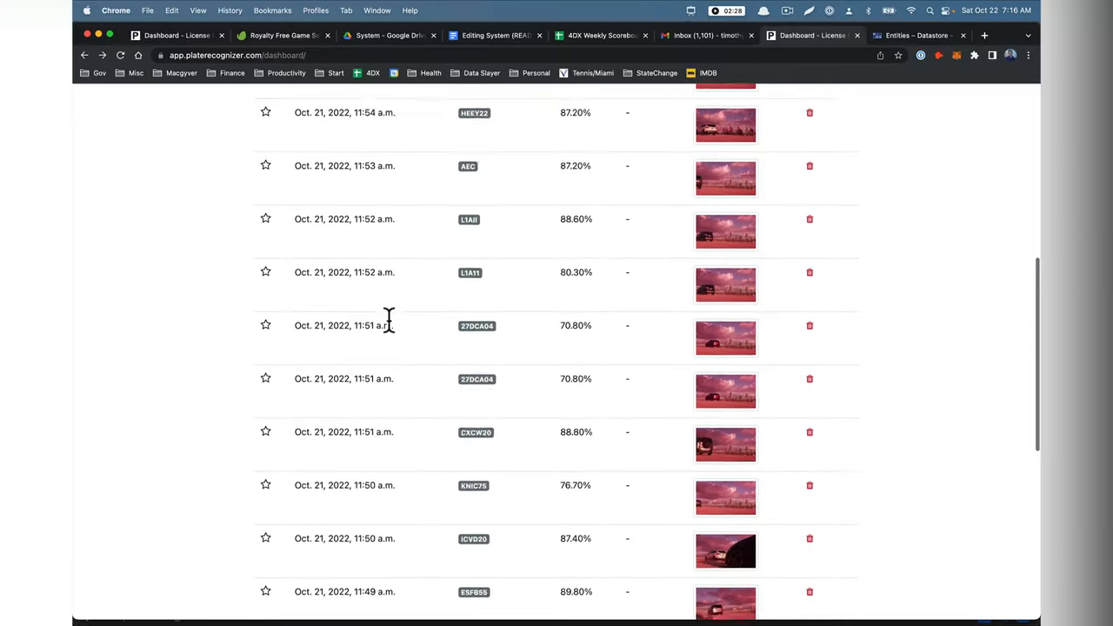
pyautogui.scroll(-3)
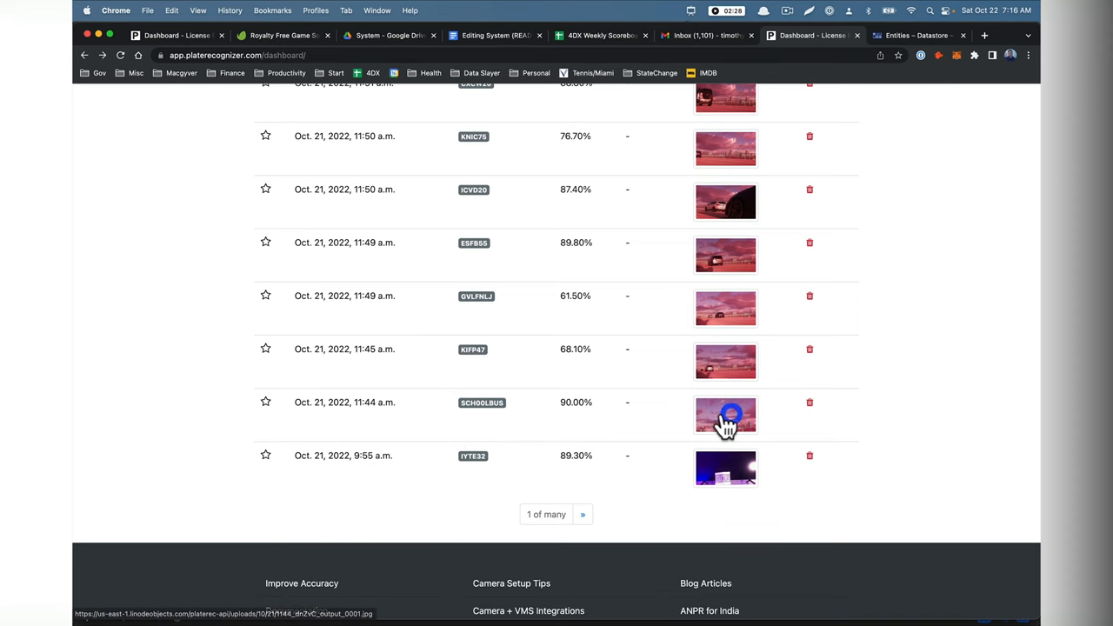
pyautogui.click(726, 414)
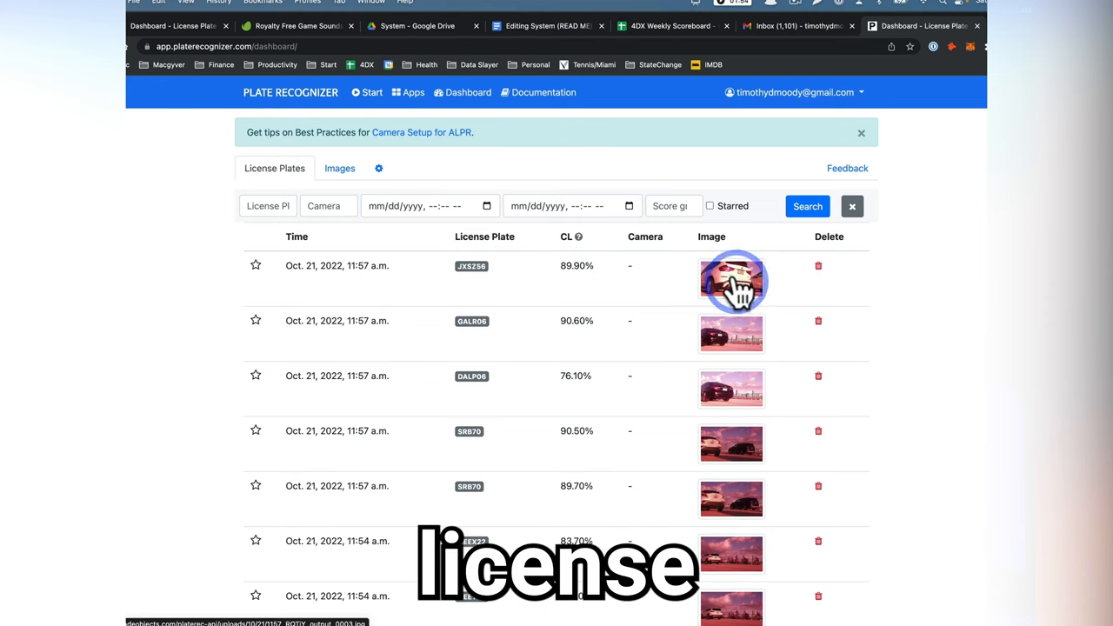
pyautogui.click(730, 280)
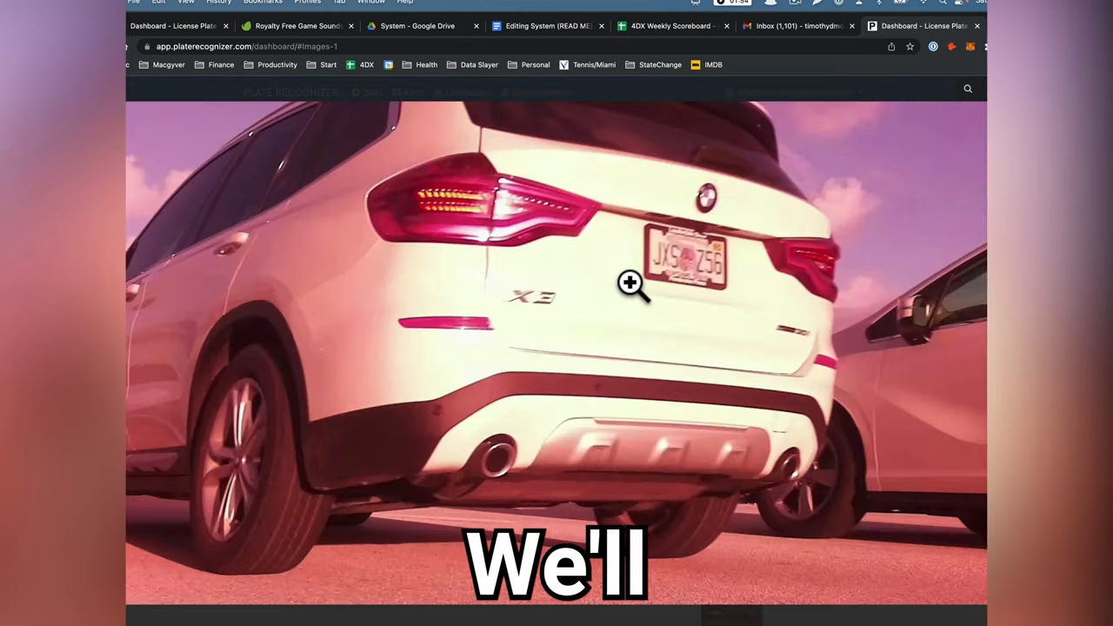
pyautogui.moveTo(621, 300)
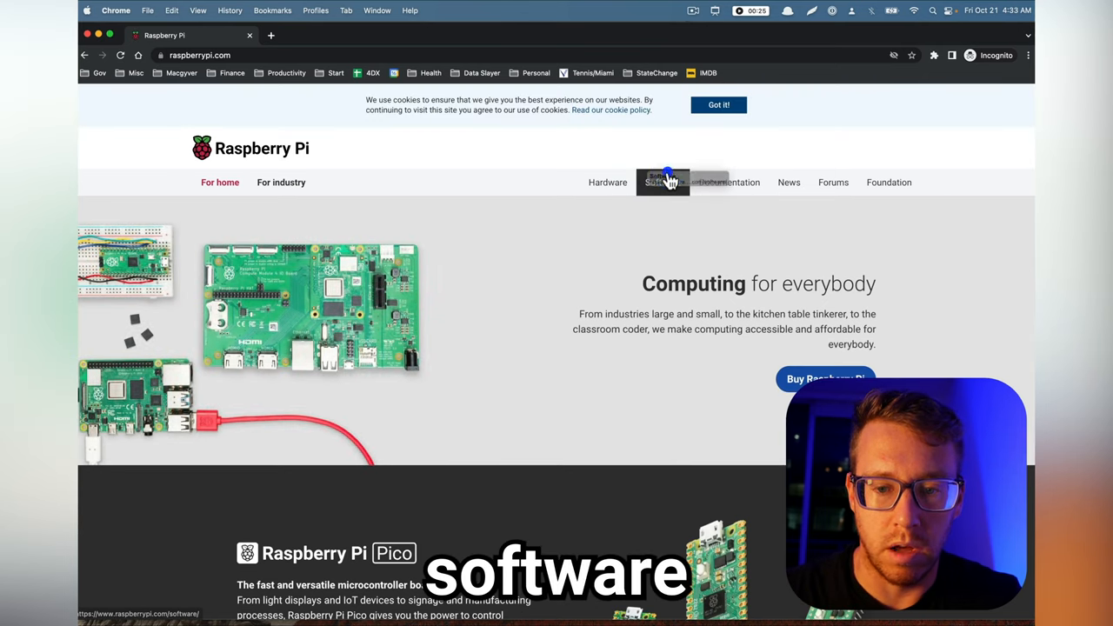
# Step: Download Raspberry Pi Imager for macOS from raspberrypi.com Software and launch it
pyautogui.click(664, 182)
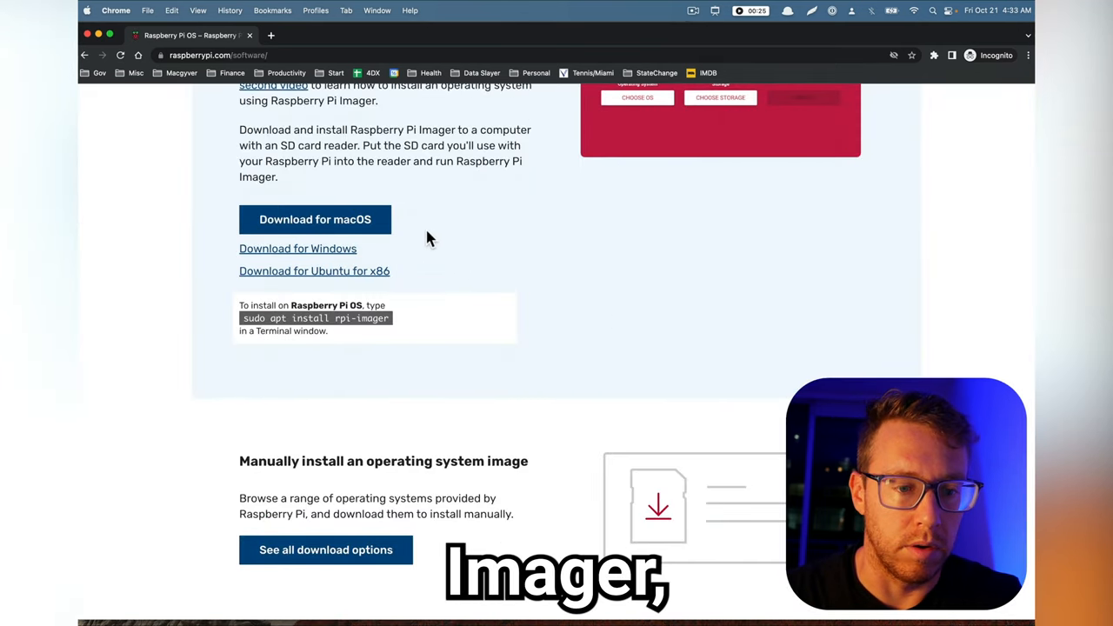
pyautogui.click(315, 219)
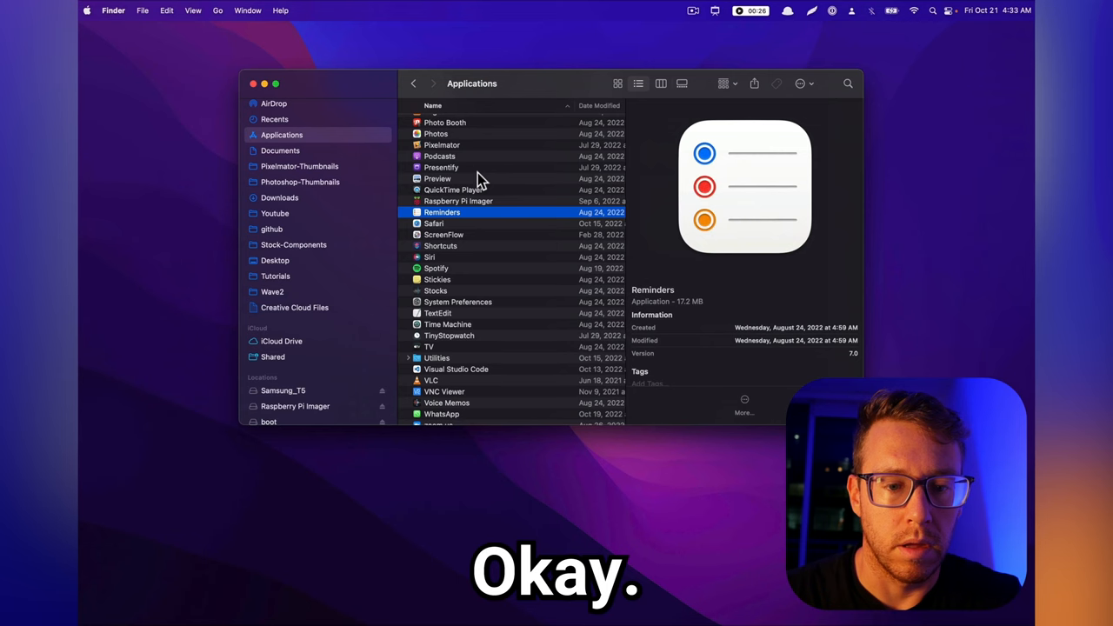
pyautogui.doubleClick(458, 201)
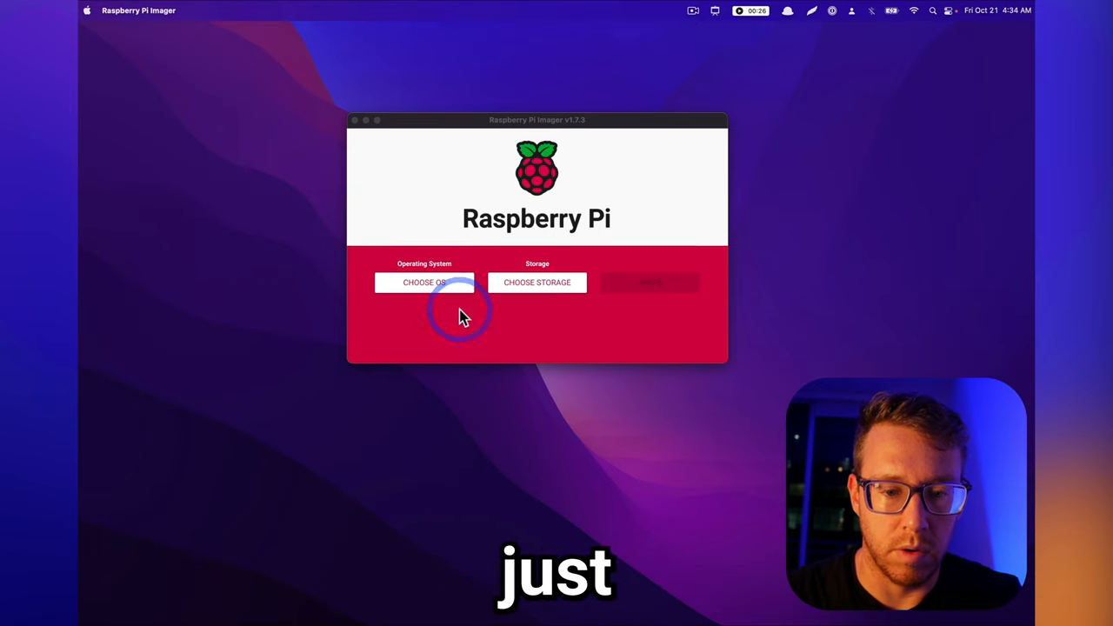
# Step: Select Raspberry Pi OS (32-bit) and the 31.9 GB SD card, then open advanced options
pyautogui.click(424, 281)
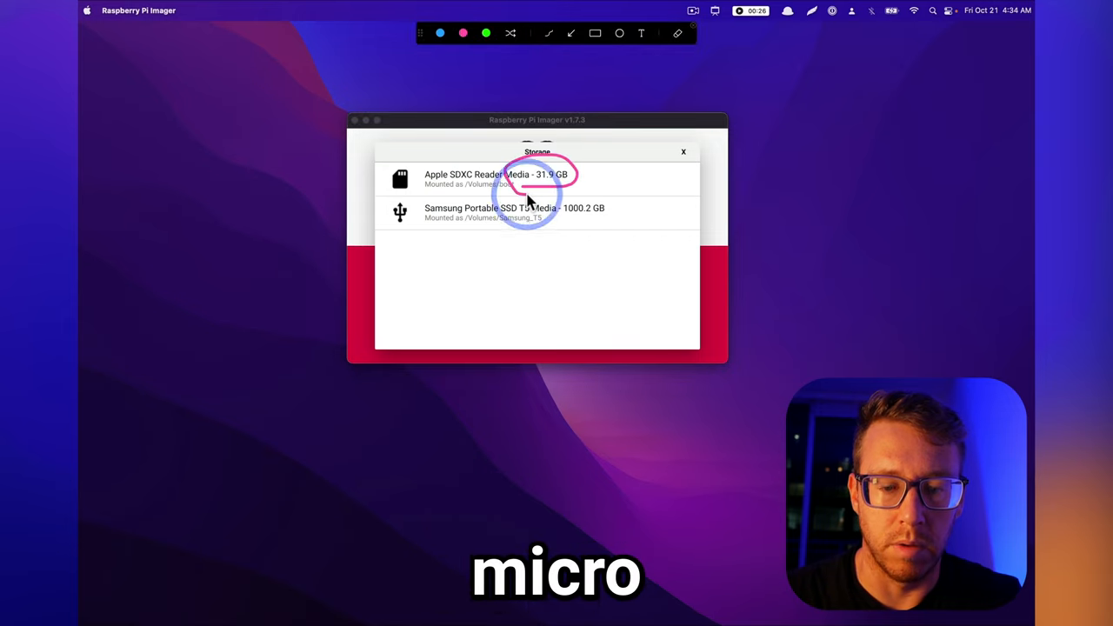
pyautogui.click(537, 178)
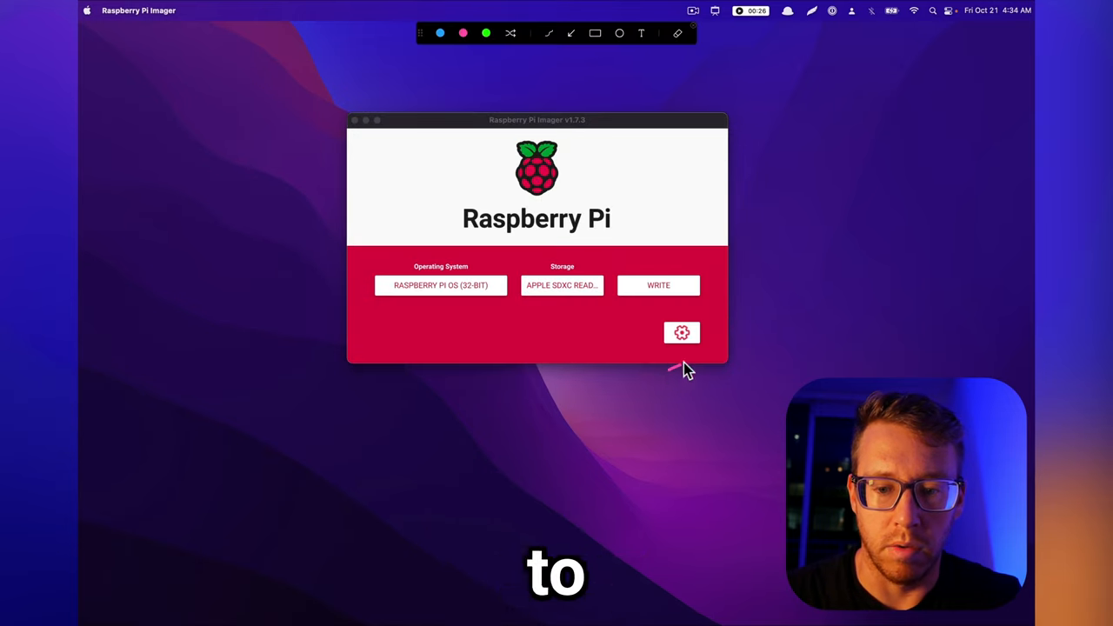
pyautogui.click(682, 332)
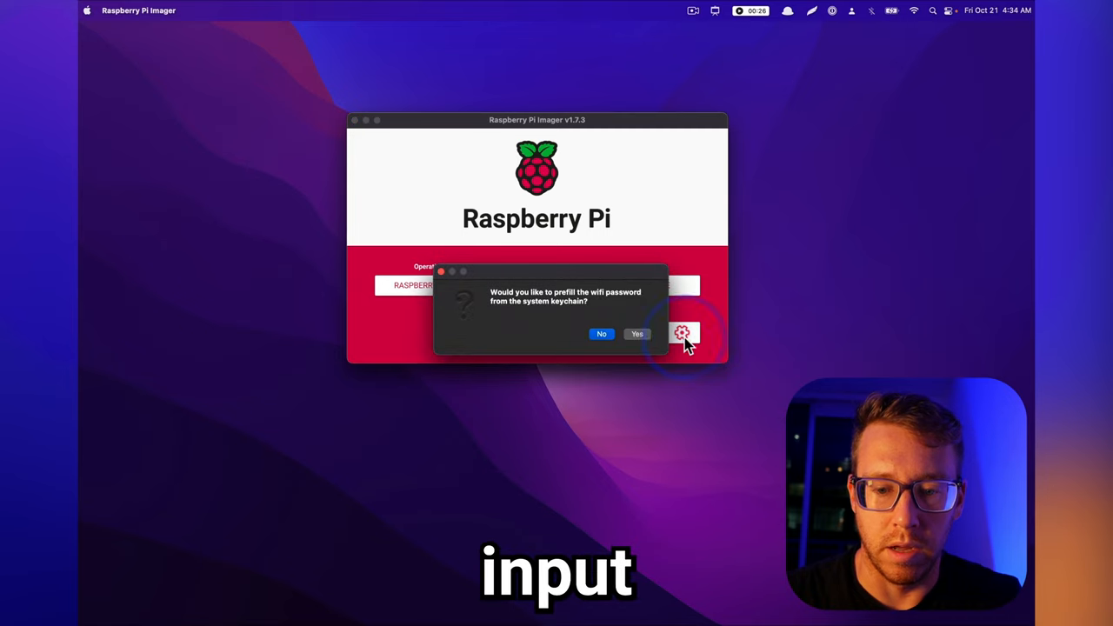
pyautogui.moveTo(647, 321)
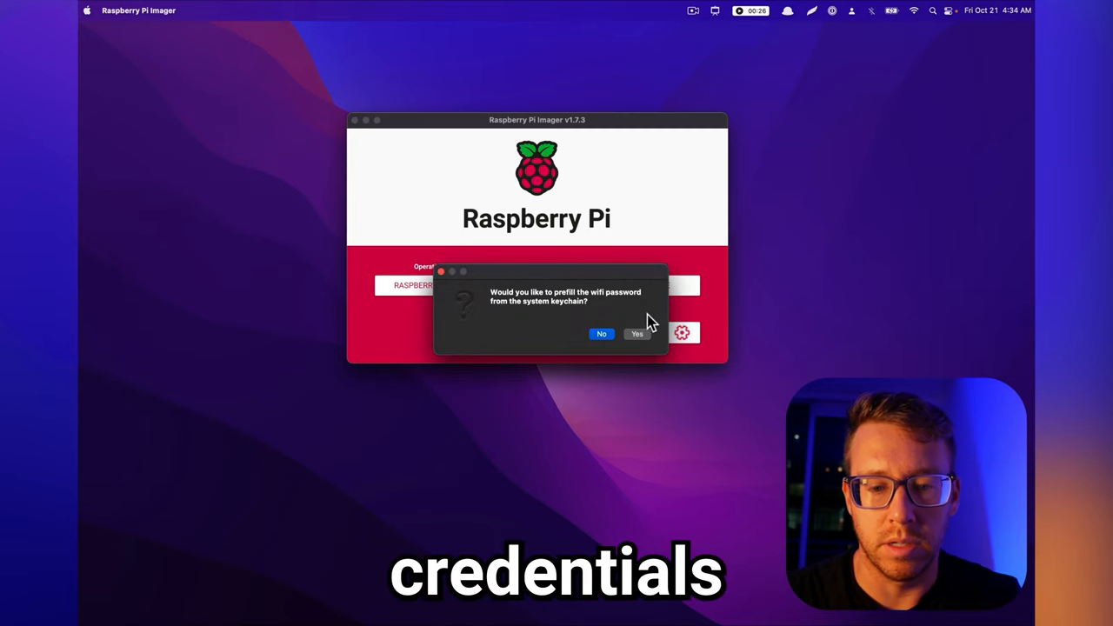
pyautogui.click(636, 333)
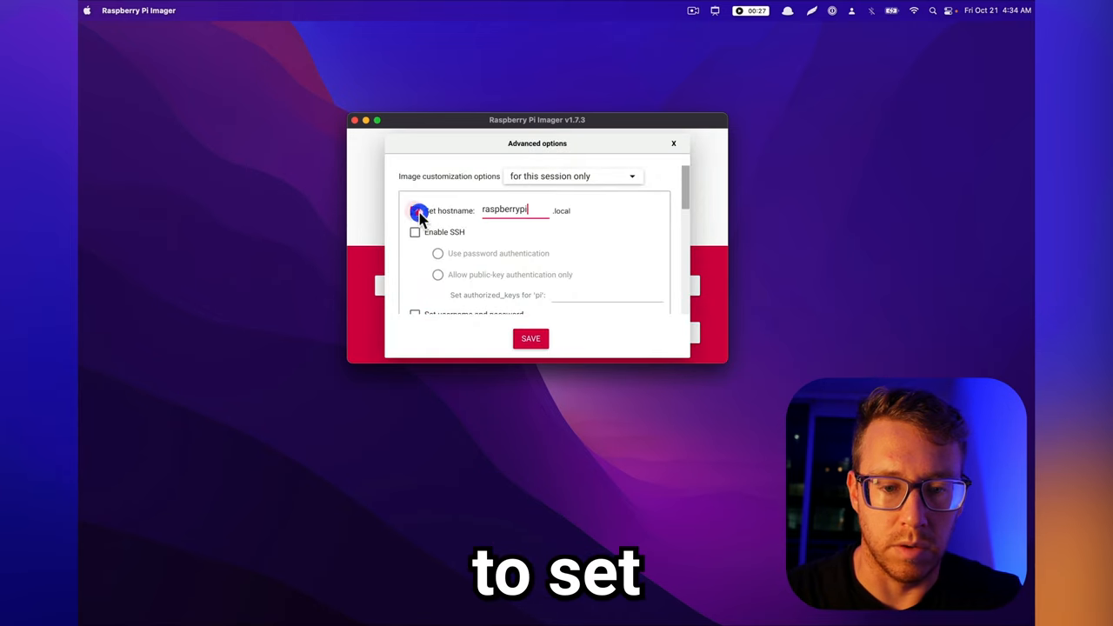
# Step: Enable hostname, SSH and pi user password, then write the OS to the SD card
pyautogui.click(415, 211)
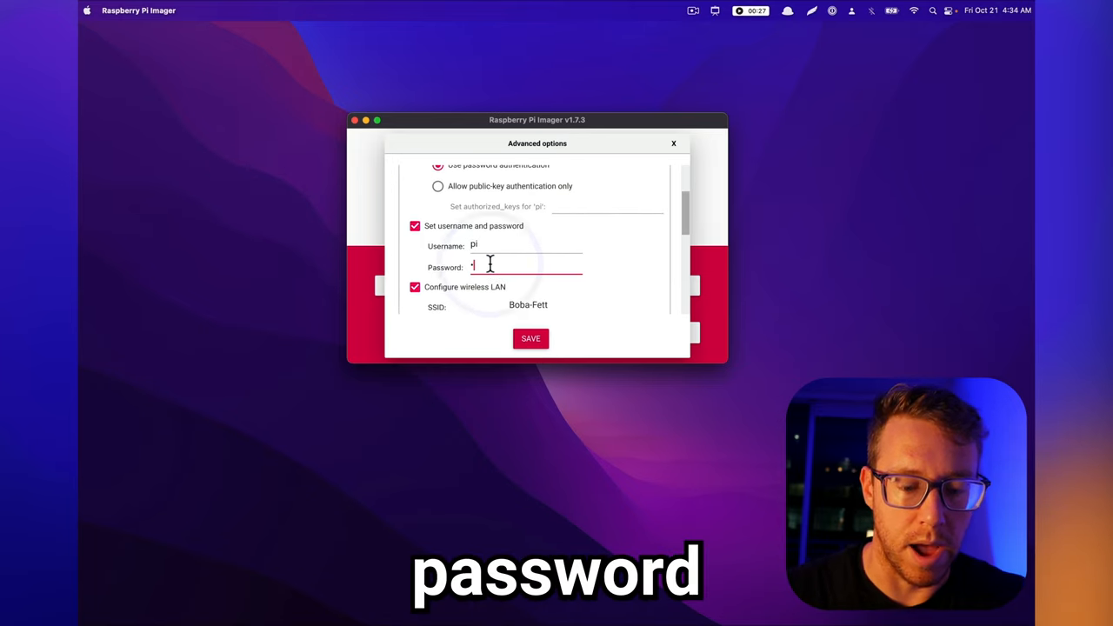
pyautogui.click(531, 338)
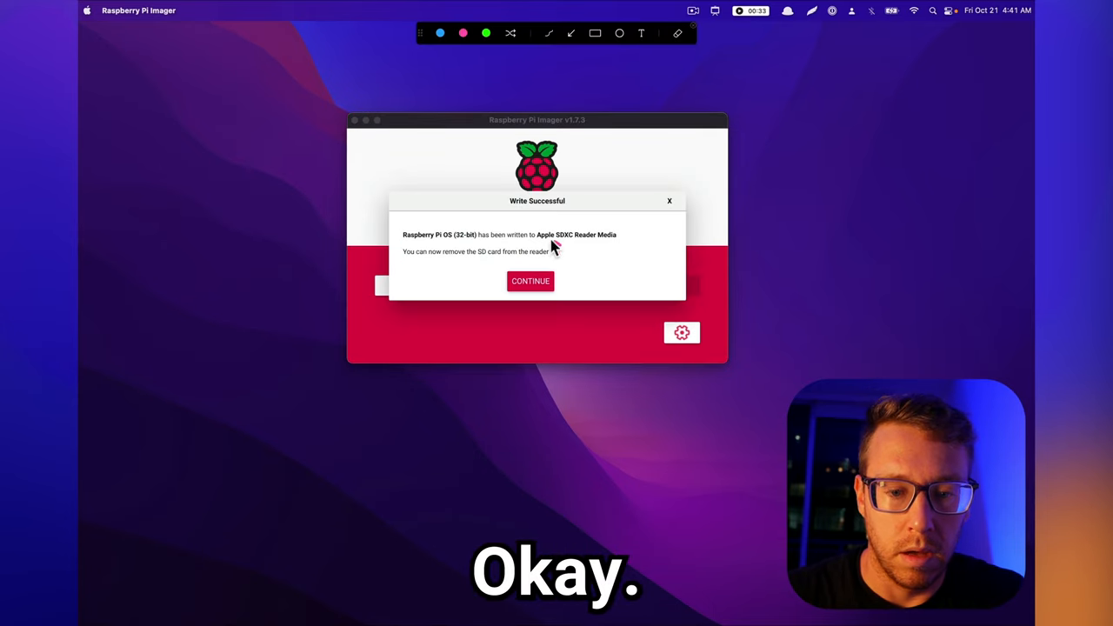
pyautogui.click(530, 280)
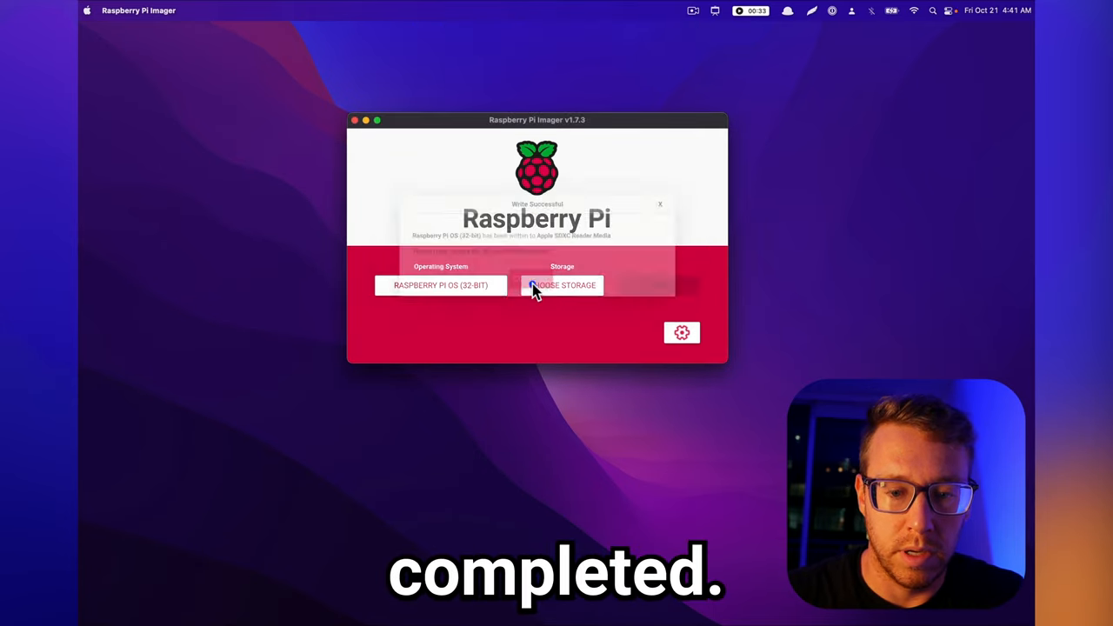
pyautogui.click(659, 204)
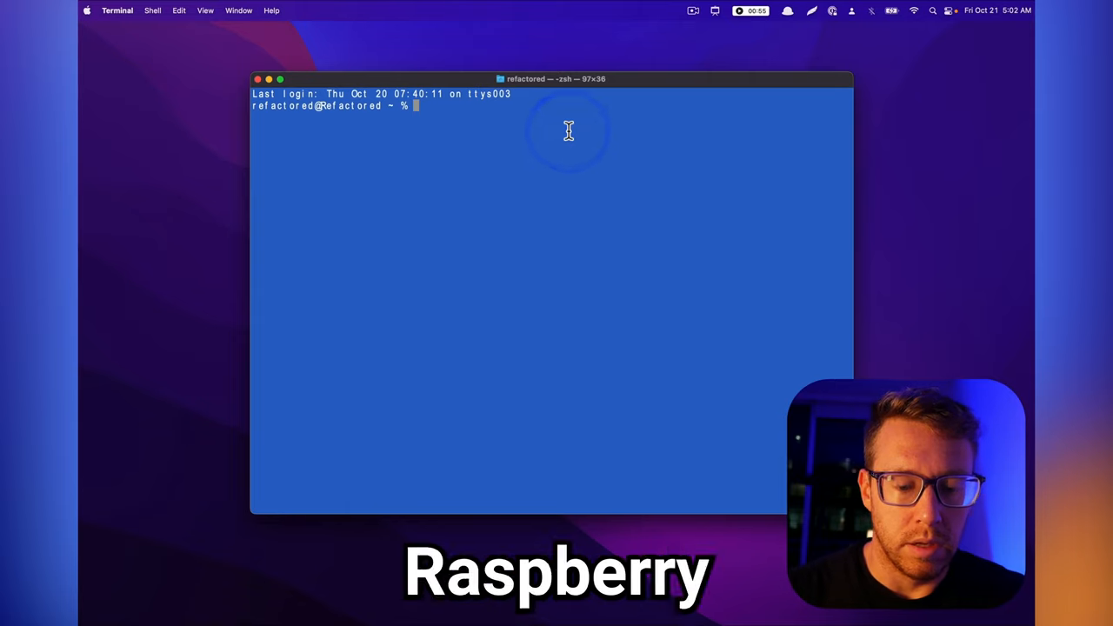
pyautogui.write('ping raspberry.local')
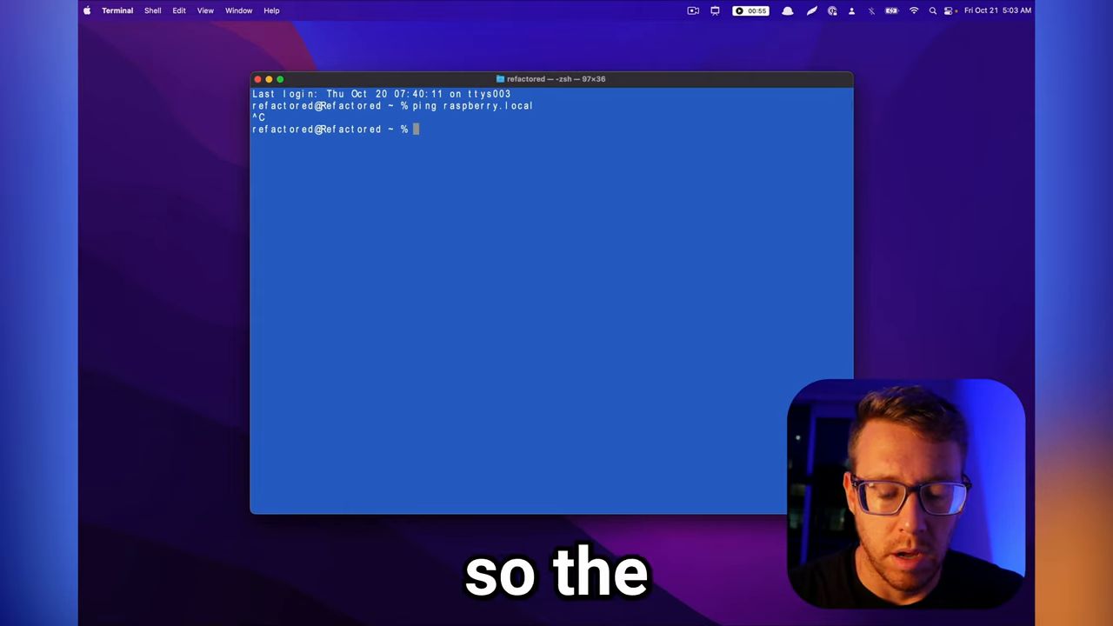
pyautogui.write('pi')
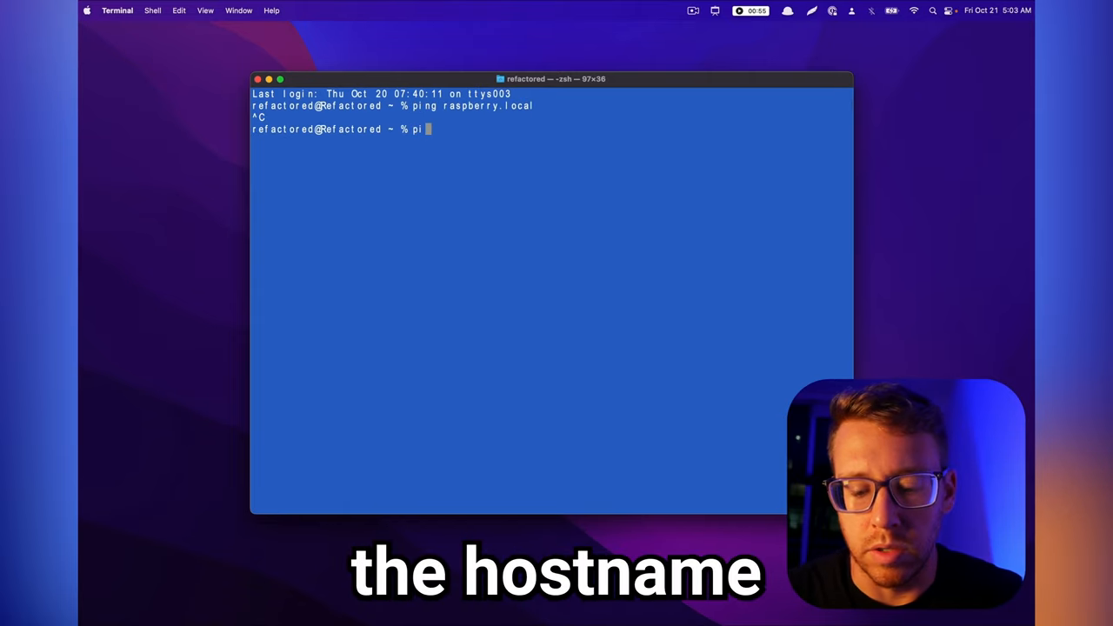
pyautogui.write('ng rasberrypi.local')
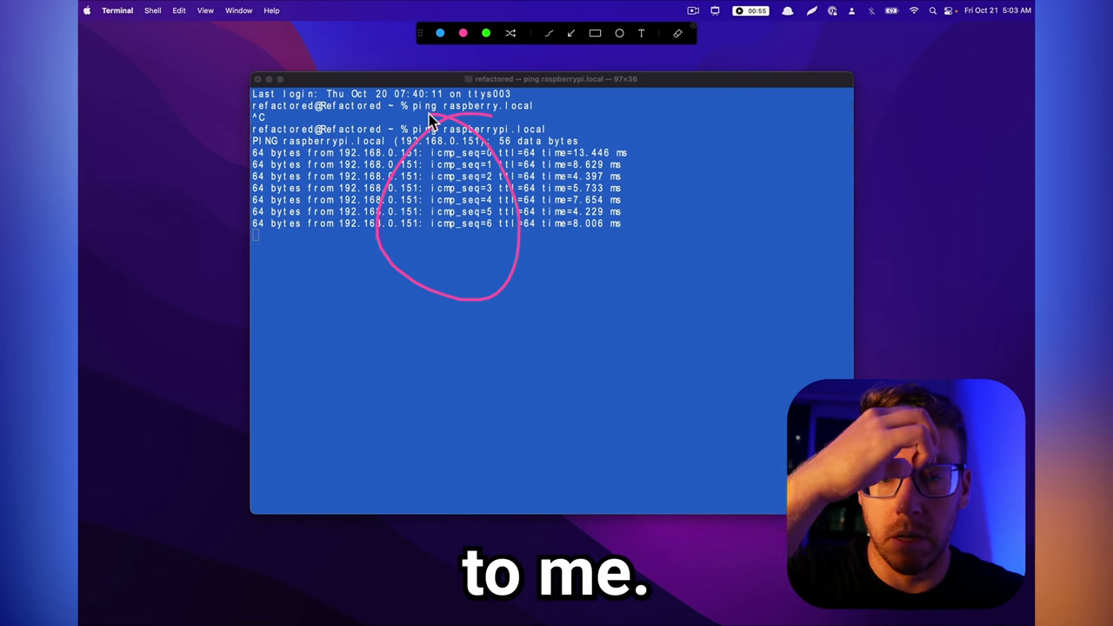
pyautogui.write('ssh pi')
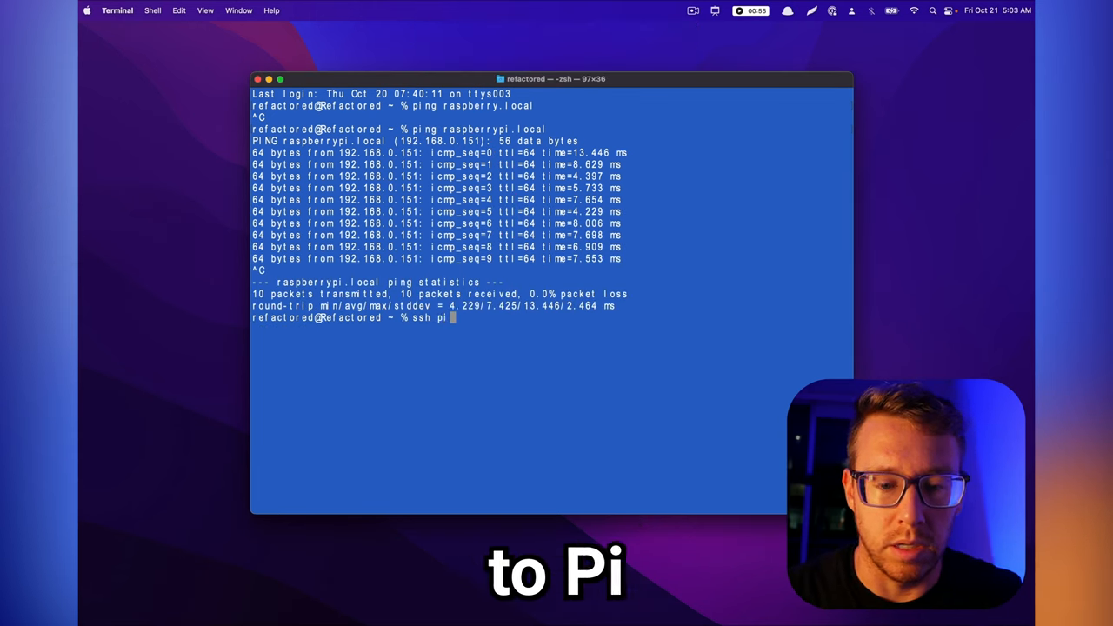
pyautogui.write('@raspberrypi.local')
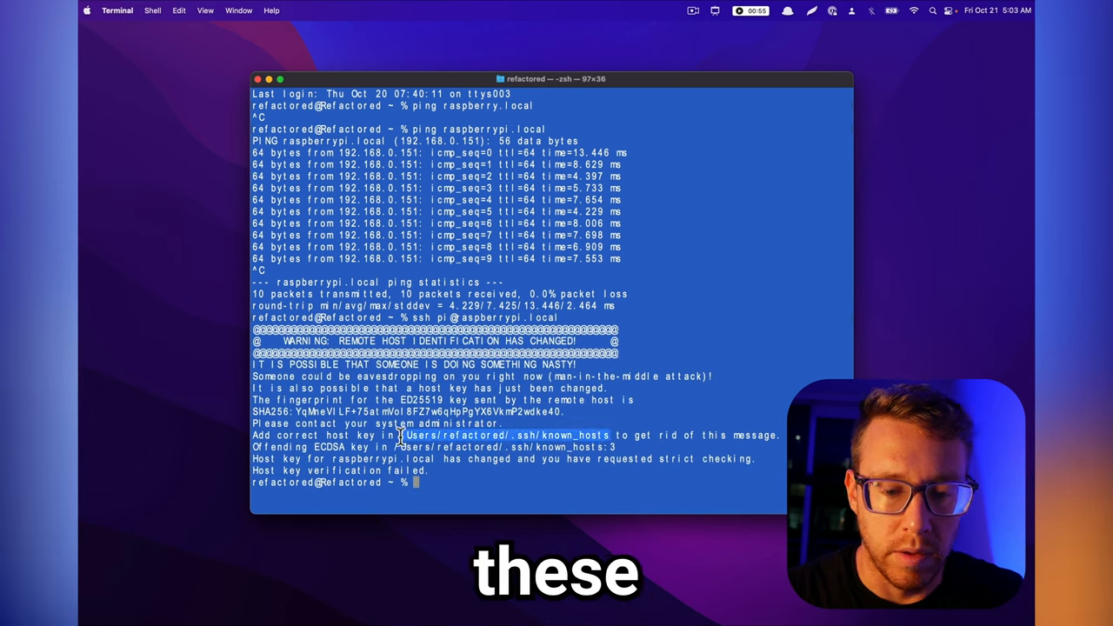
# Step: Delete the stale host key in known_hosts with vim and accept the new key
pyautogui.write('vim /Users/refactored/.ssh/known_hosts')
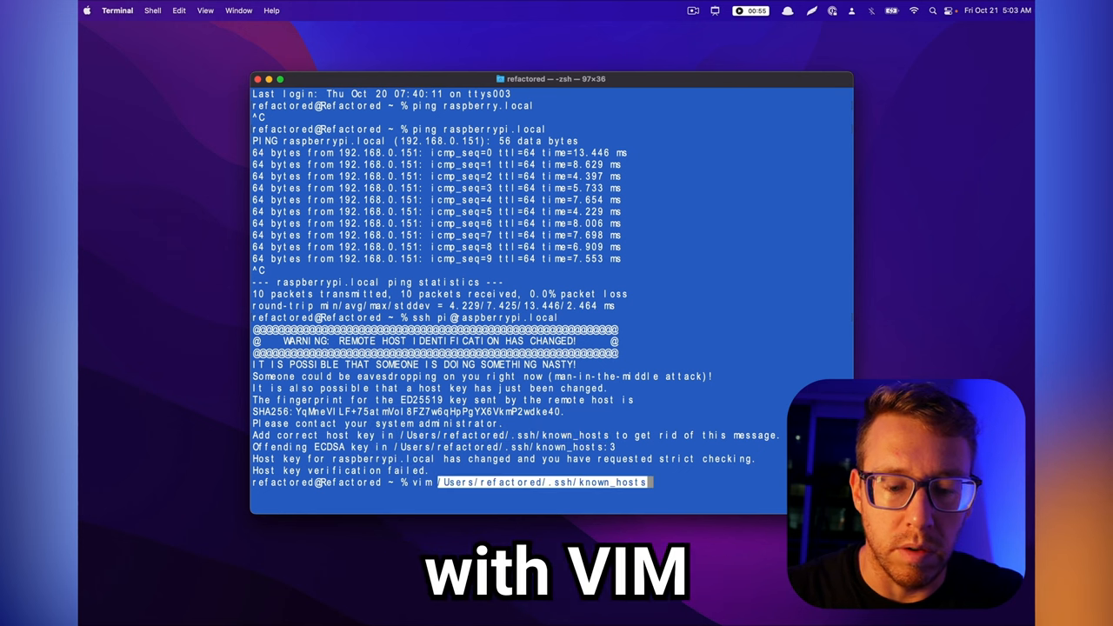
pyautogui.press('Return')
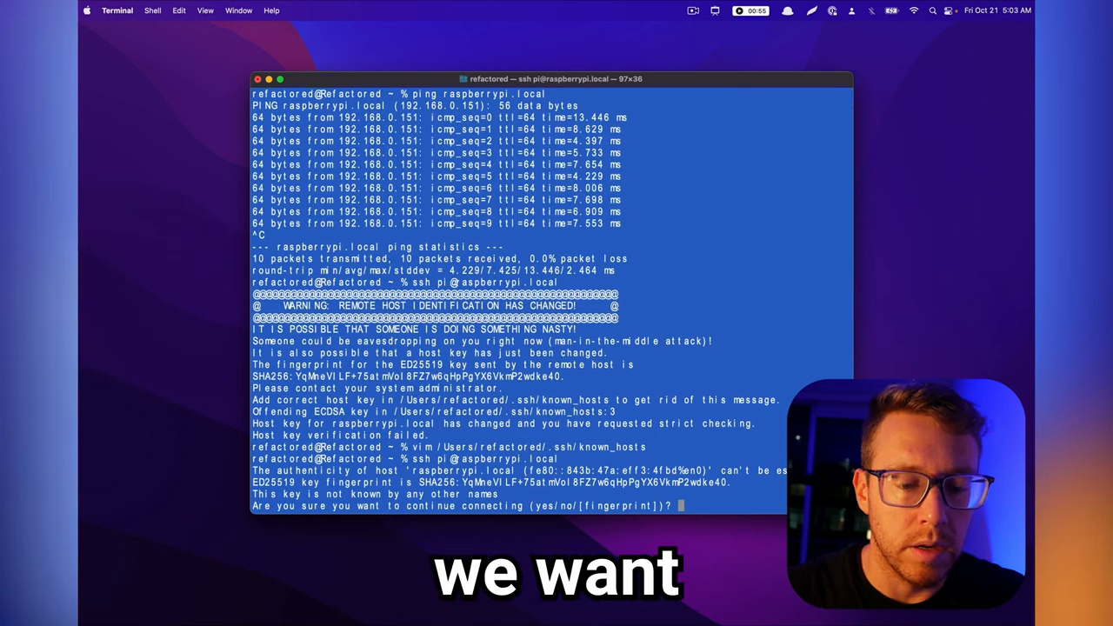
pyautogui.write('yes')
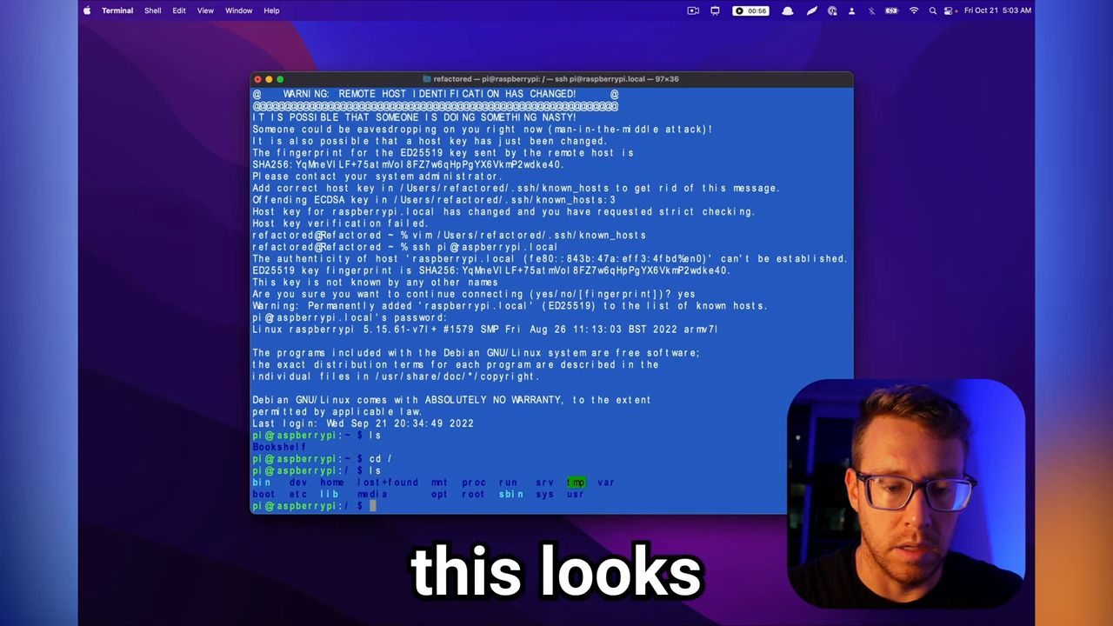
# Step: Become root, run sudo apt-get update, reconnect to raspberrypi.local and enter Desktop
pyautogui.write('sudo')
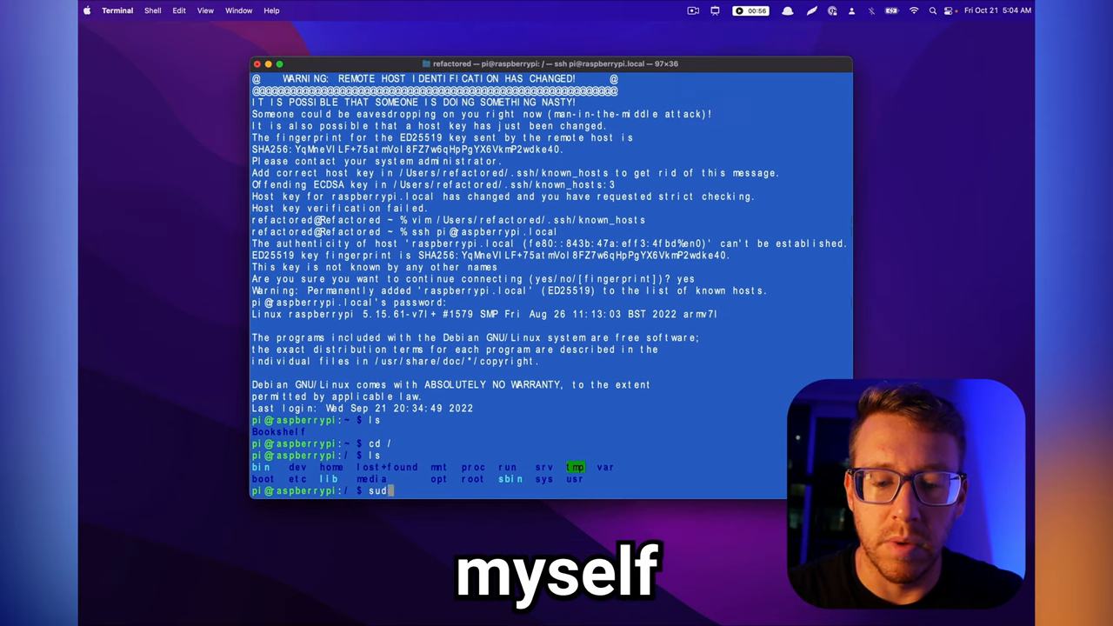
pyautogui.press('Return')
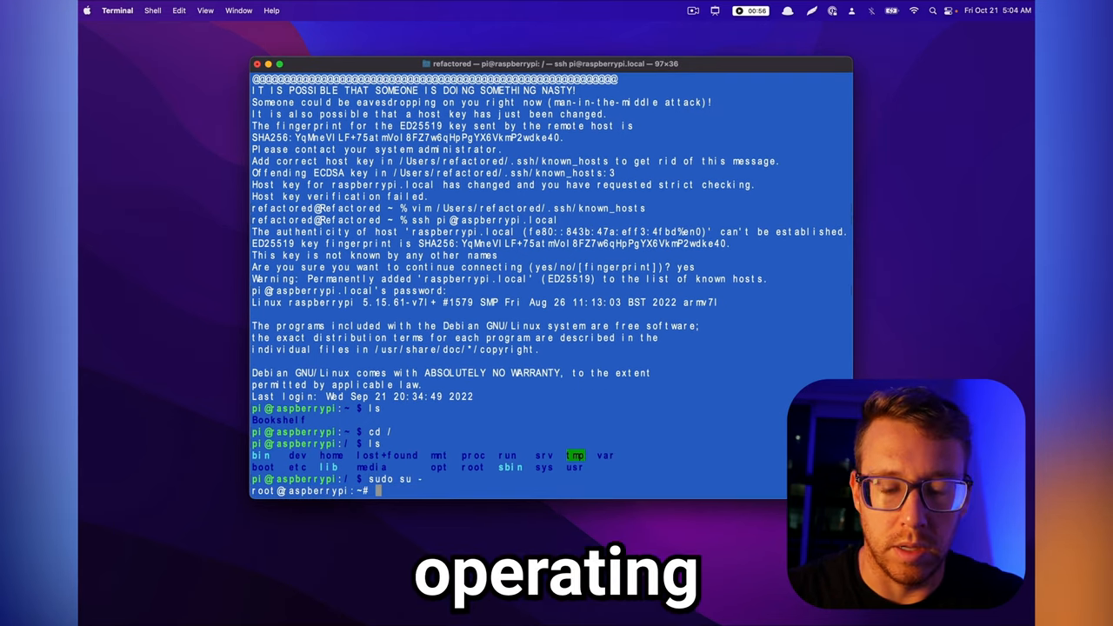
pyautogui.write('sudo apt-get update')
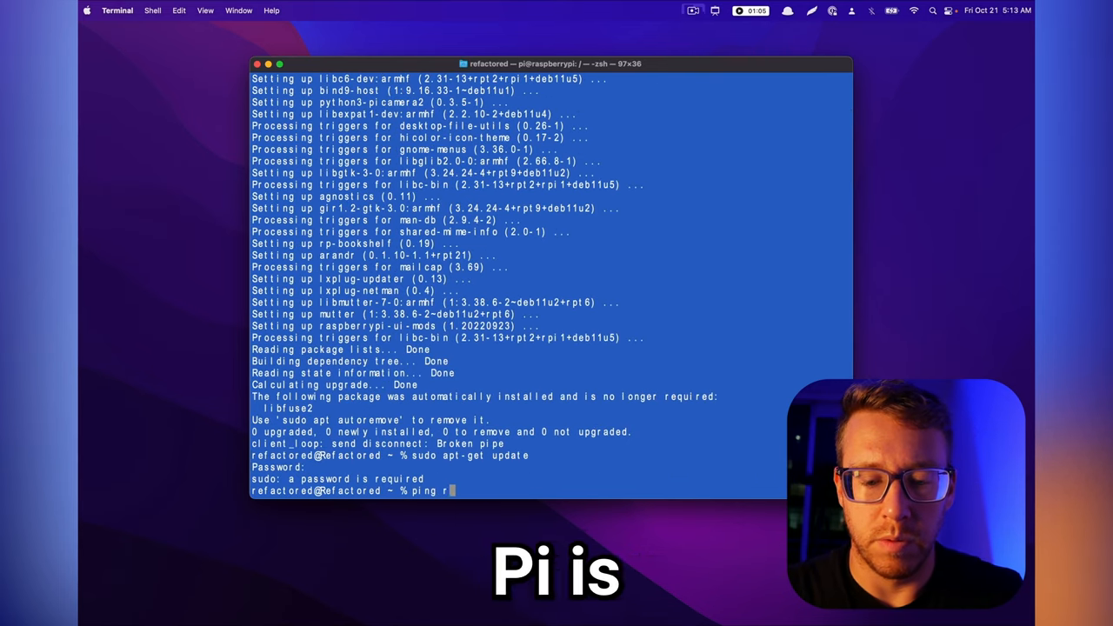
pyautogui.write('aspberrypi.local')
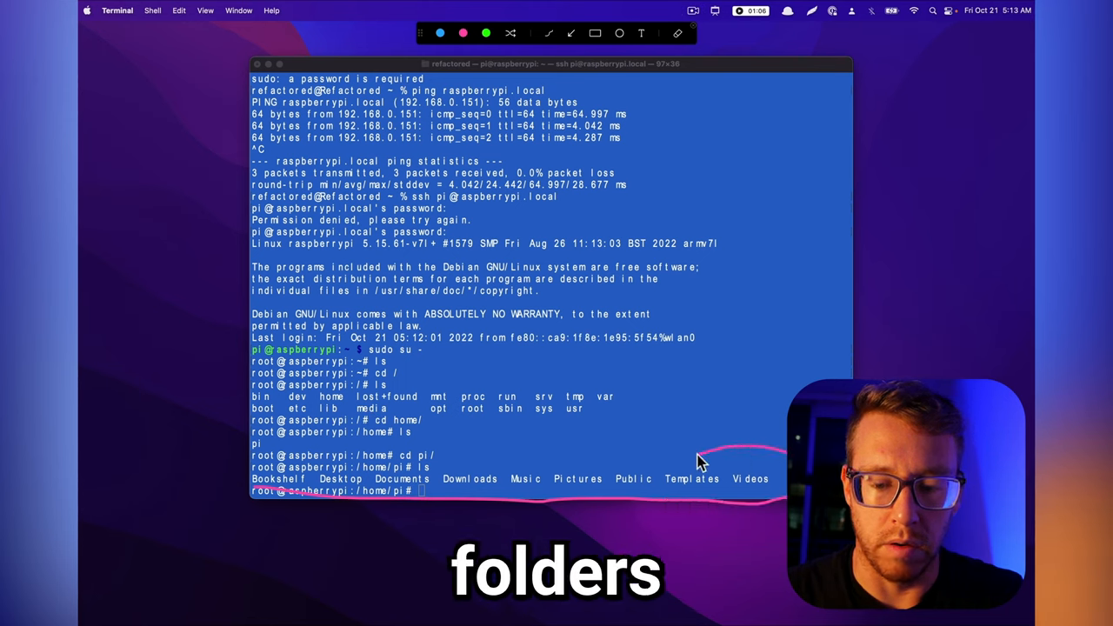
pyautogui.write('cd Desktop/')
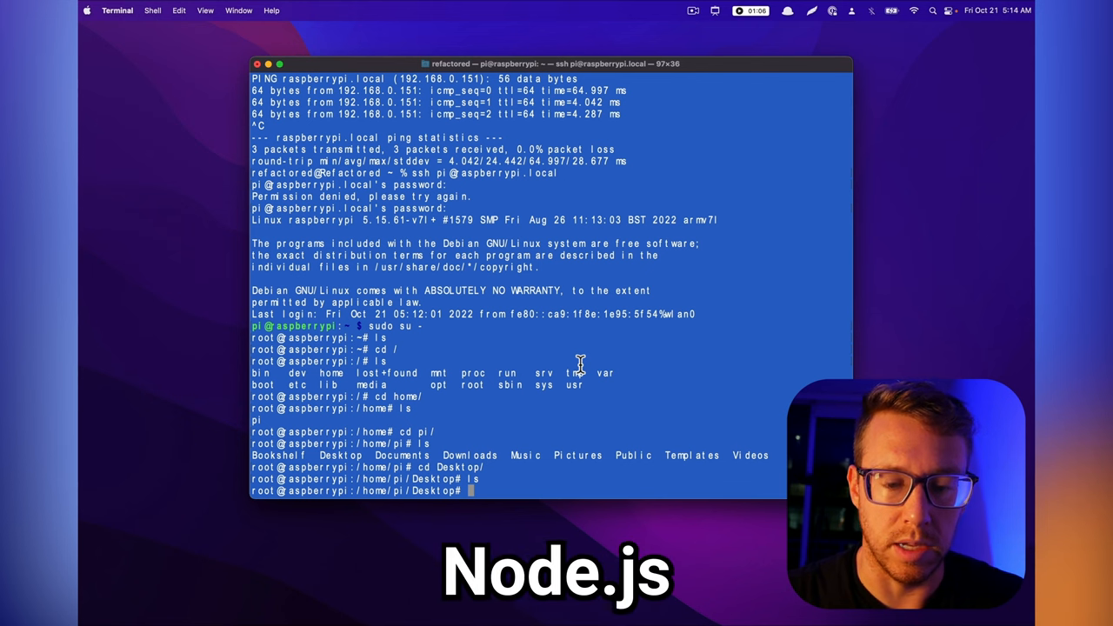
# Step: Install and use Node 13.5 via nvm, confirming node --version reports v13.5.0
pyautogui.write('nvm install 13.5')
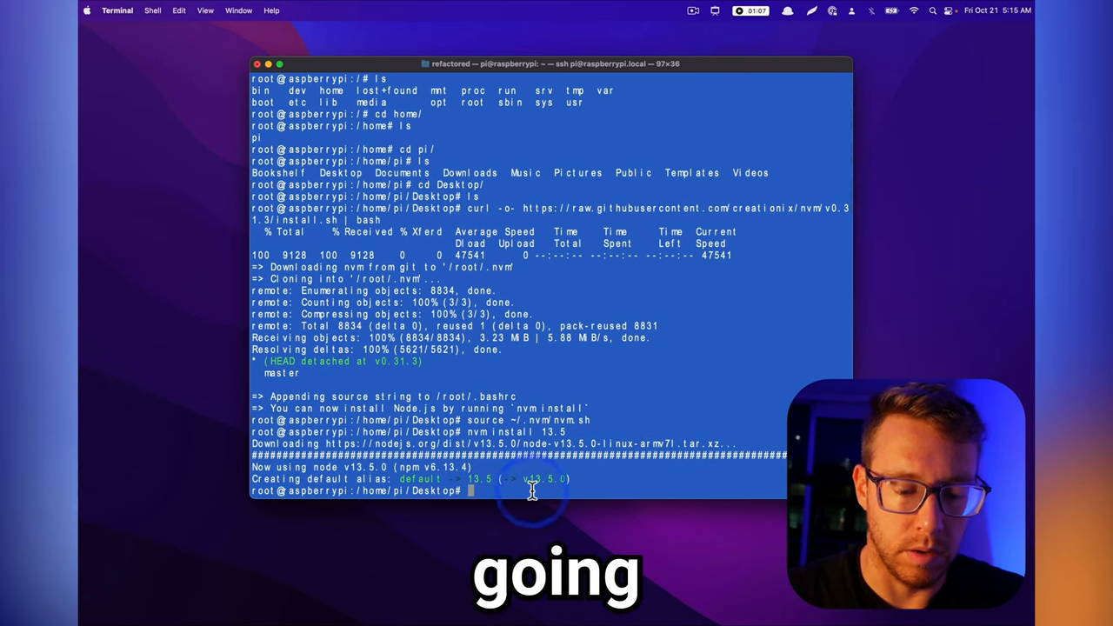
pyautogui.write('nvm')
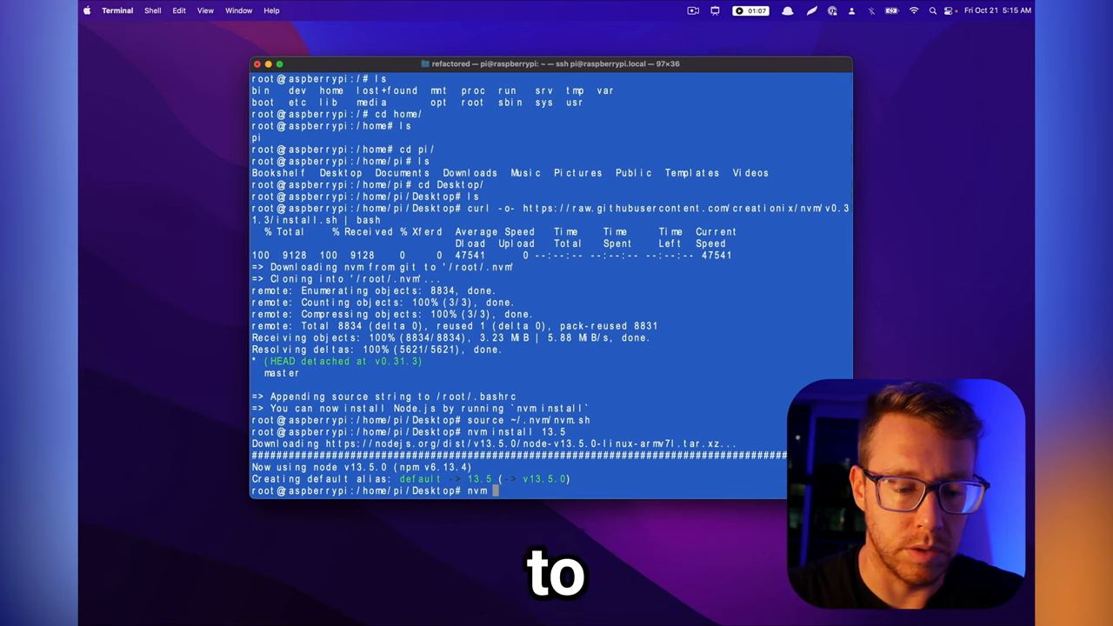
pyautogui.write('use 13.5')
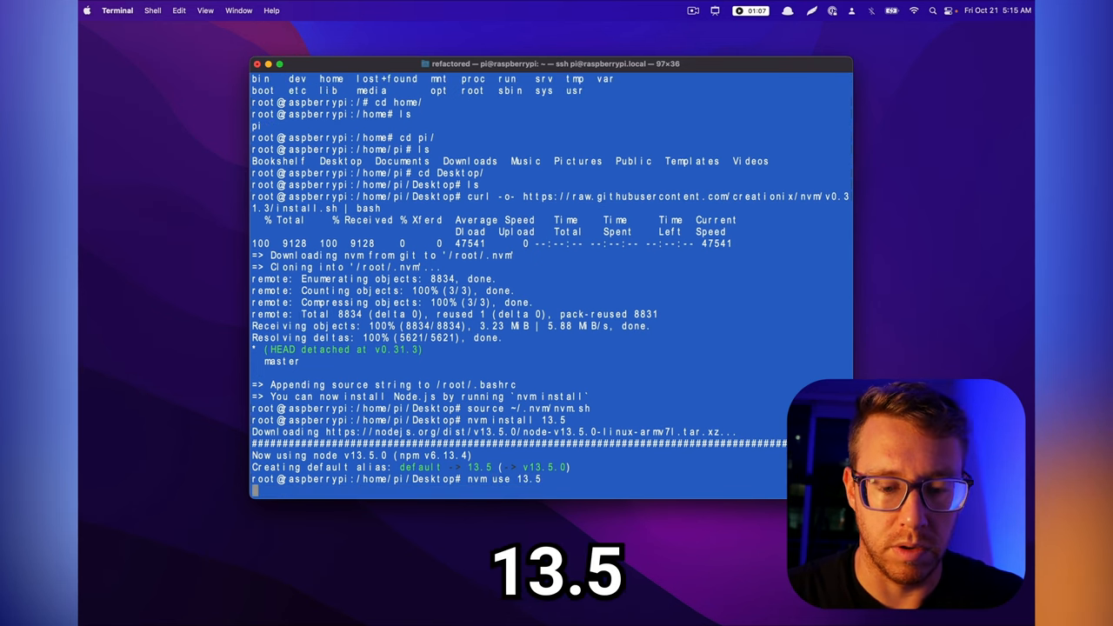
pyautogui.write('node --version')
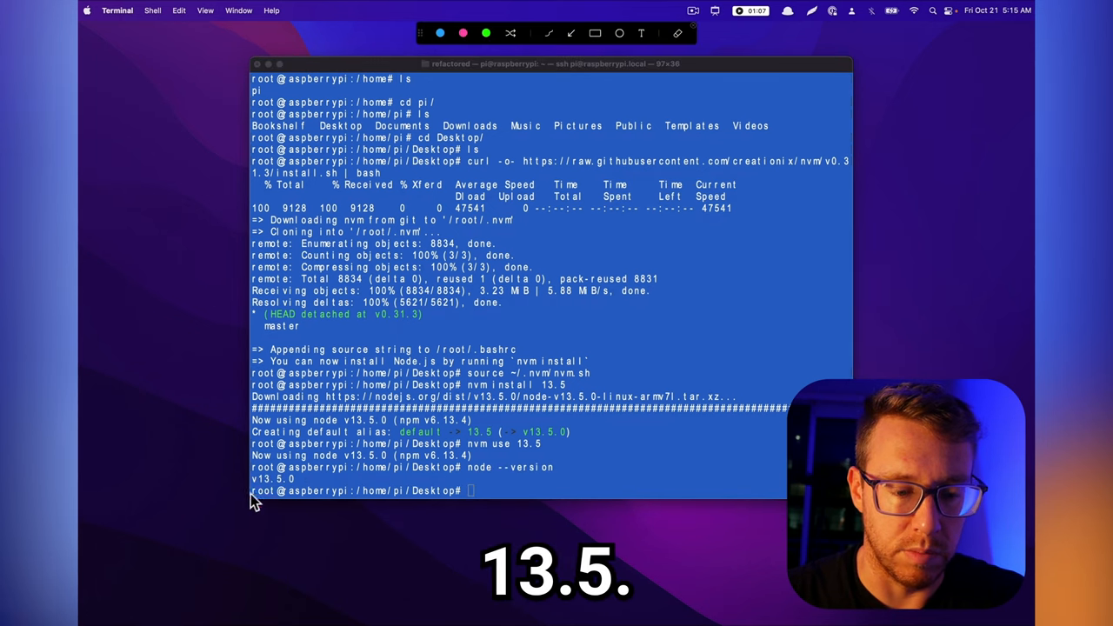
pyautogui.moveTo(512, 477)
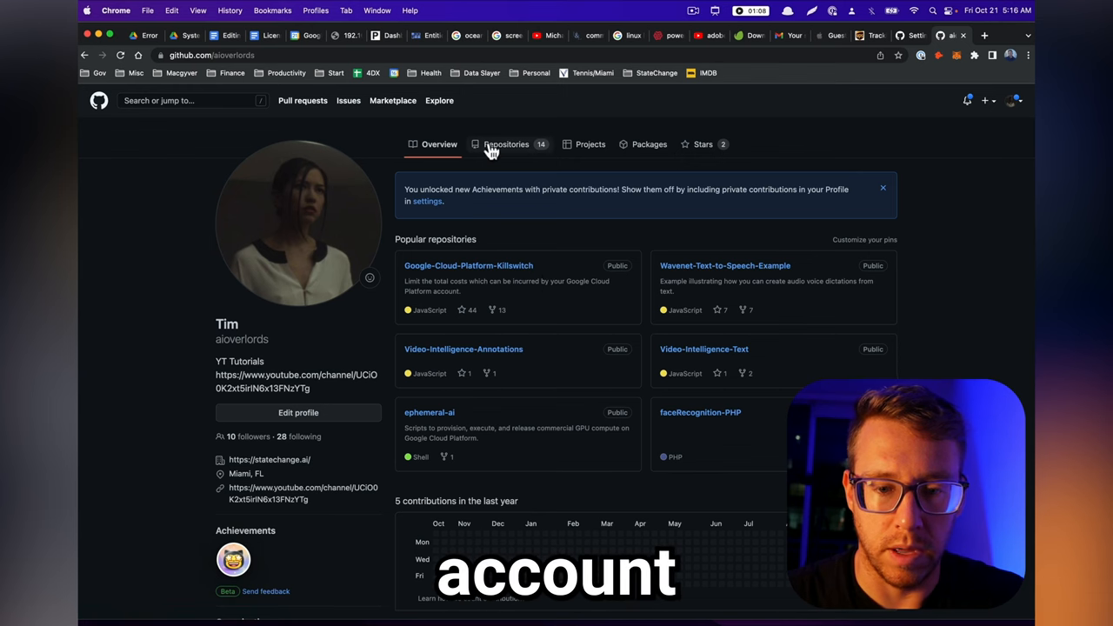
# Step: Open Remote-Video-License-Plate-Detection from the Repositories tab and show its clone address
pyautogui.click(505, 145)
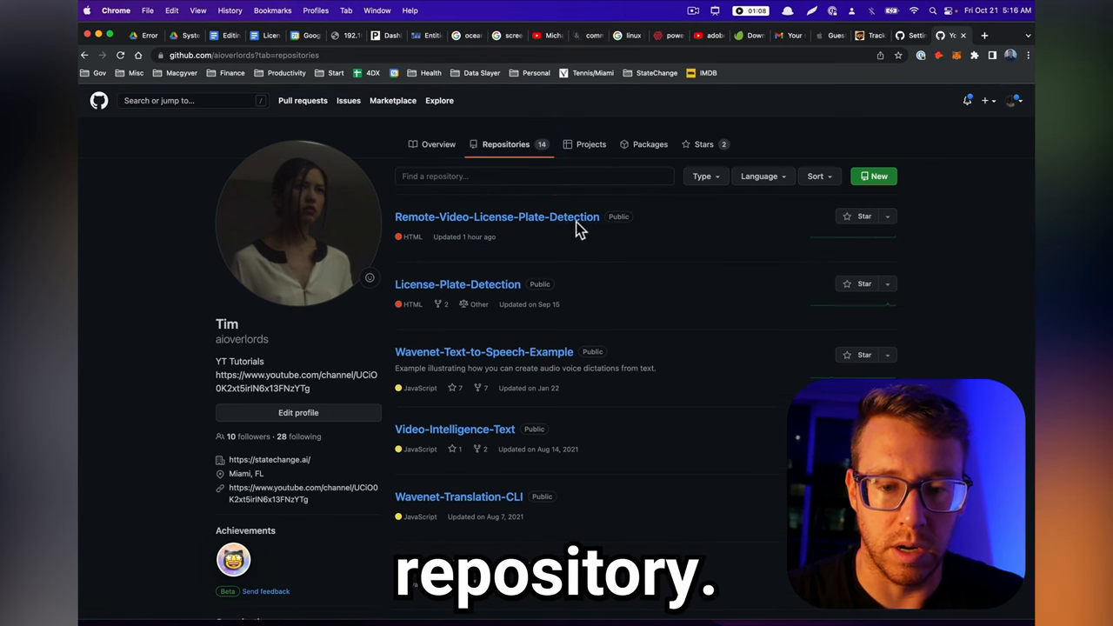
pyautogui.click(496, 216)
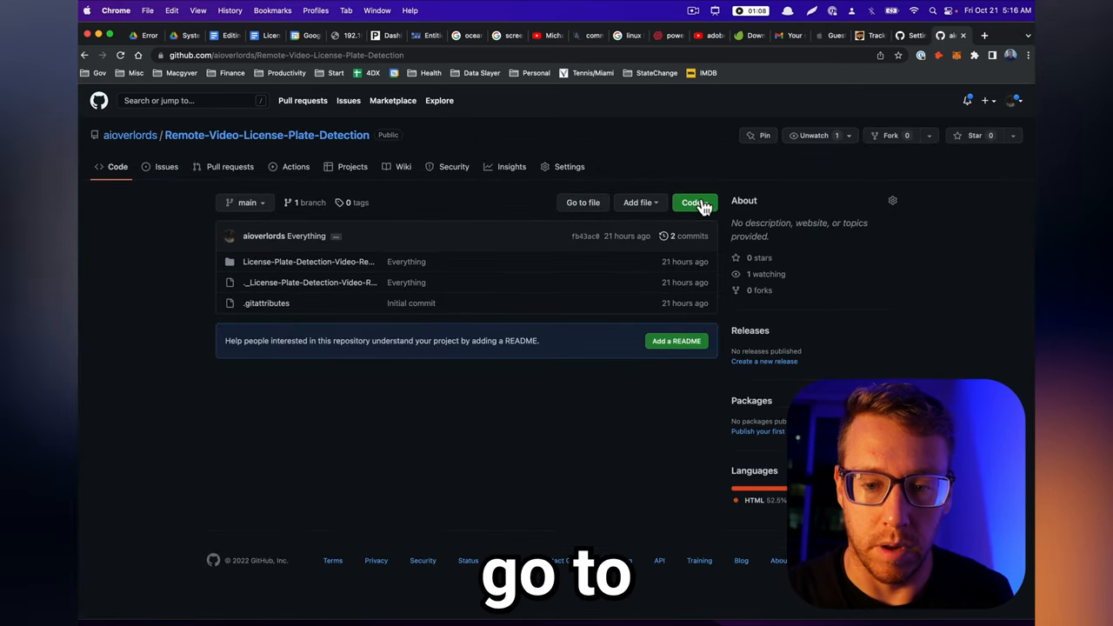
pyautogui.click(691, 202)
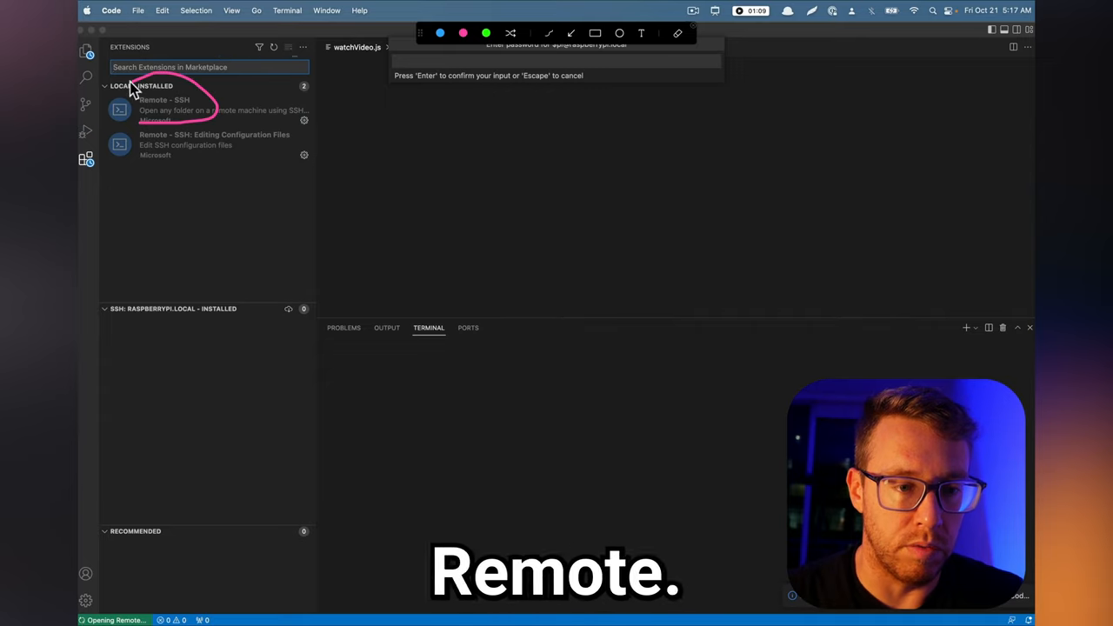
pyautogui.moveTo(159, 135)
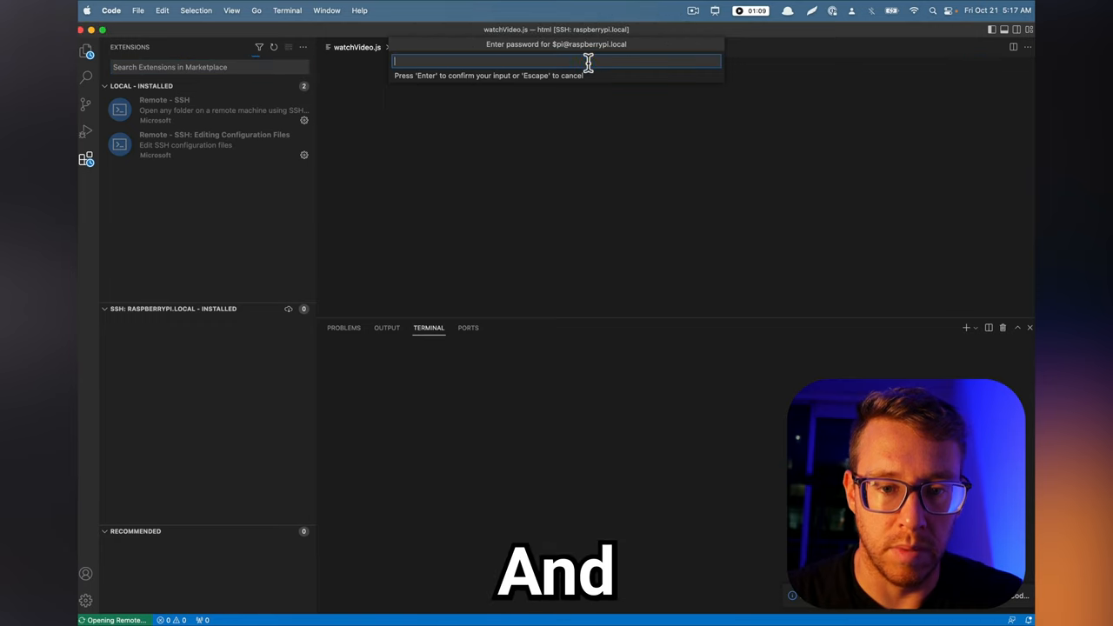
pyautogui.write('•')
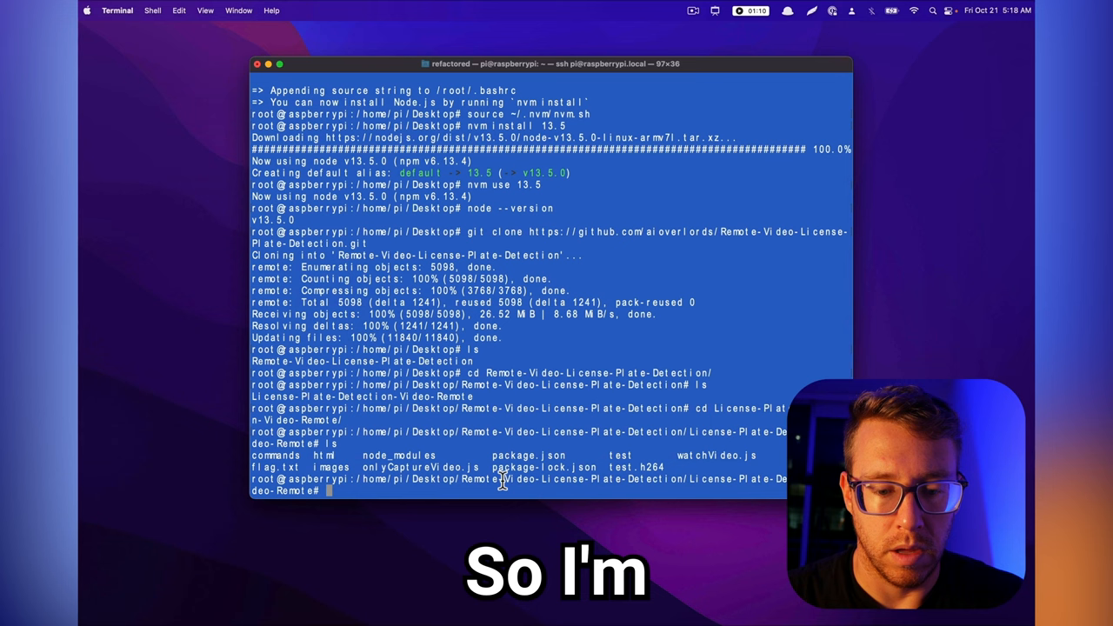
# Step: Print the License-Plate-Detection-Video-Remote folder path with pwd, then switch to Visual Studio Code
pyautogui.write('pwd')
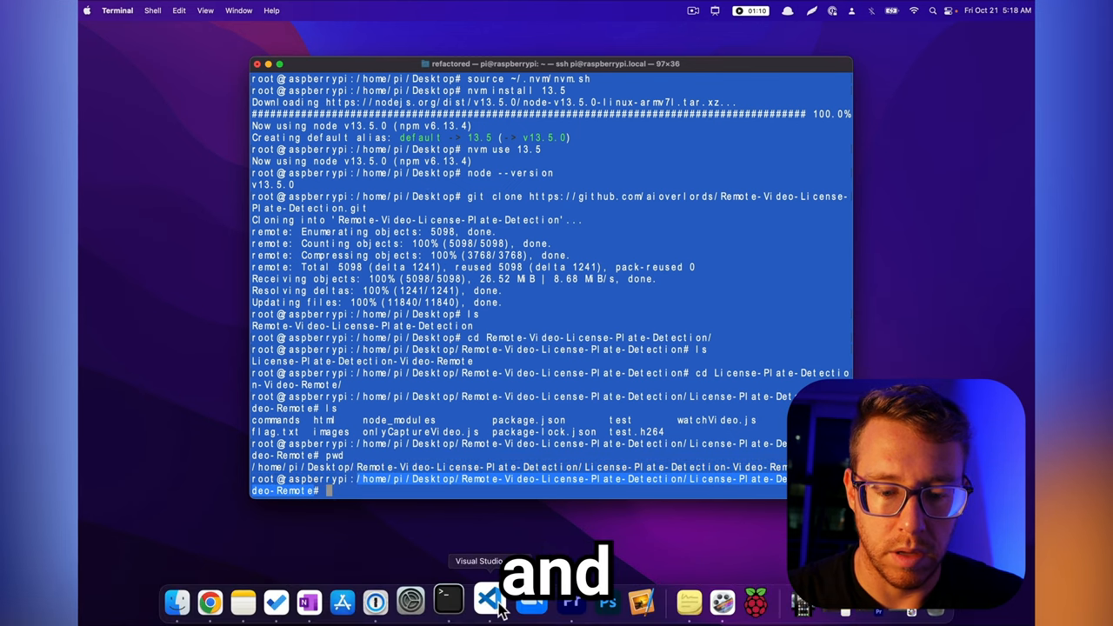
pyautogui.click(488, 600)
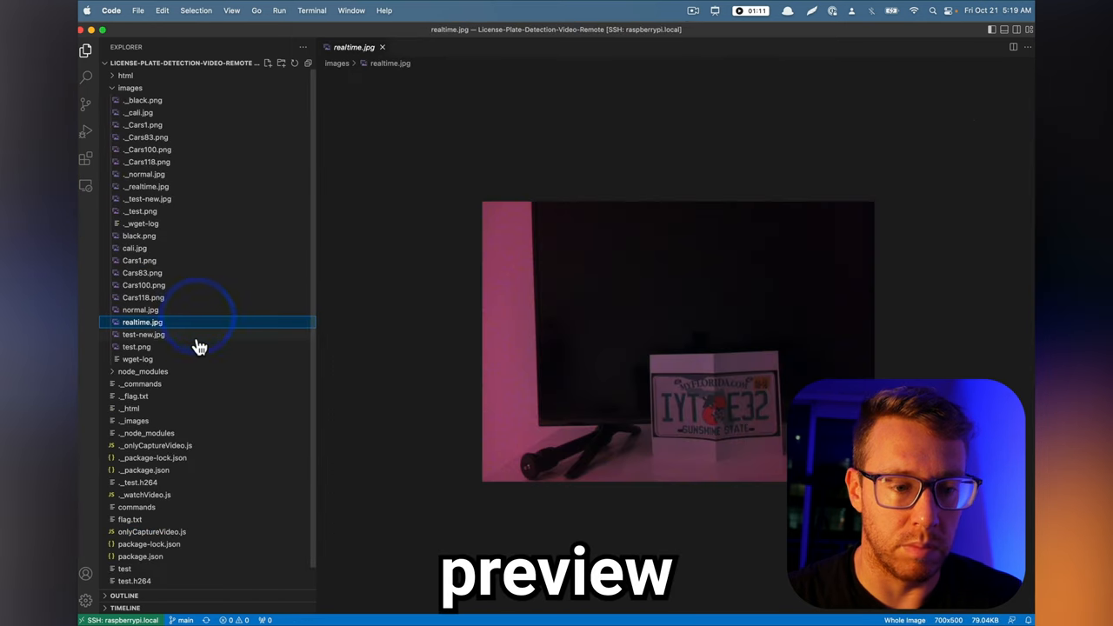
# Step: Open images/realtime.jpg, onlyCaptureVideo.js and watchVideo.js from the remote project Explorer
pyautogui.click(144, 297)
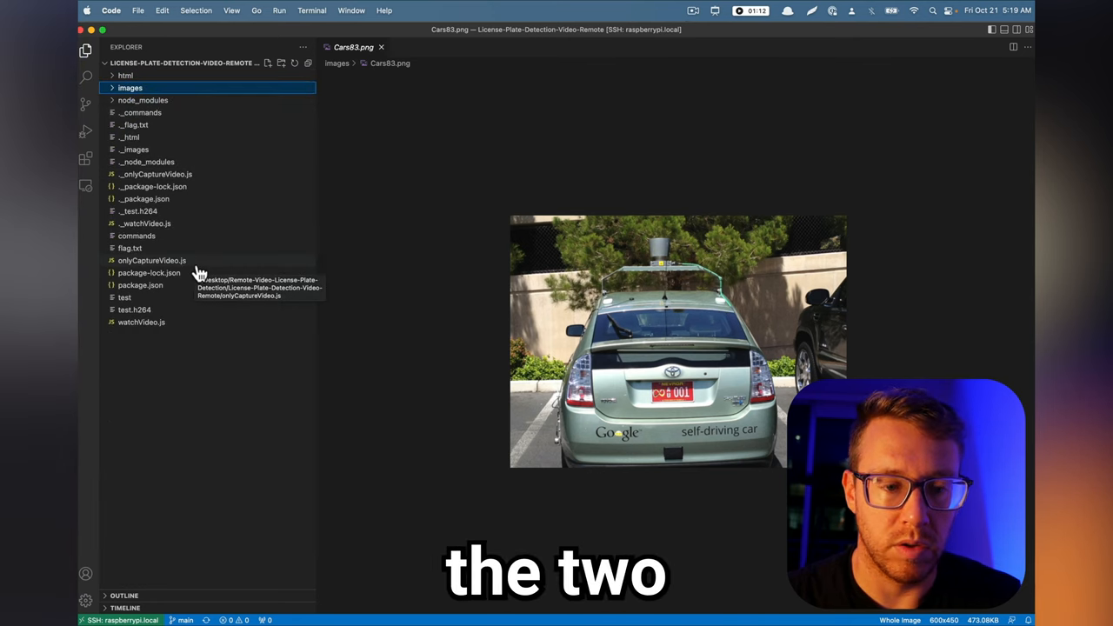
pyautogui.click(152, 260)
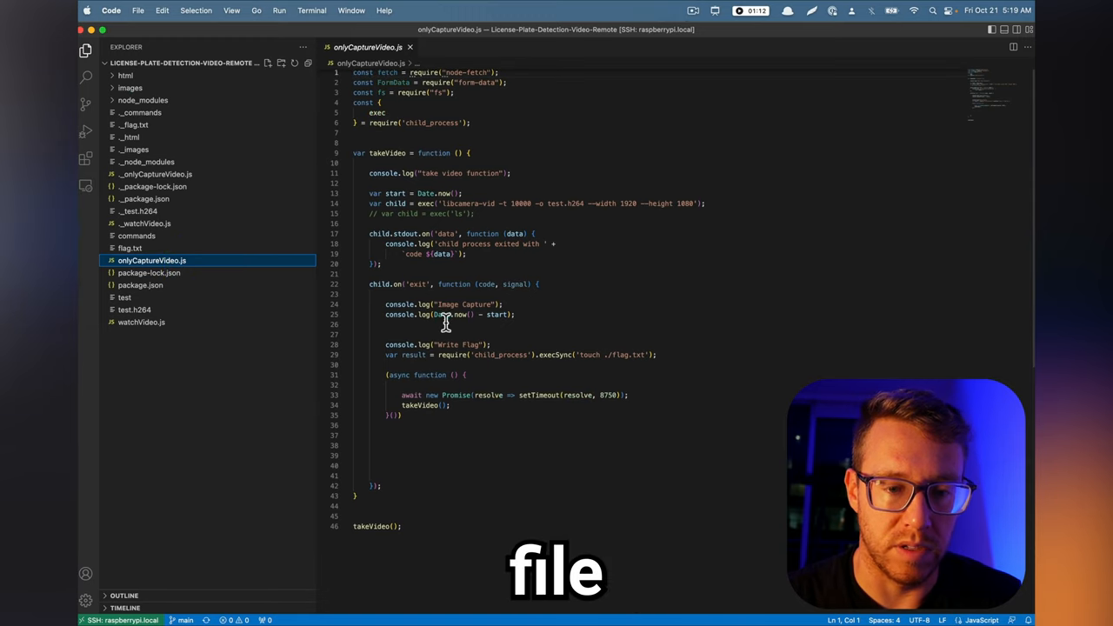
pyautogui.click(141, 322)
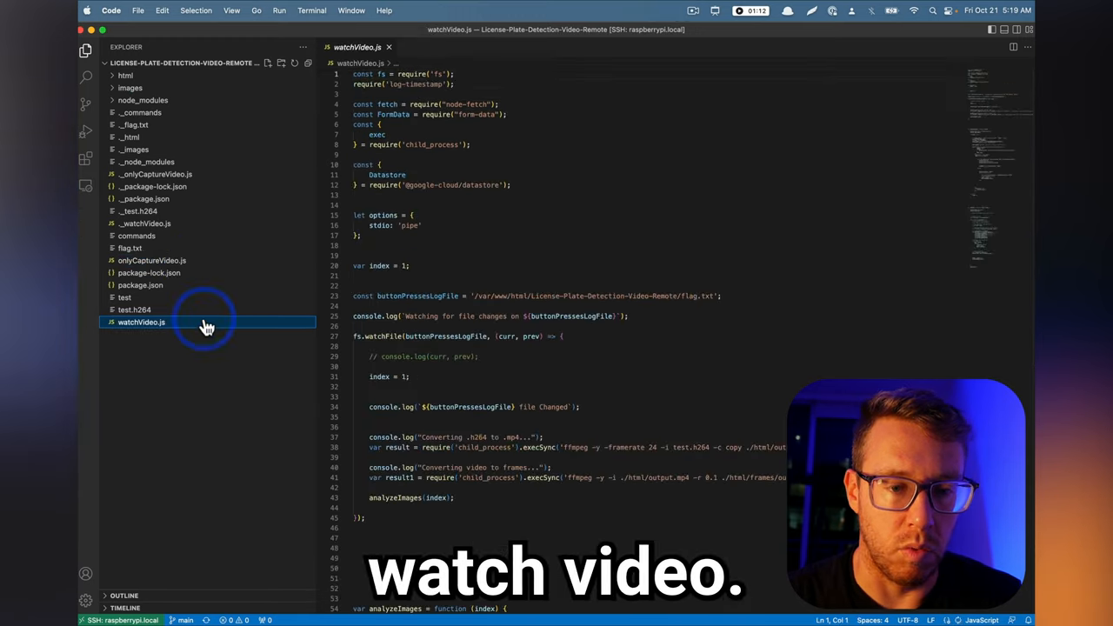
pyautogui.scroll(-3)
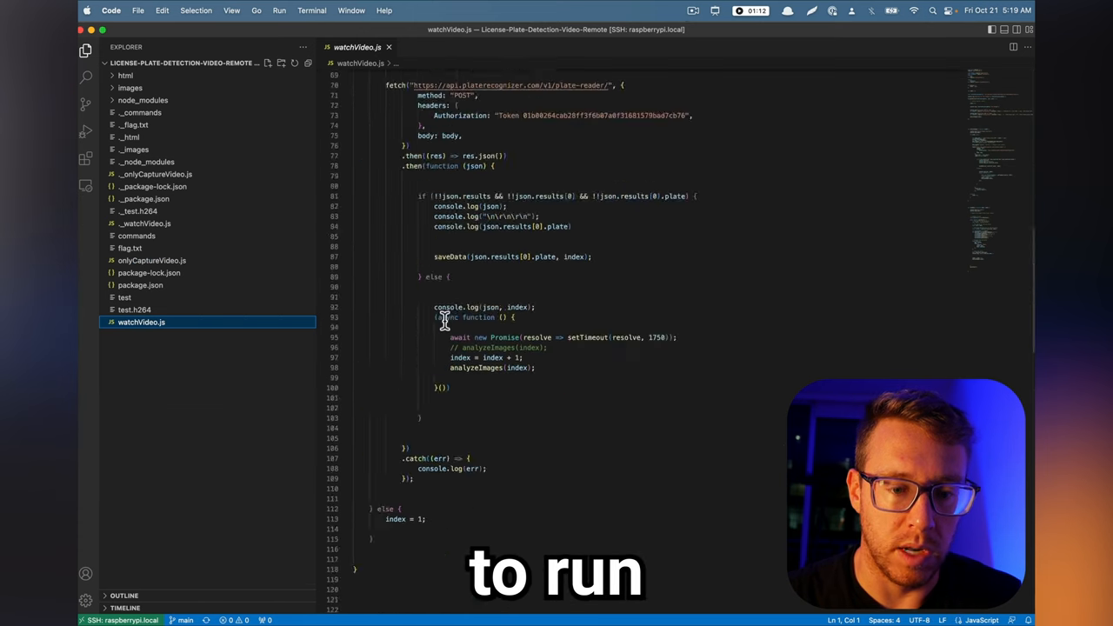
pyautogui.click(151, 260)
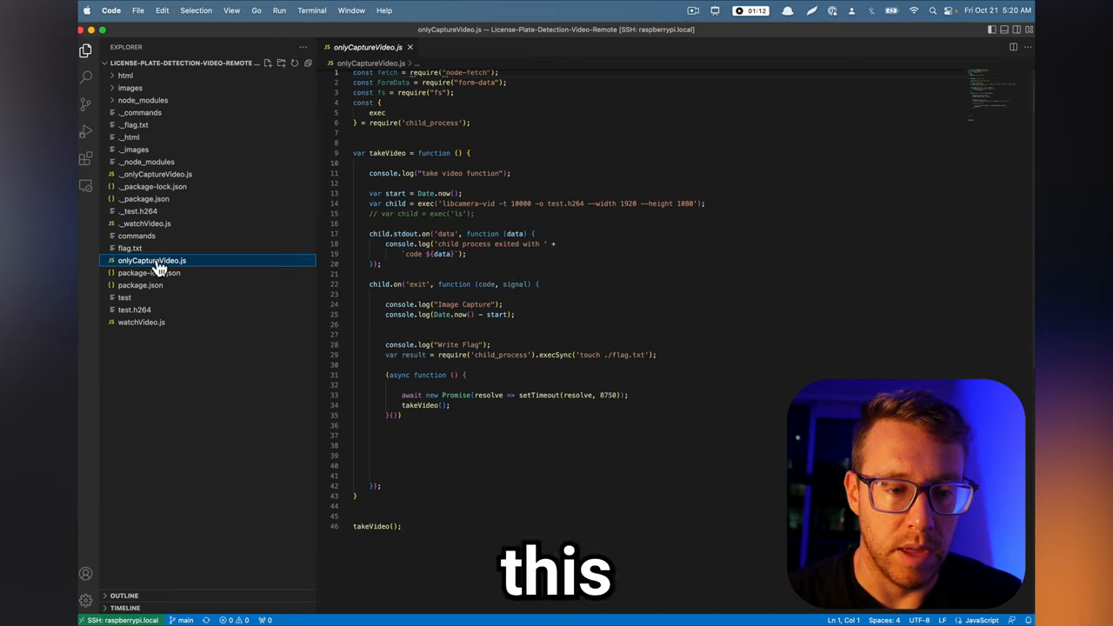
pyautogui.moveTo(535, 220)
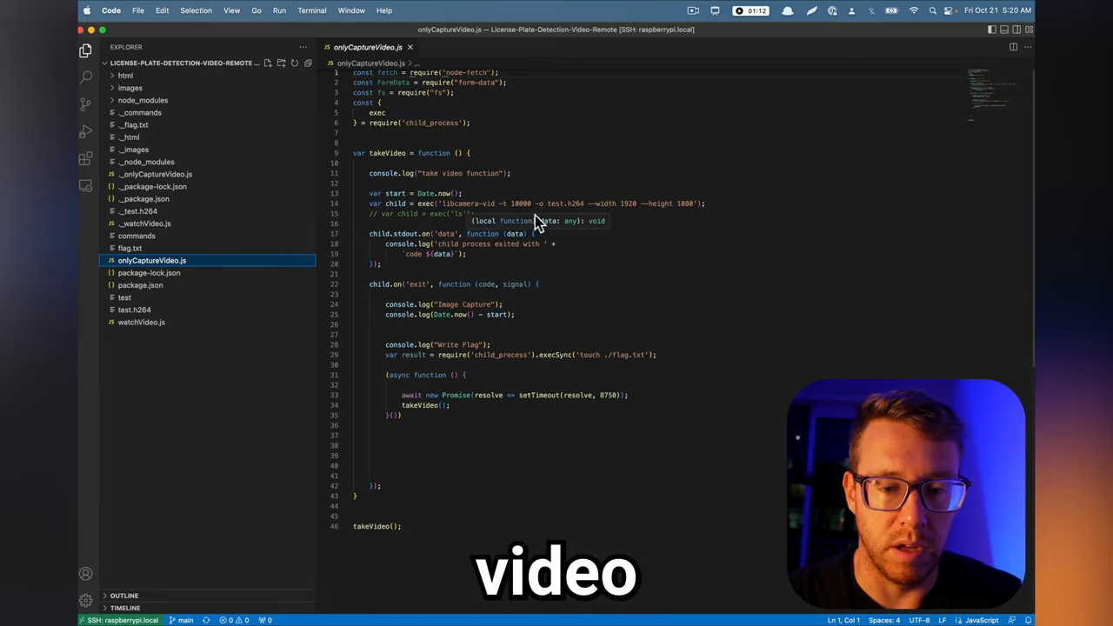
# Step: Highlight the libcamera-vid command and flag.txt path, then scroll watchVideo.js to analyzeImages
pyautogui.doubleClick(474, 204)
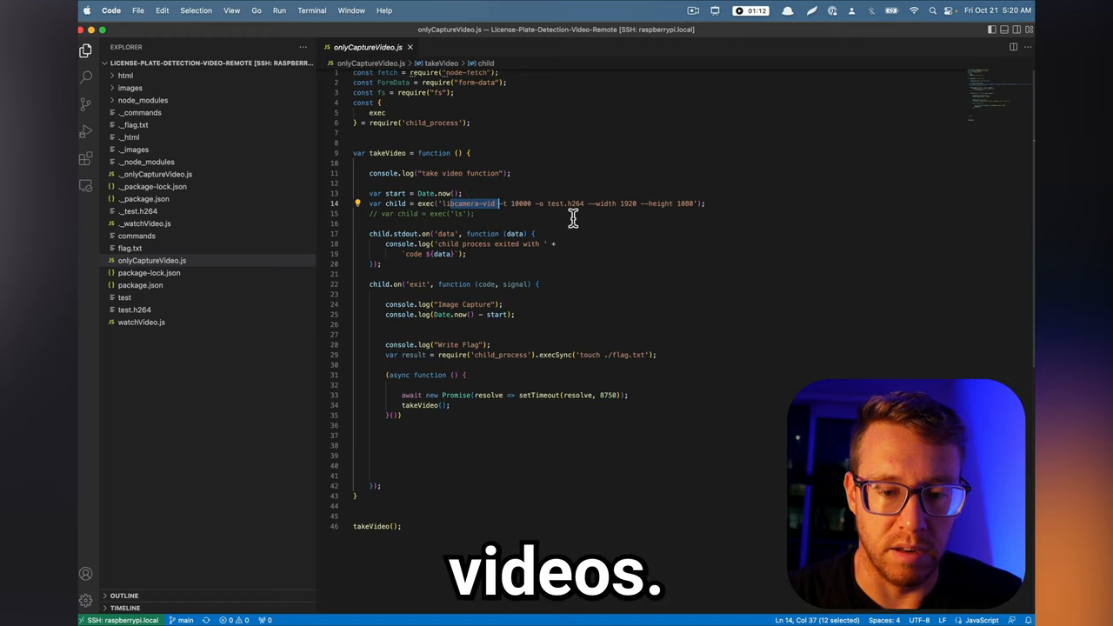
pyautogui.moveTo(597, 250)
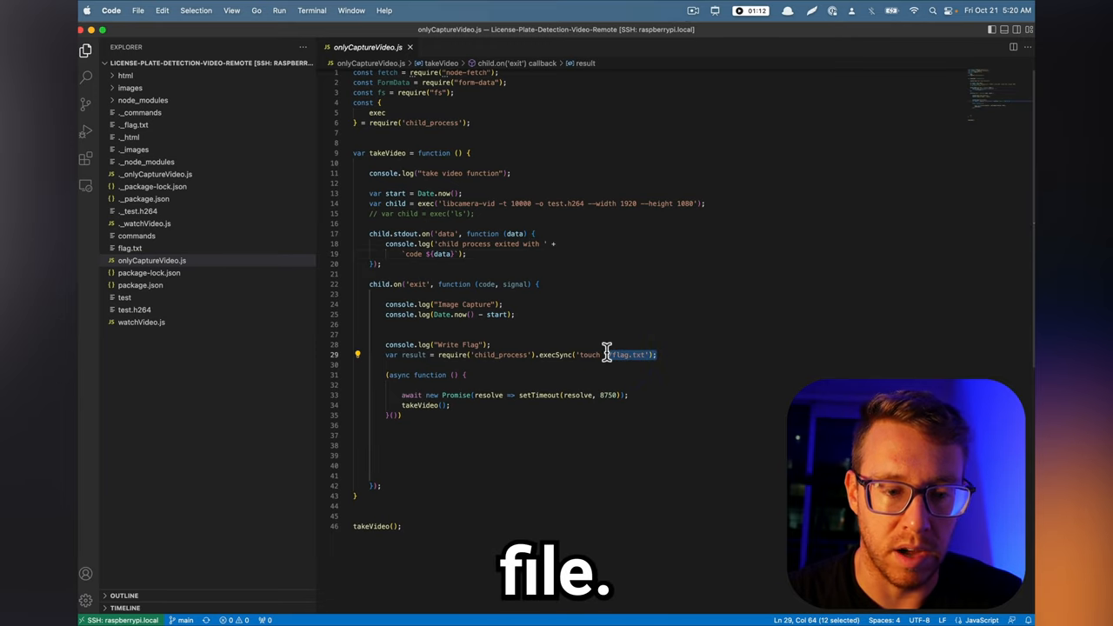
pyautogui.click(141, 322)
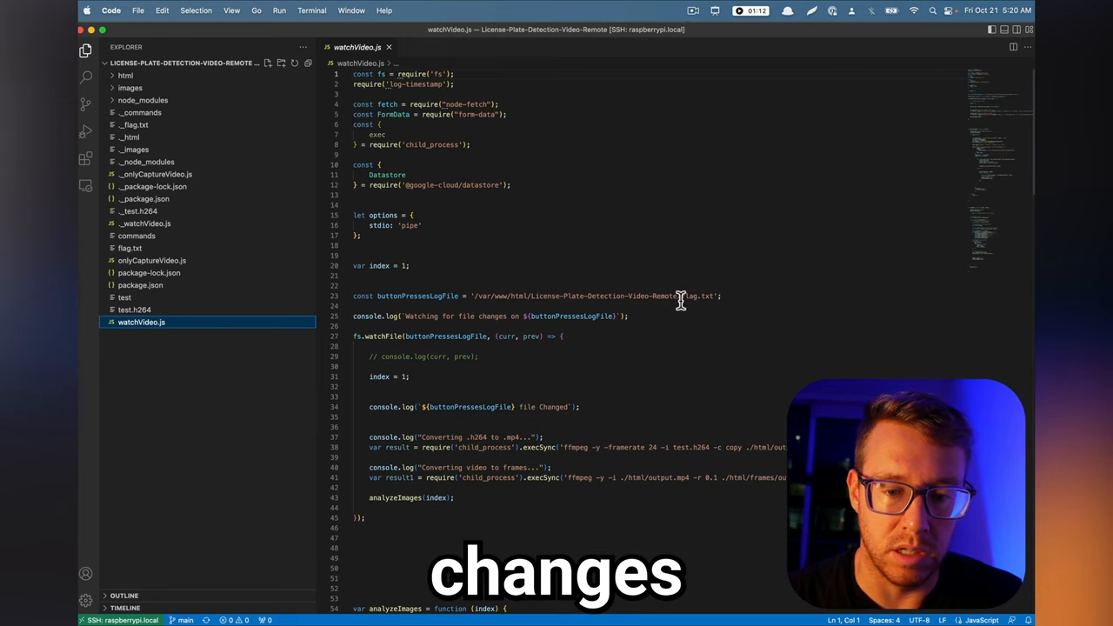
pyautogui.doubleClick(695, 296)
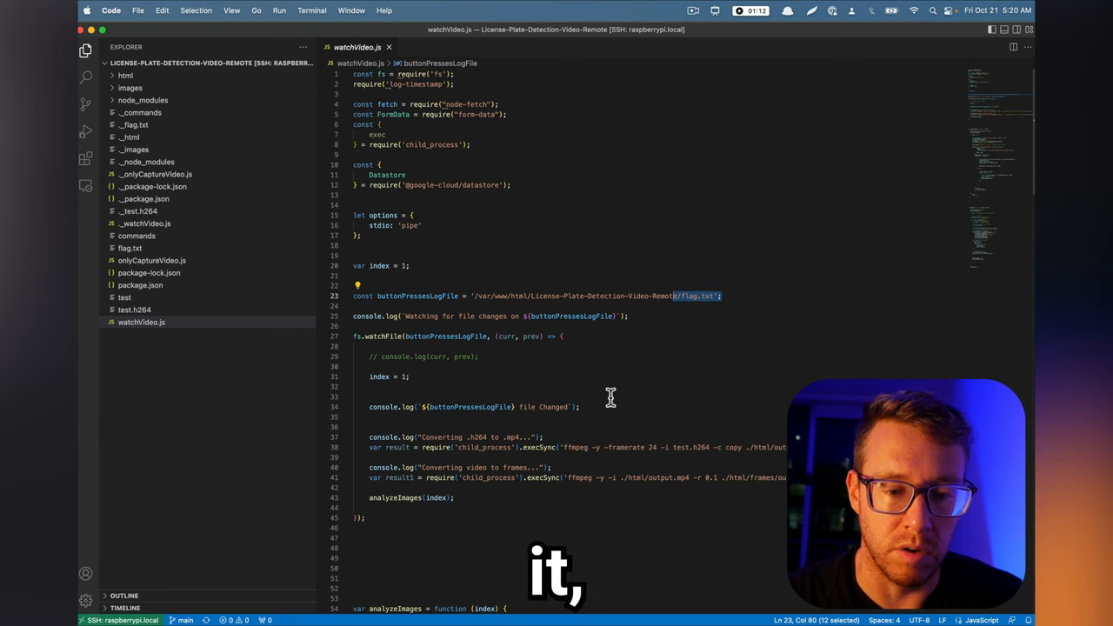
pyautogui.scroll(-3)
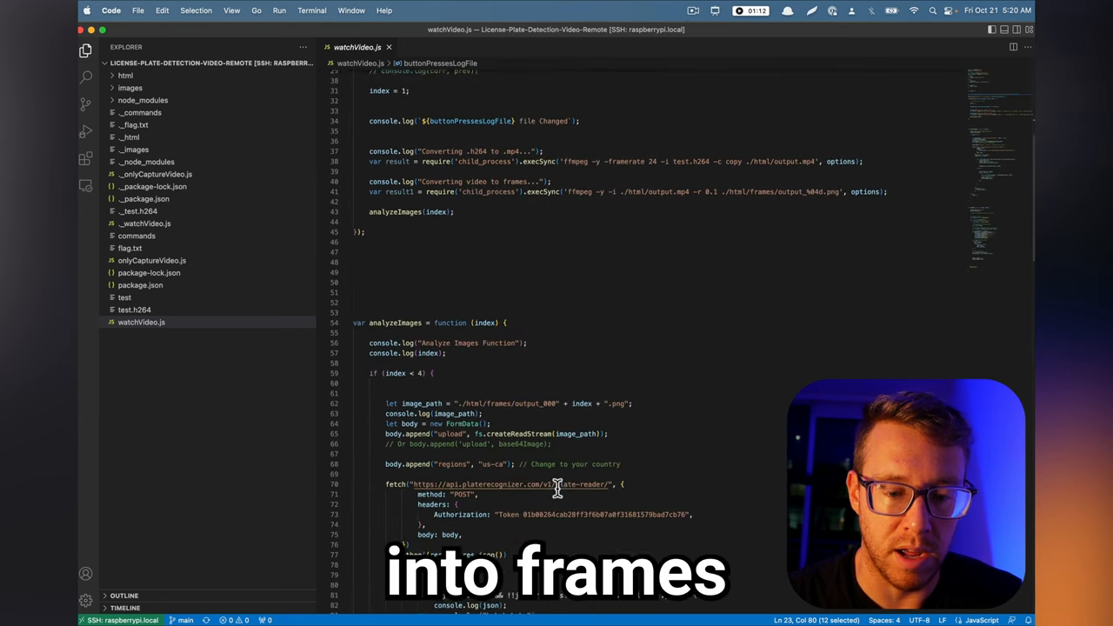
pyautogui.scroll(-3)
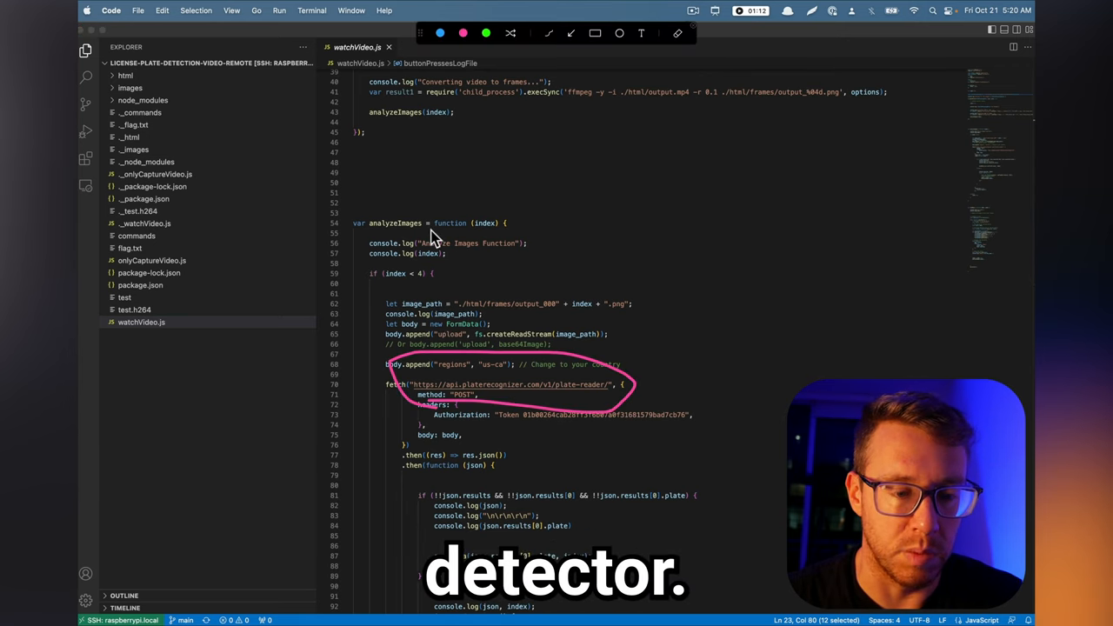
pyautogui.click(152, 260)
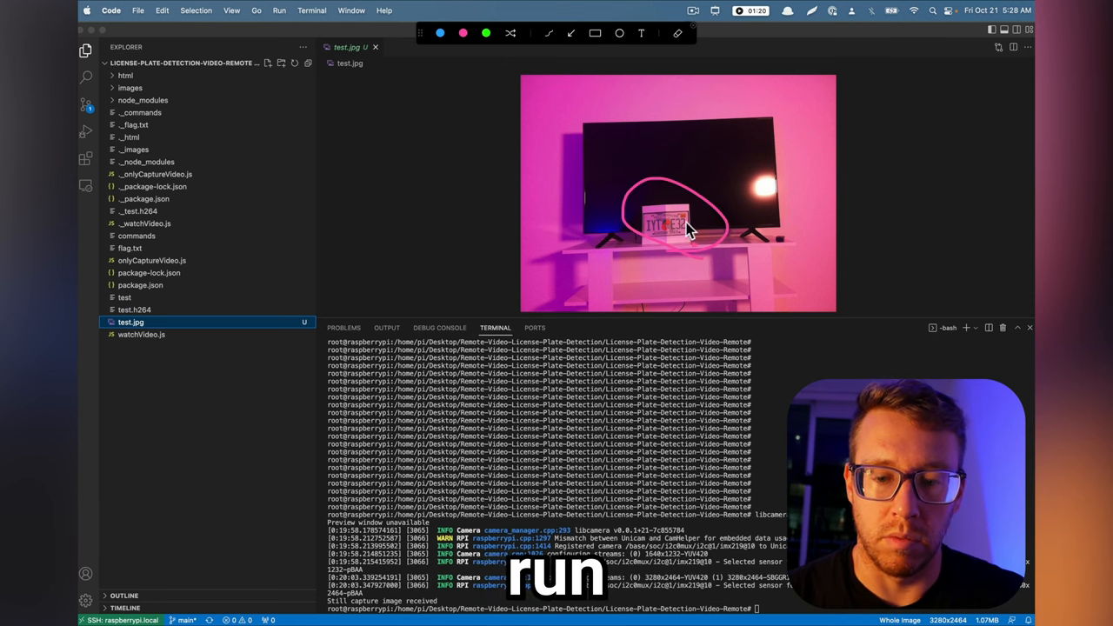
pyautogui.moveTo(687, 178)
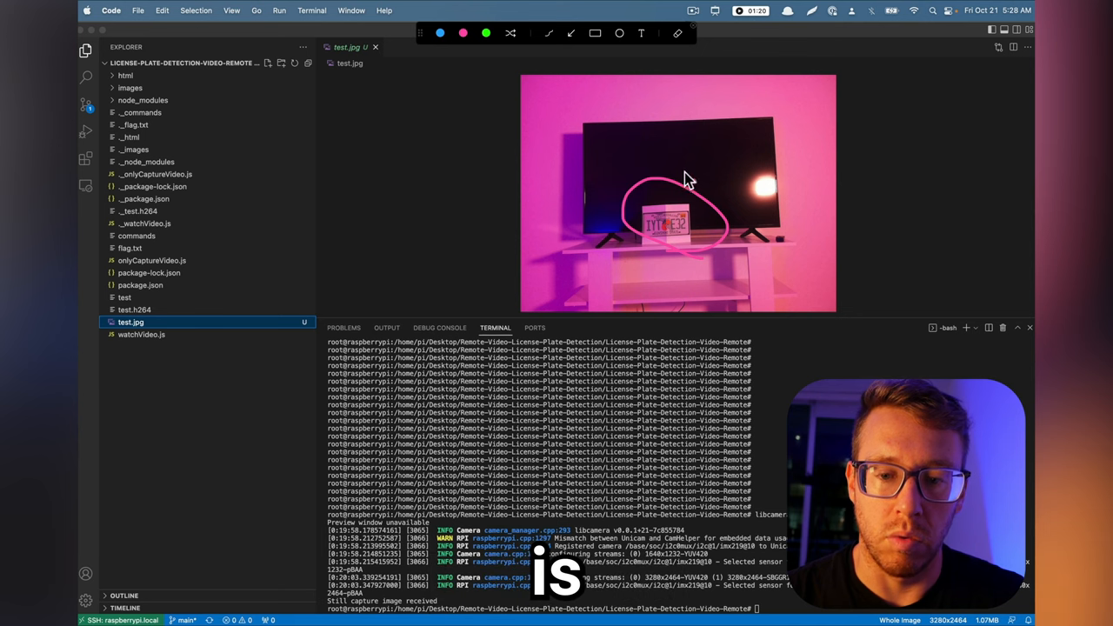
pyautogui.moveTo(656, 196)
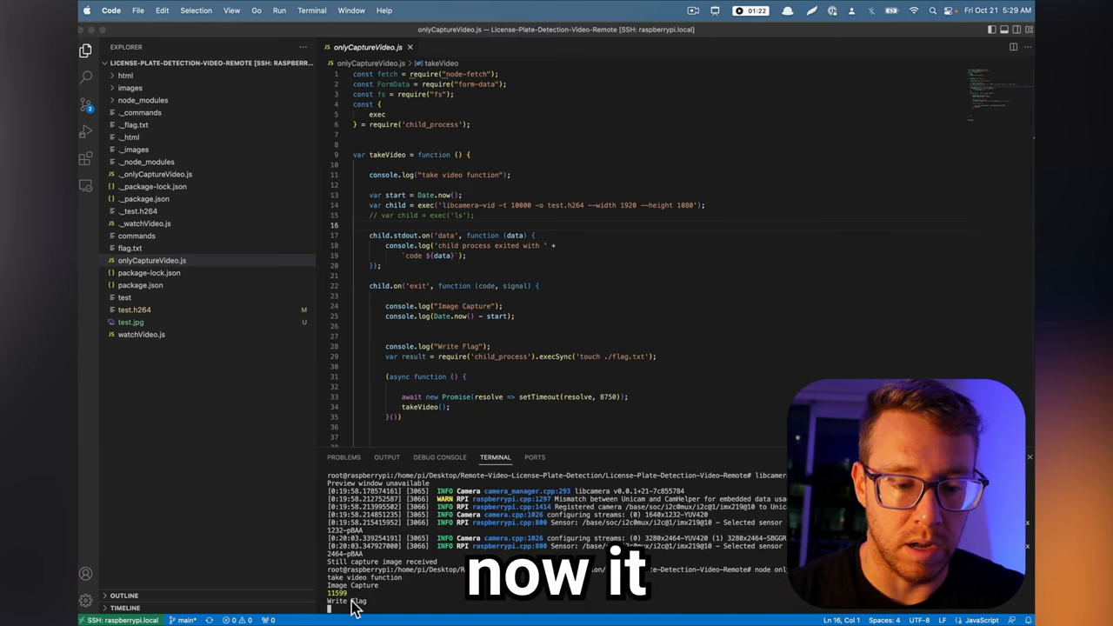
# Step: Scroll the Explorer and open the recorded test.h264 video file
pyautogui.scroll(-3)
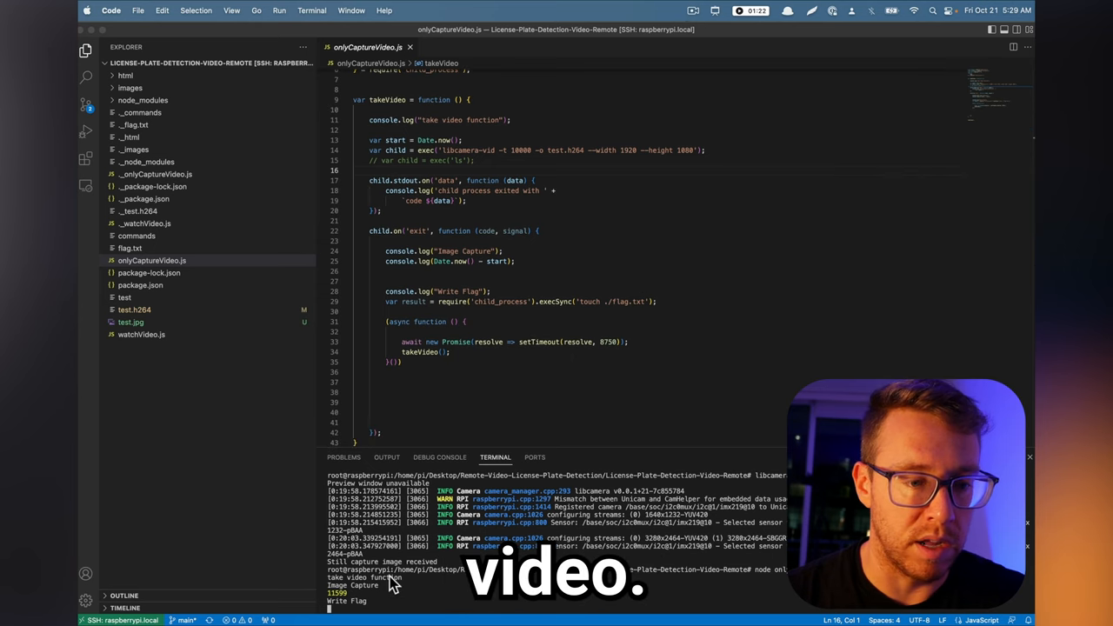
pyautogui.click(135, 309)
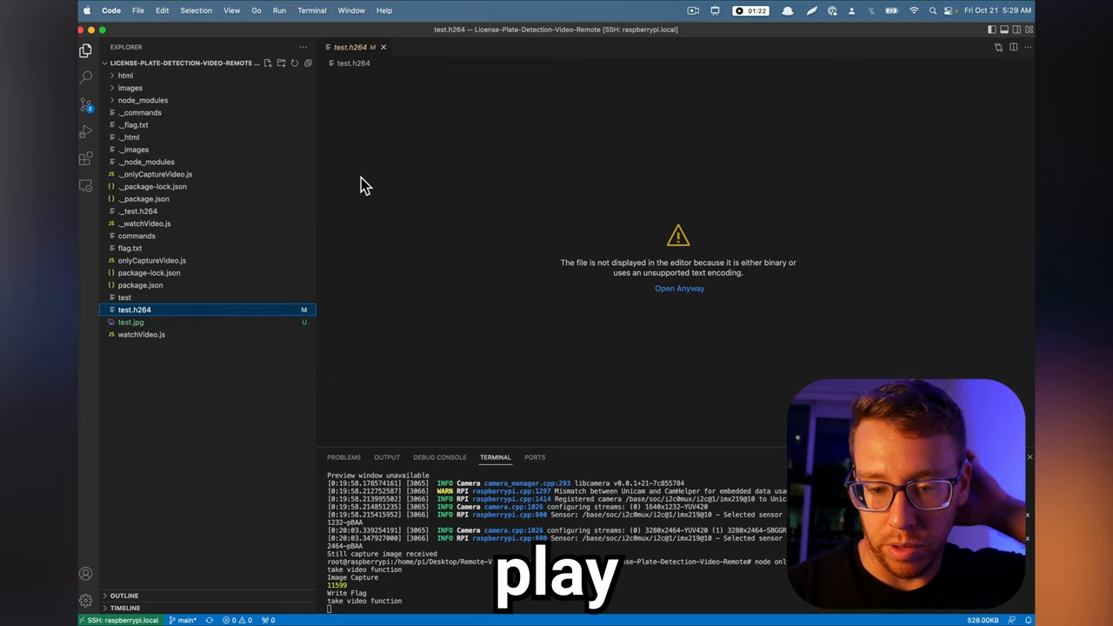
pyautogui.moveTo(360, 286)
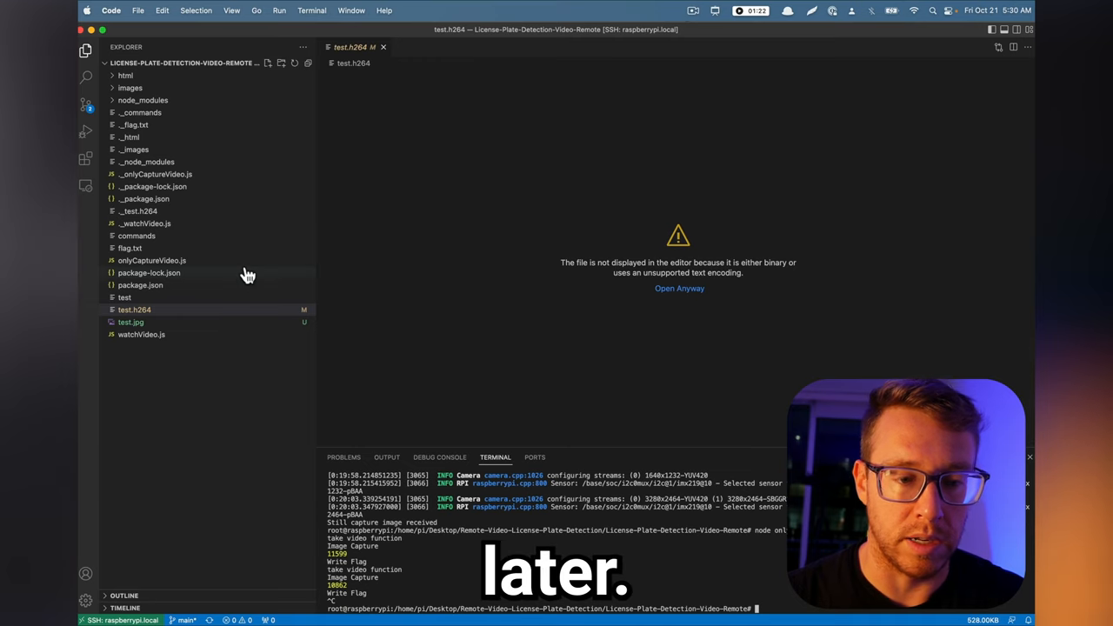
pyautogui.moveTo(204, 240)
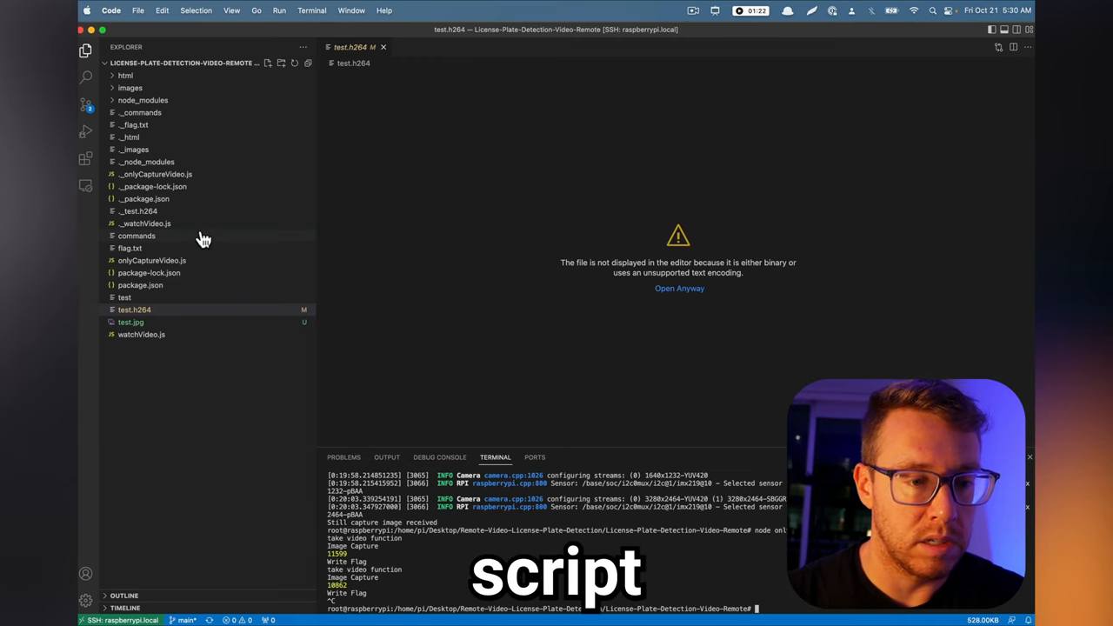
# Step: Open watchVideo.js and scroll through its video conversion, analyzeImages and saveData code
pyautogui.click(141, 334)
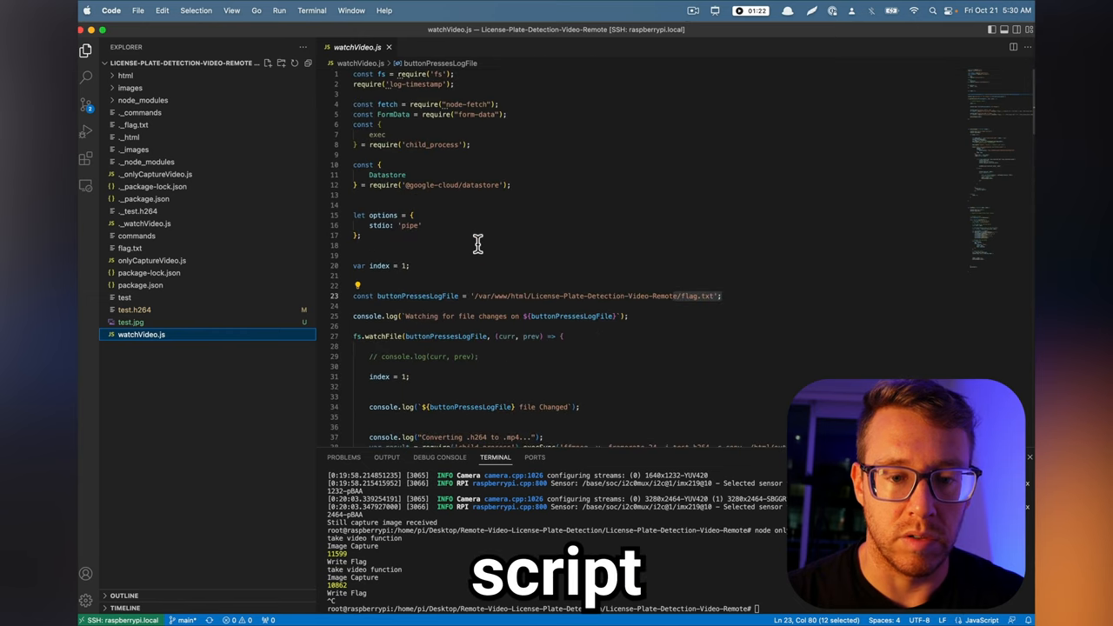
pyautogui.scroll(-3)
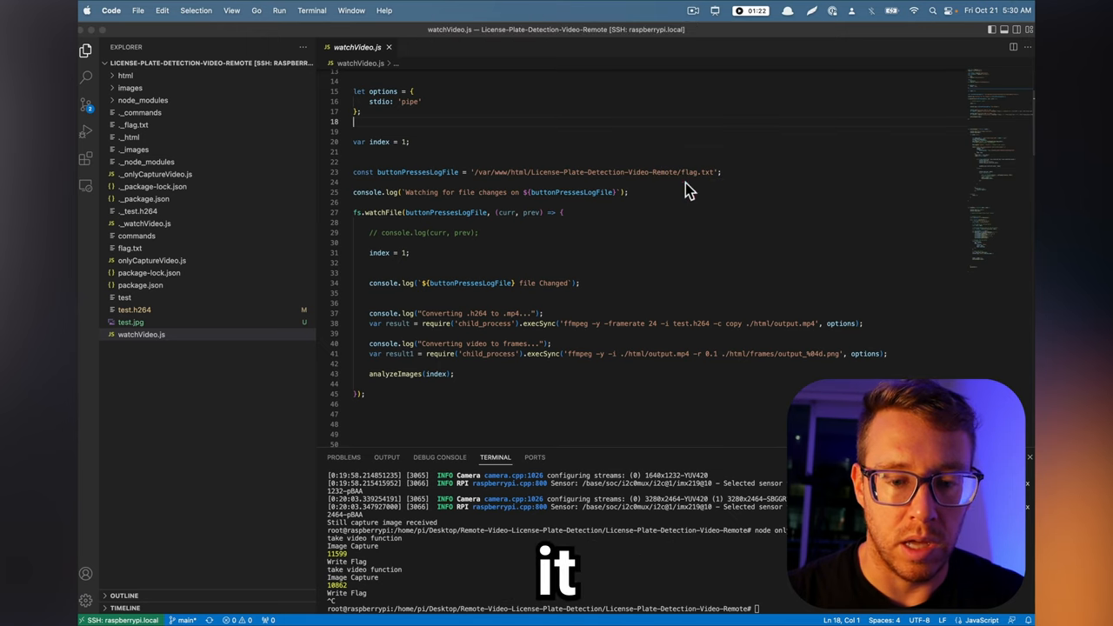
pyautogui.scroll(-3)
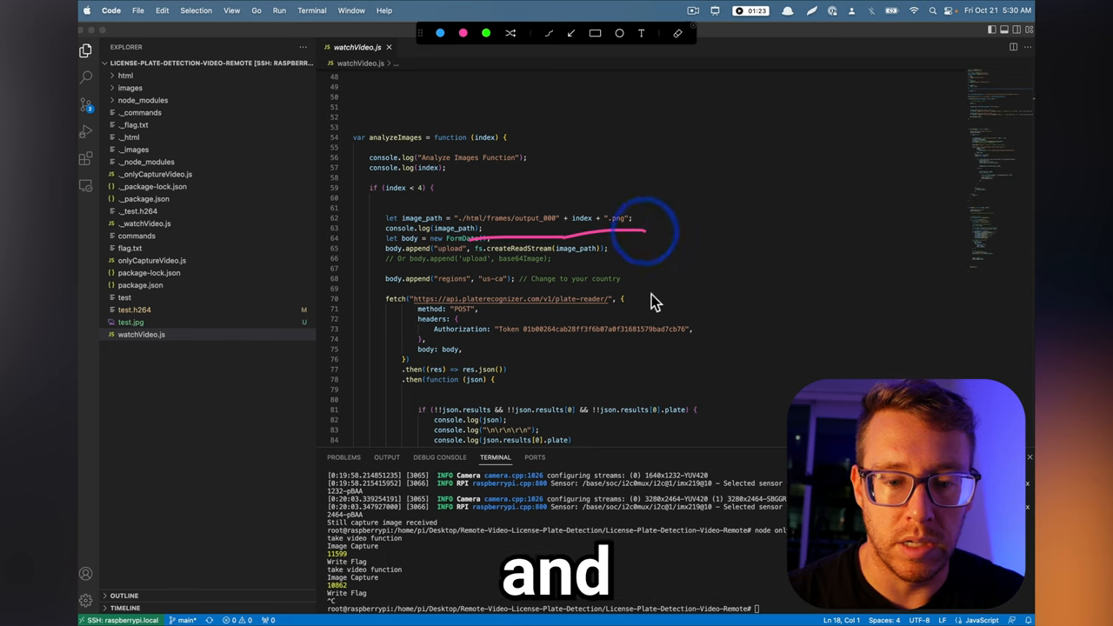
pyautogui.scroll(-3)
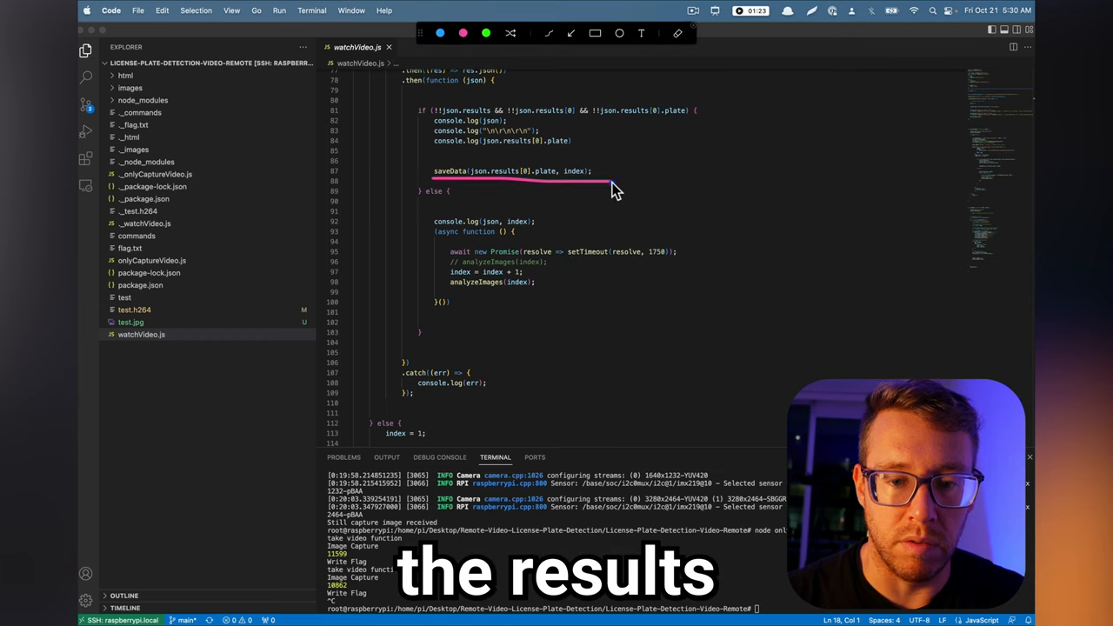
pyautogui.scroll(-3)
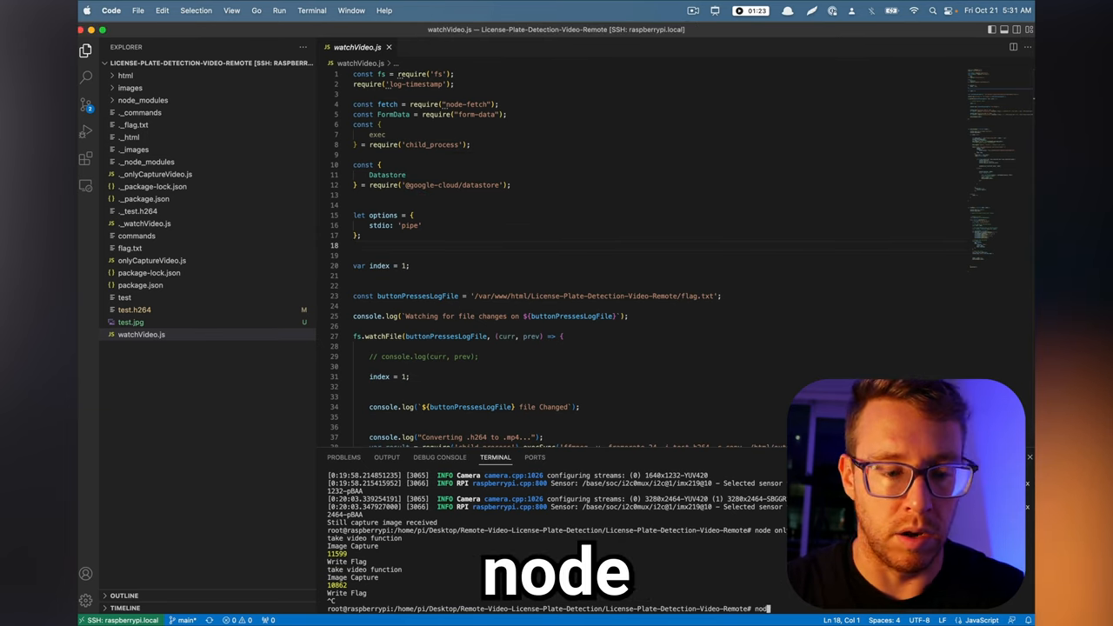
# Step: Run node watchVideo.js and scroll the editor to the saveData Datastore function
pyautogui.write('watch')
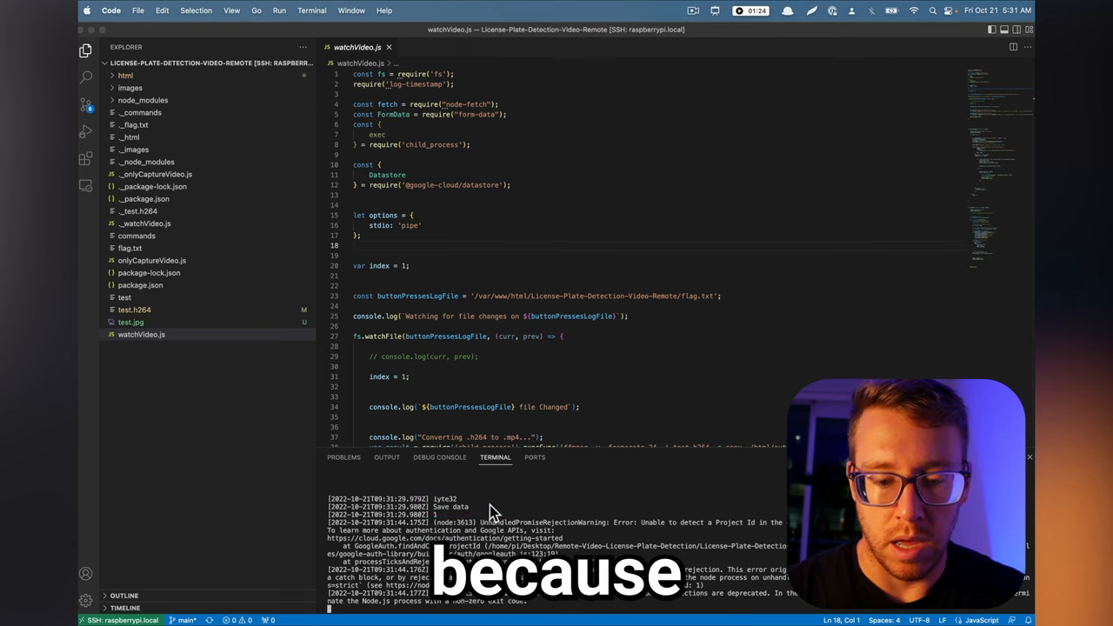
pyautogui.scroll(-3)
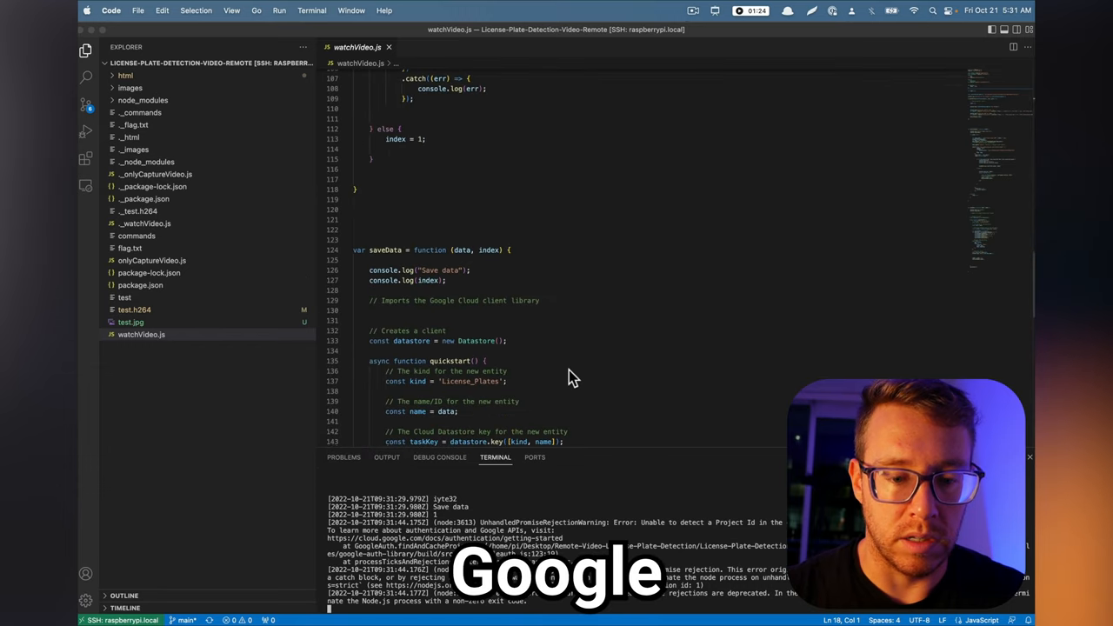
pyautogui.scroll(-3)
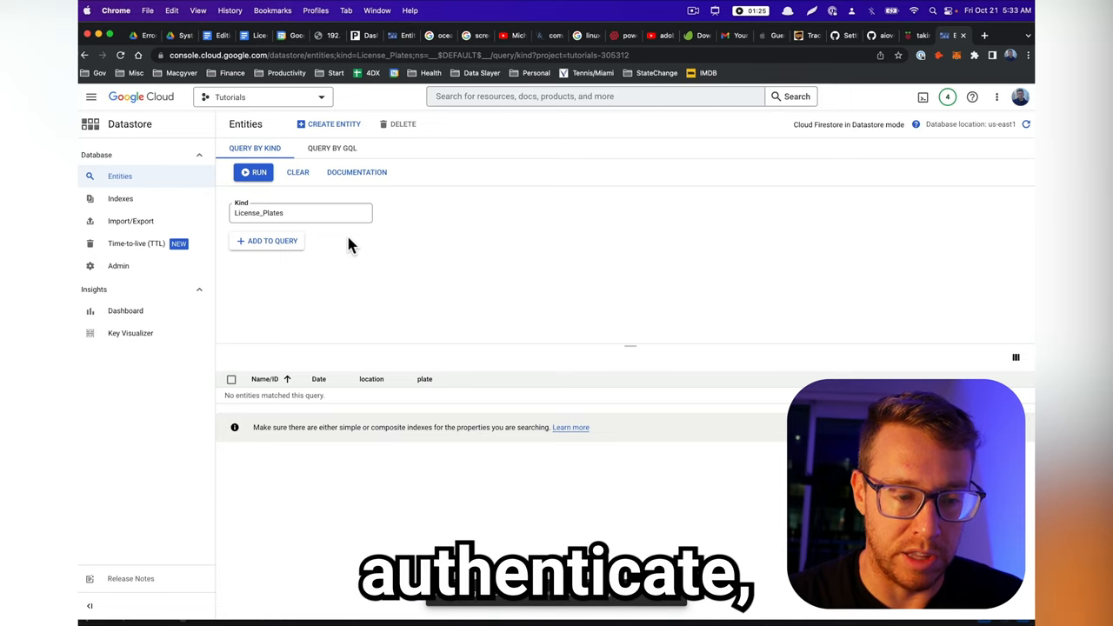
pyautogui.moveTo(87, 105)
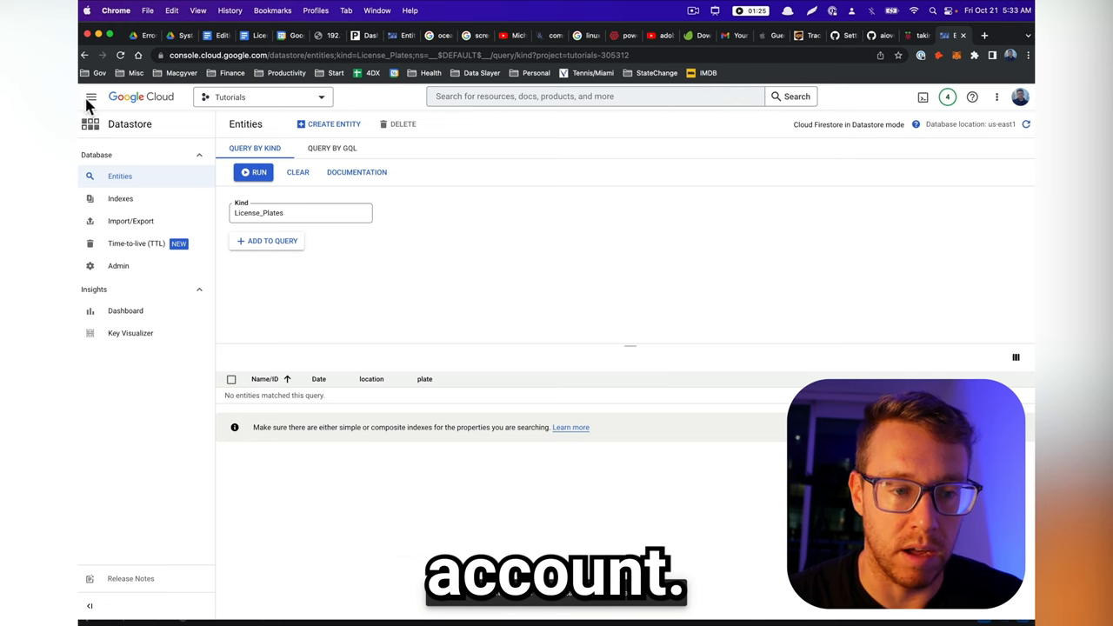
# Step: Start a new service account named license-plate-detection under IAM & Admin > Service Accounts
pyautogui.click(90, 96)
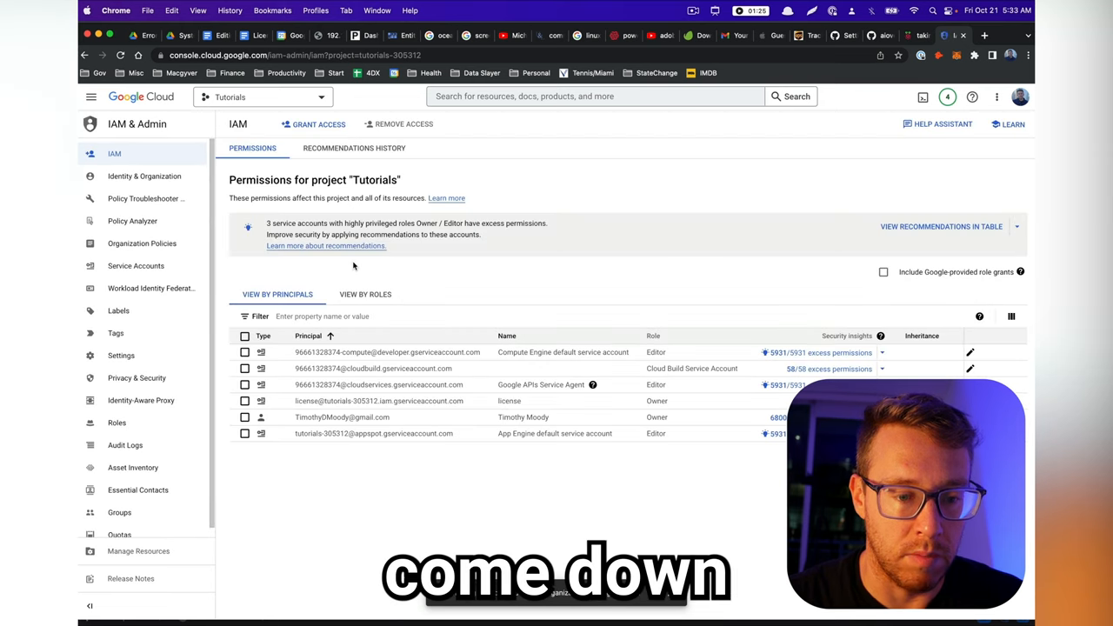
pyautogui.click(135, 266)
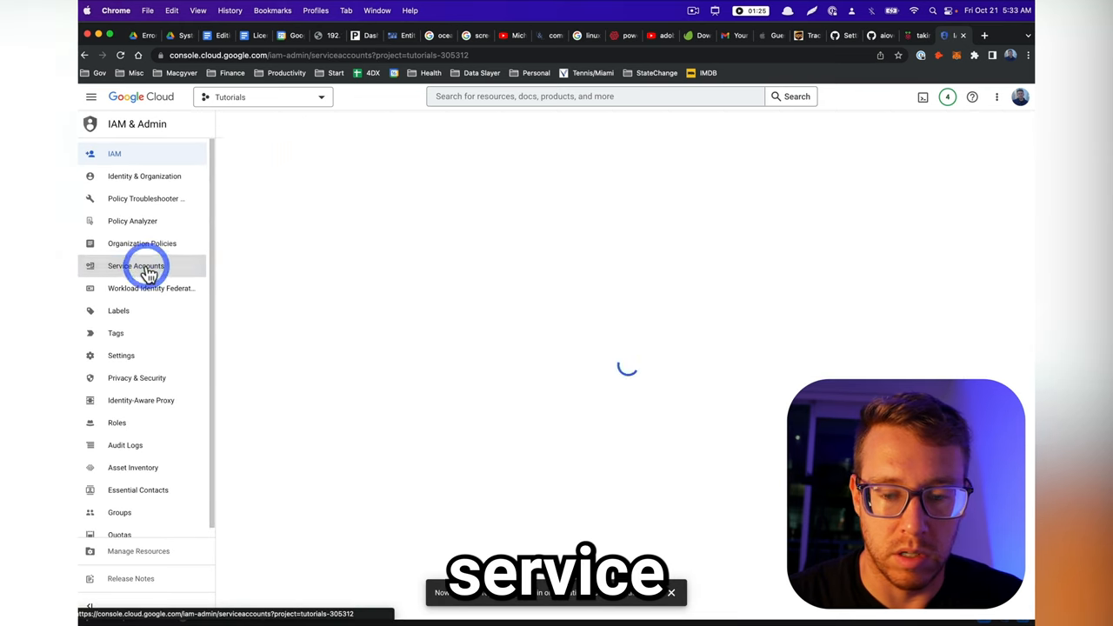
pyautogui.click(135, 265)
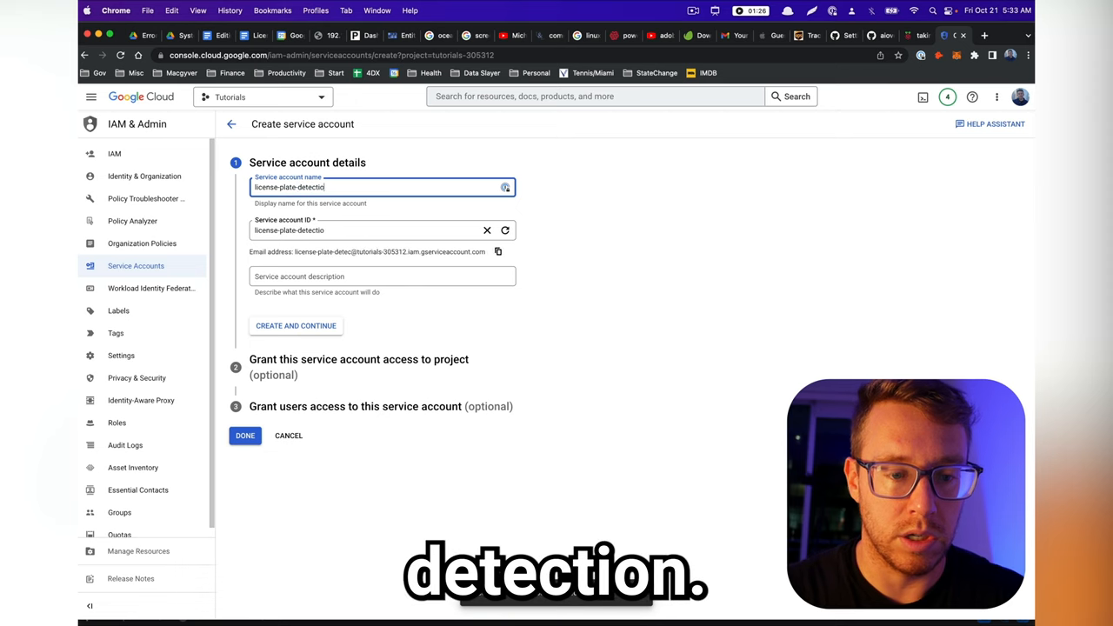
pyautogui.click(296, 325)
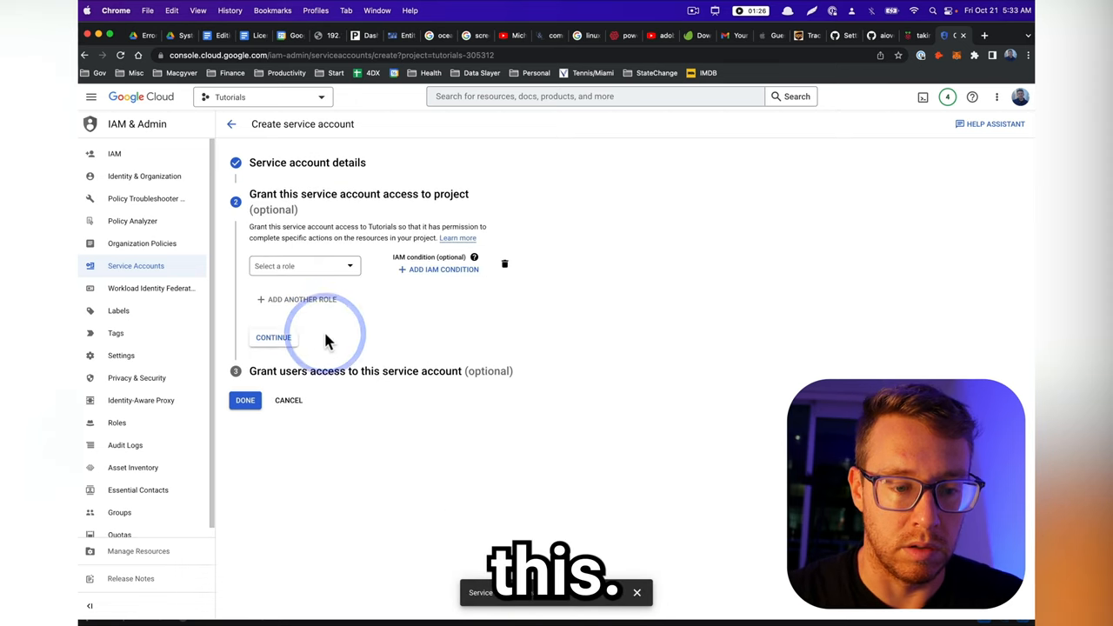
# Step: Grant the account the Basic > Editor role and finish creating it
pyautogui.click(304, 265)
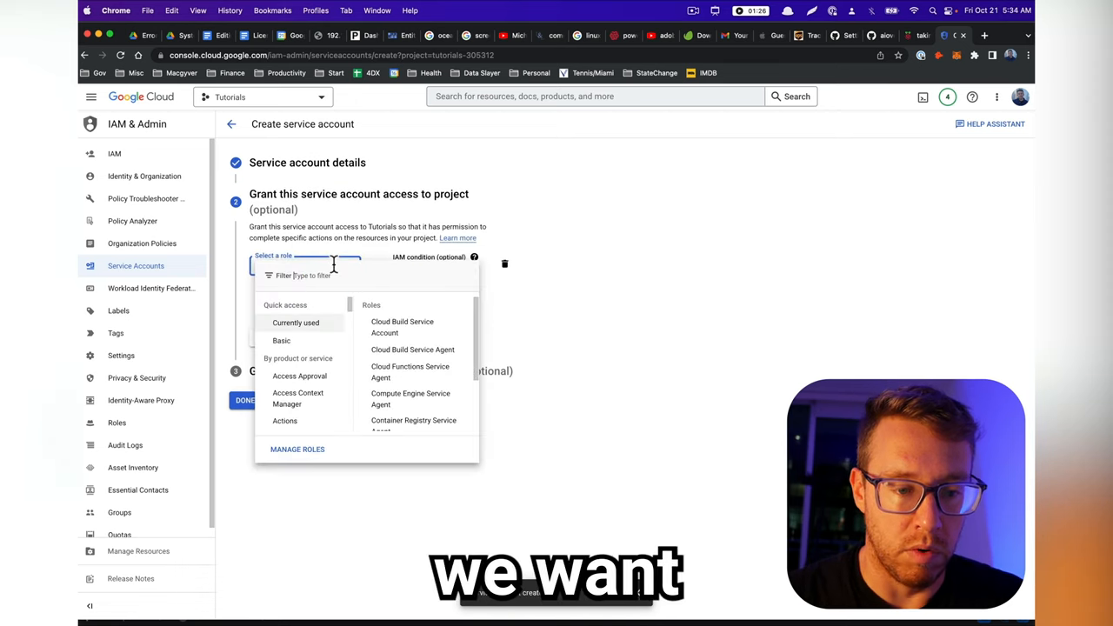
pyautogui.click(281, 340)
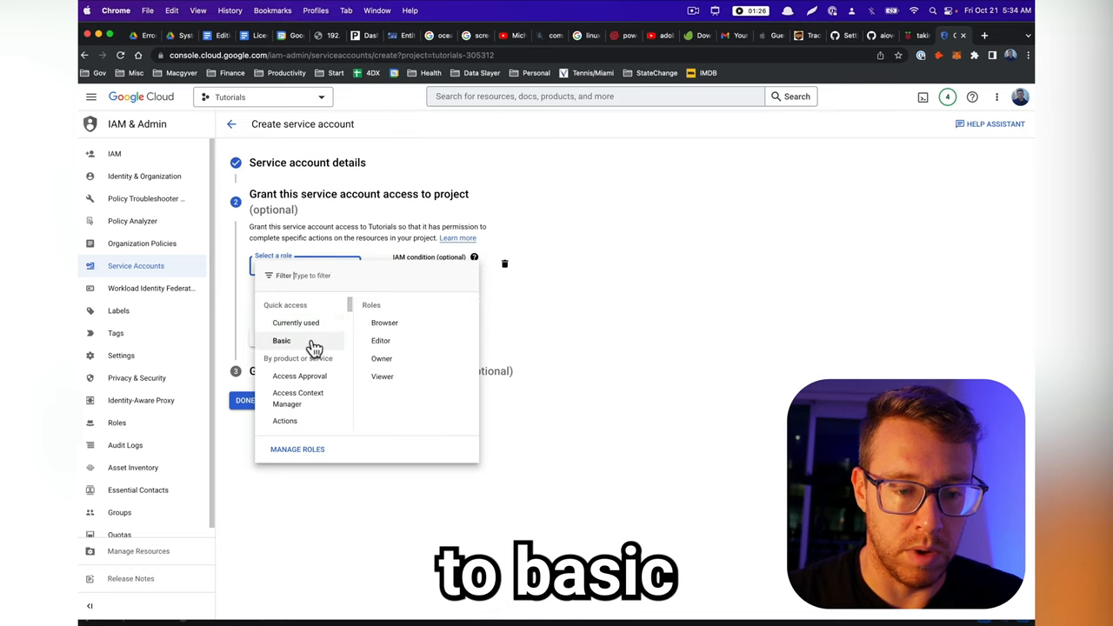
pyautogui.moveTo(320, 343)
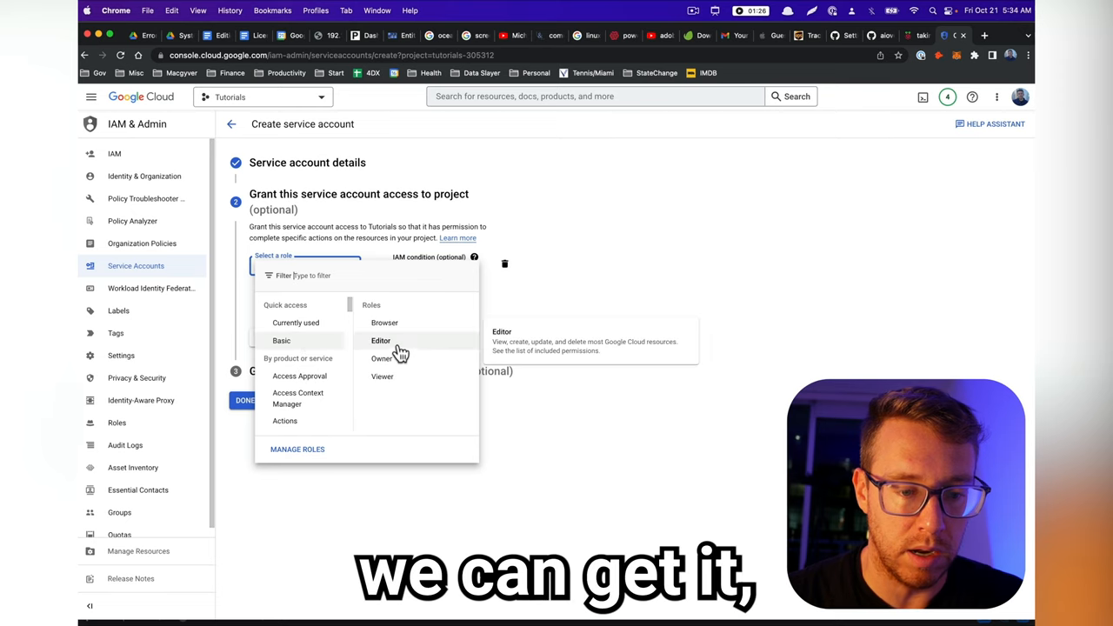
pyautogui.click(381, 340)
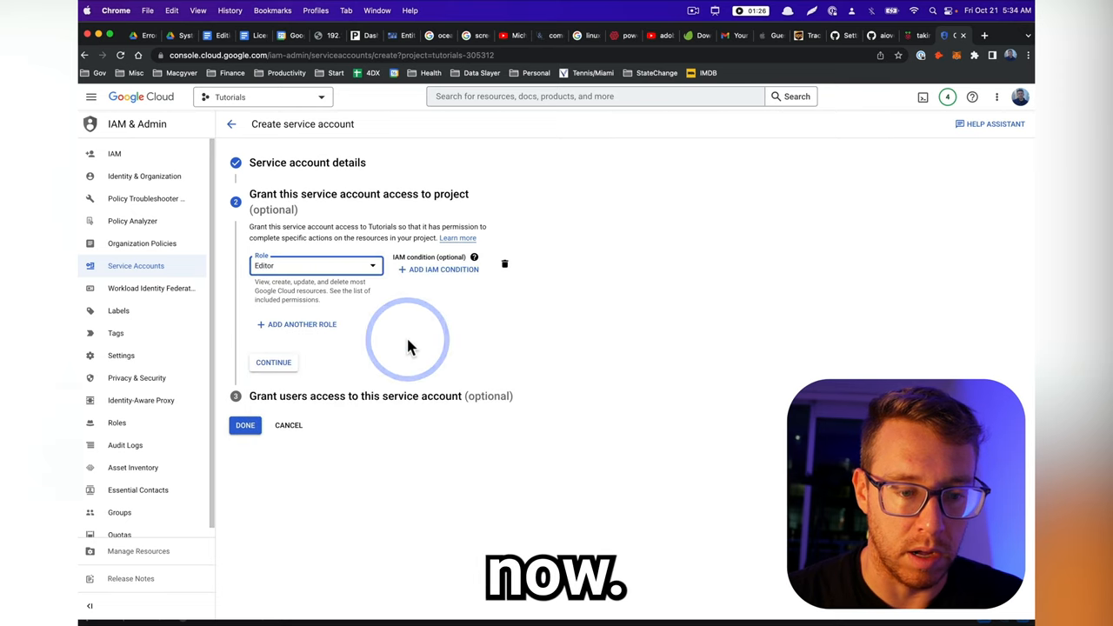
pyautogui.click(244, 425)
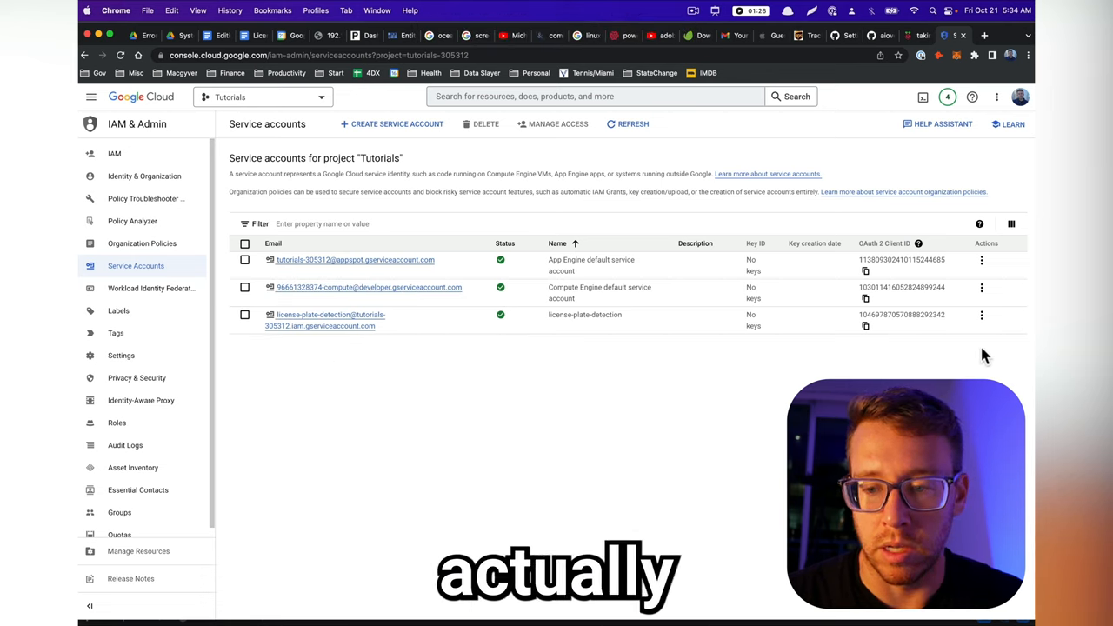
# Step: Create a JSON key for license-plate-detection and open the downloaded license-plate-key.json
pyautogui.click(981, 315)
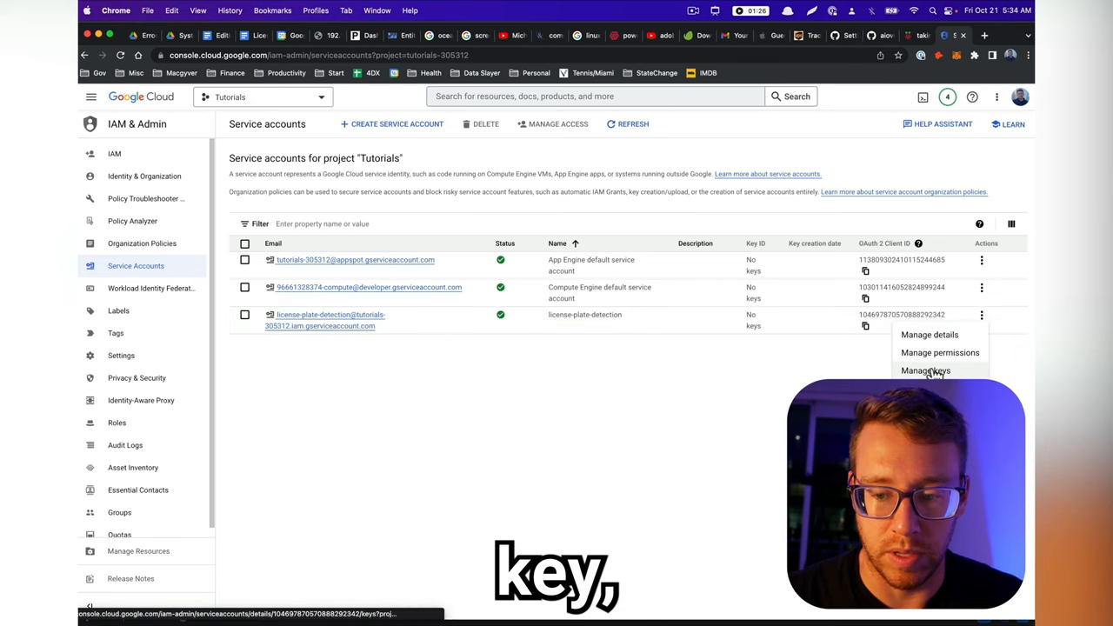
pyautogui.click(925, 370)
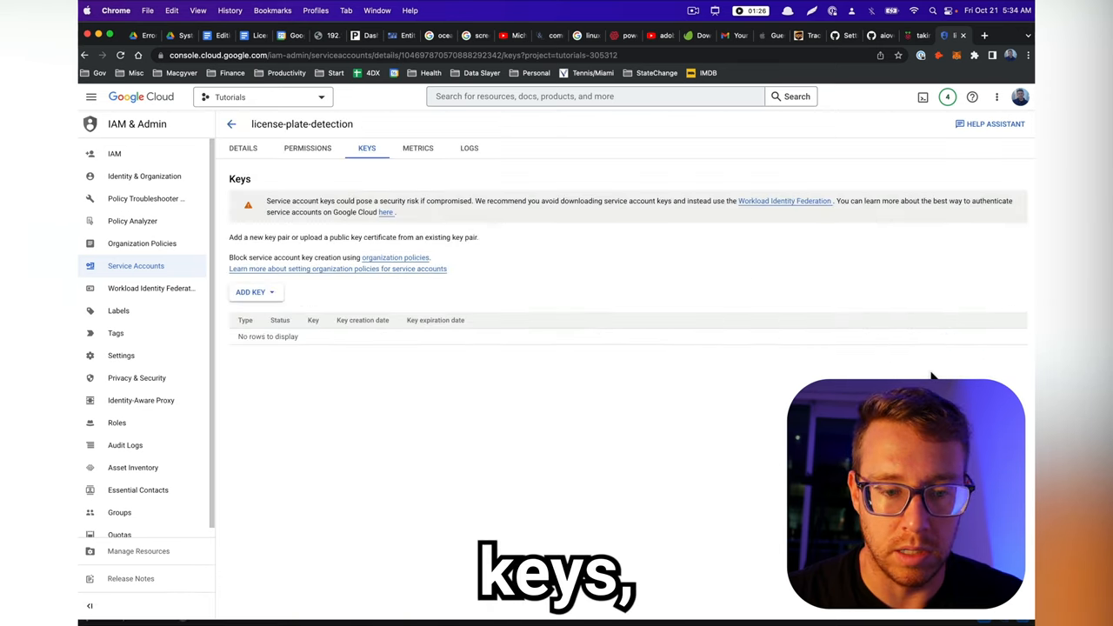
pyautogui.click(253, 292)
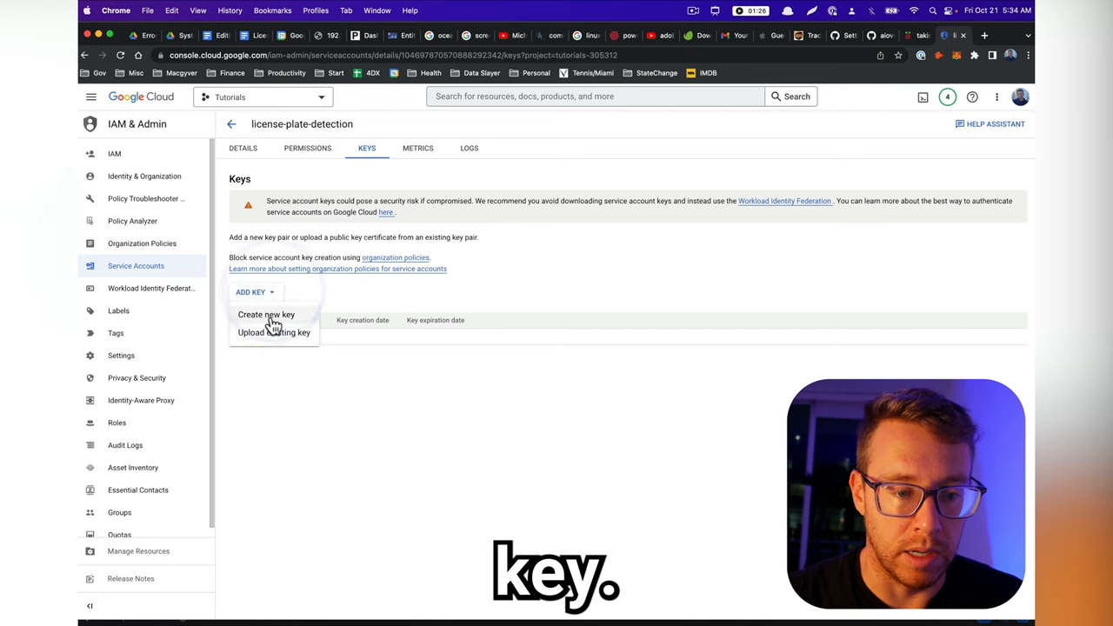
pyautogui.click(266, 314)
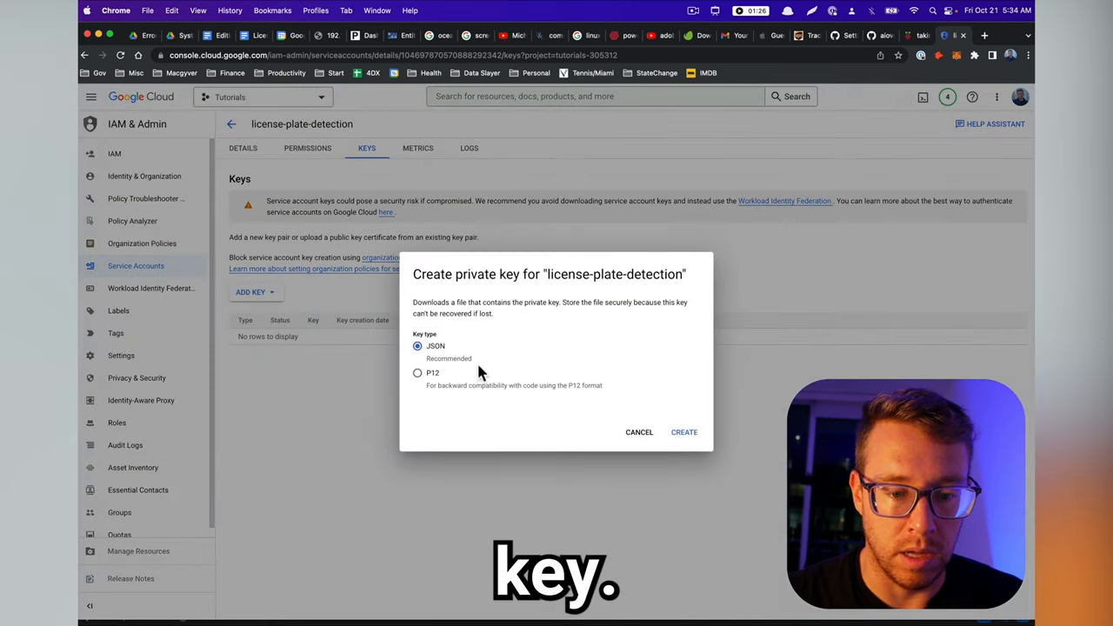
pyautogui.click(684, 432)
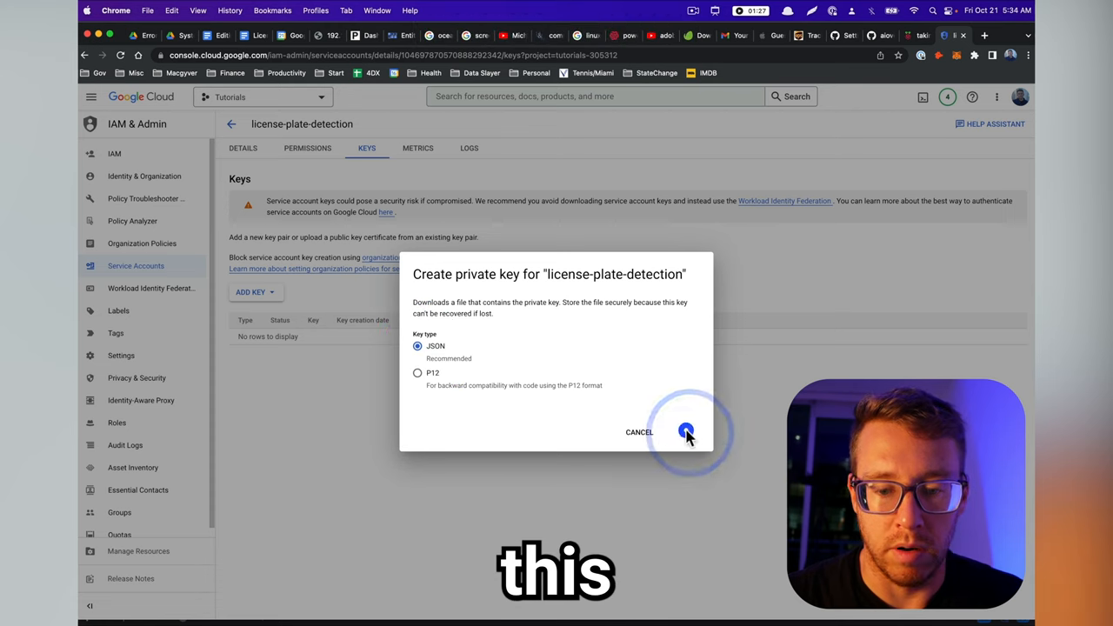
pyautogui.click(686, 432)
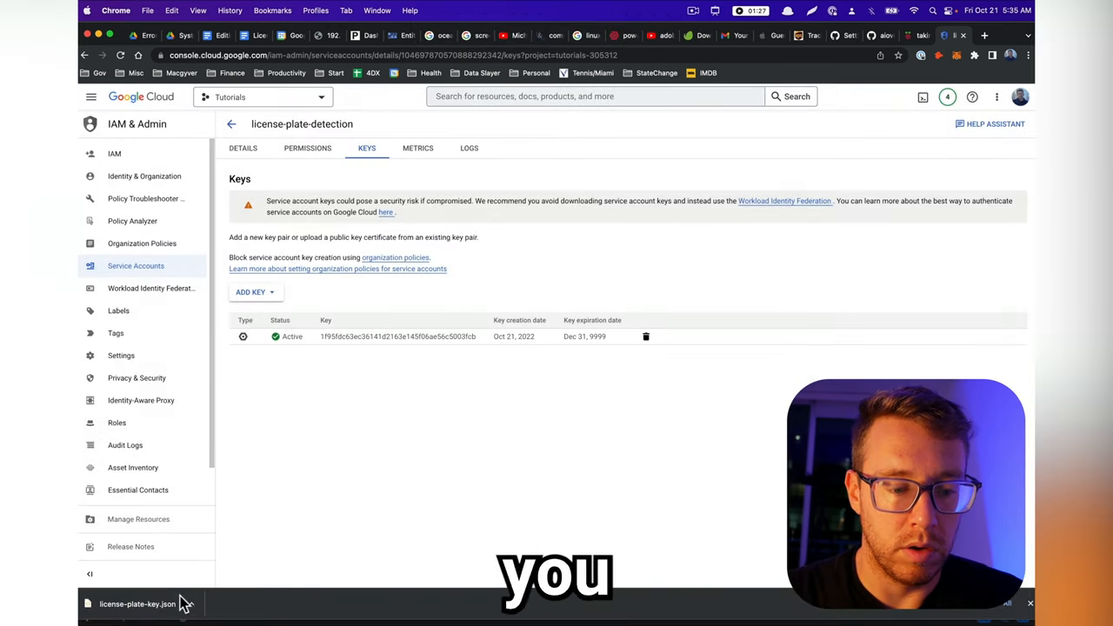
pyautogui.click(137, 604)
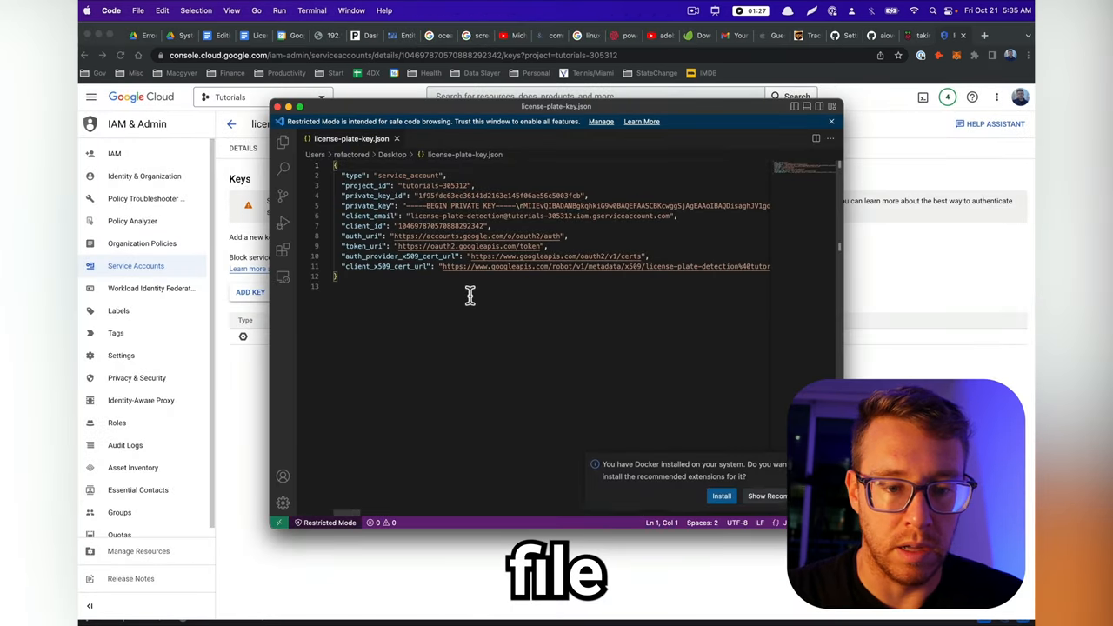
# Step: Paste the key JSON into a new untitled remote file and begin saving it as keys
pyautogui.press('cmd+a')
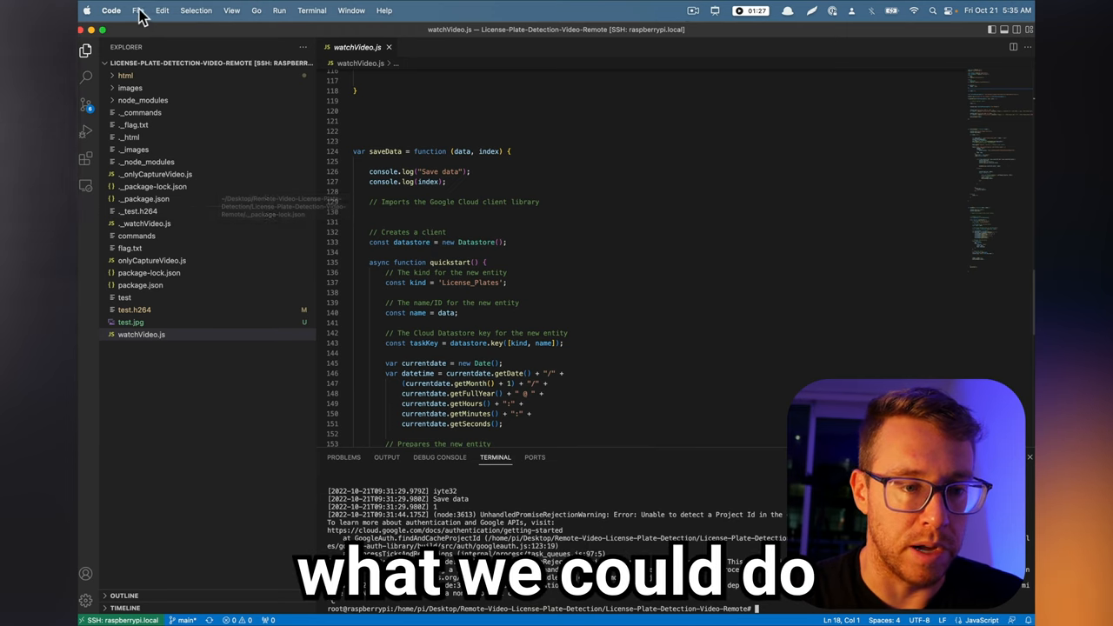
pyautogui.click(139, 10)
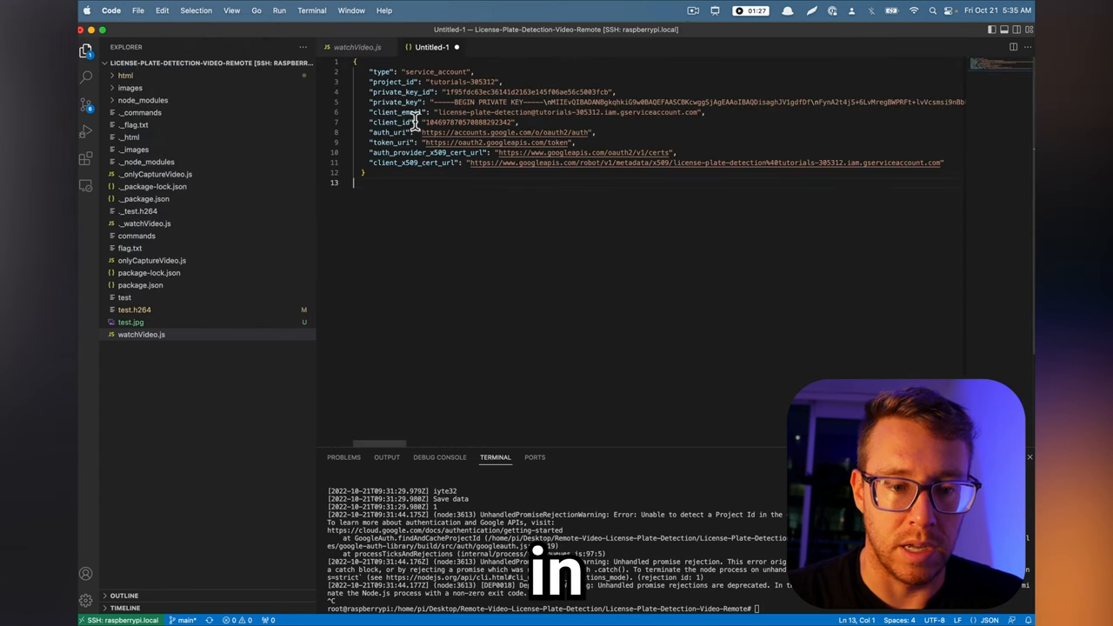
pyautogui.click(138, 11)
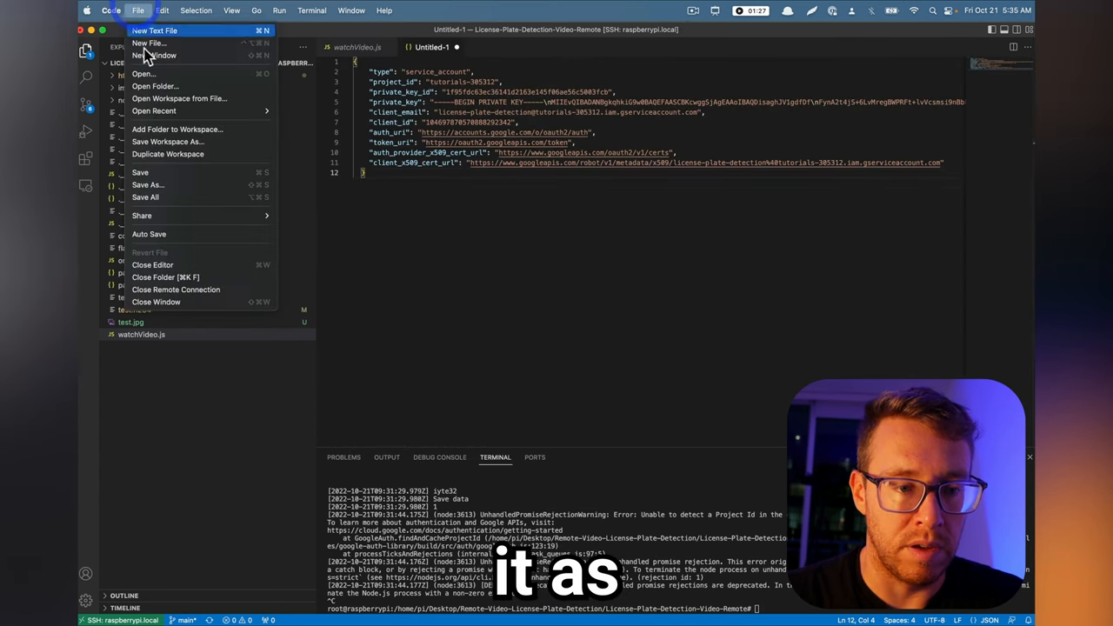
pyautogui.click(147, 184)
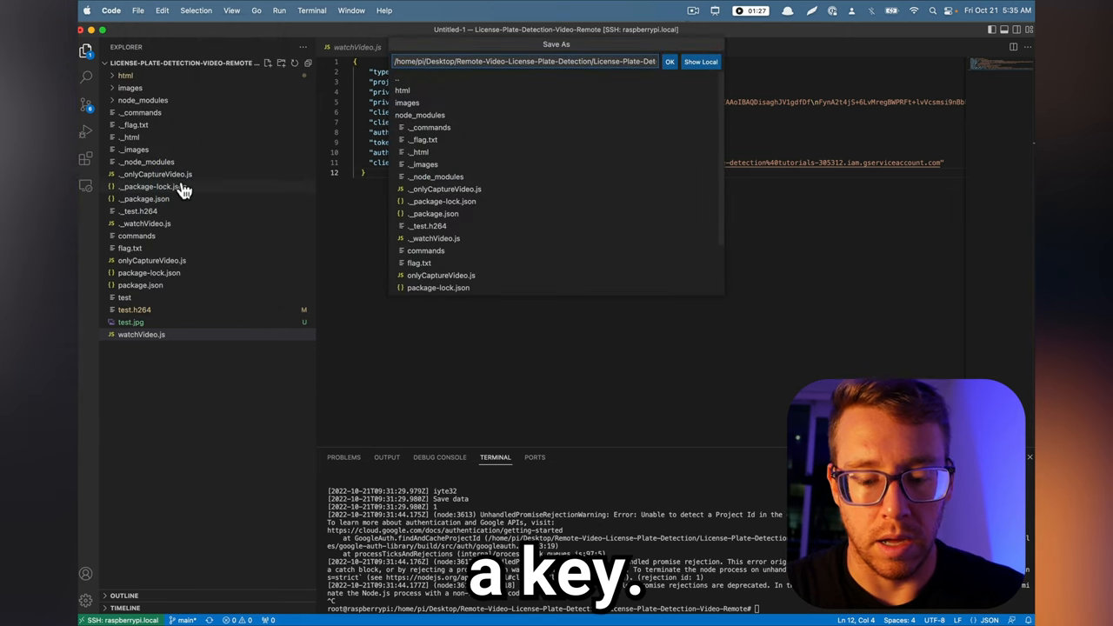
pyautogui.write('keys.co')
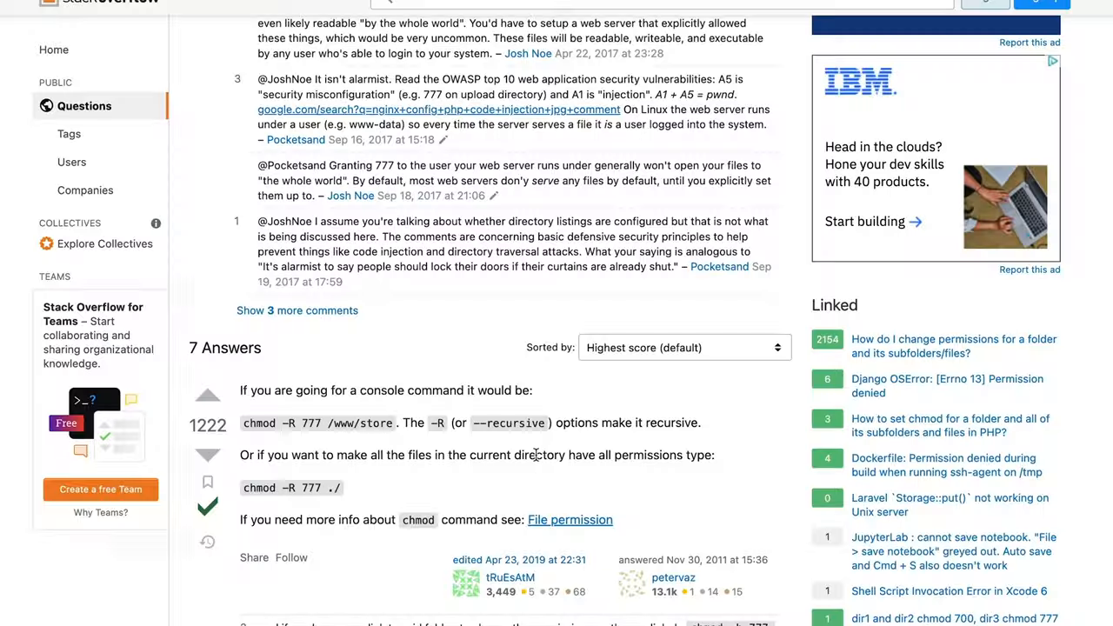
# Step: Scroll to the top Stack Overflow answer showing chmod -R 777
pyautogui.scroll(-3)
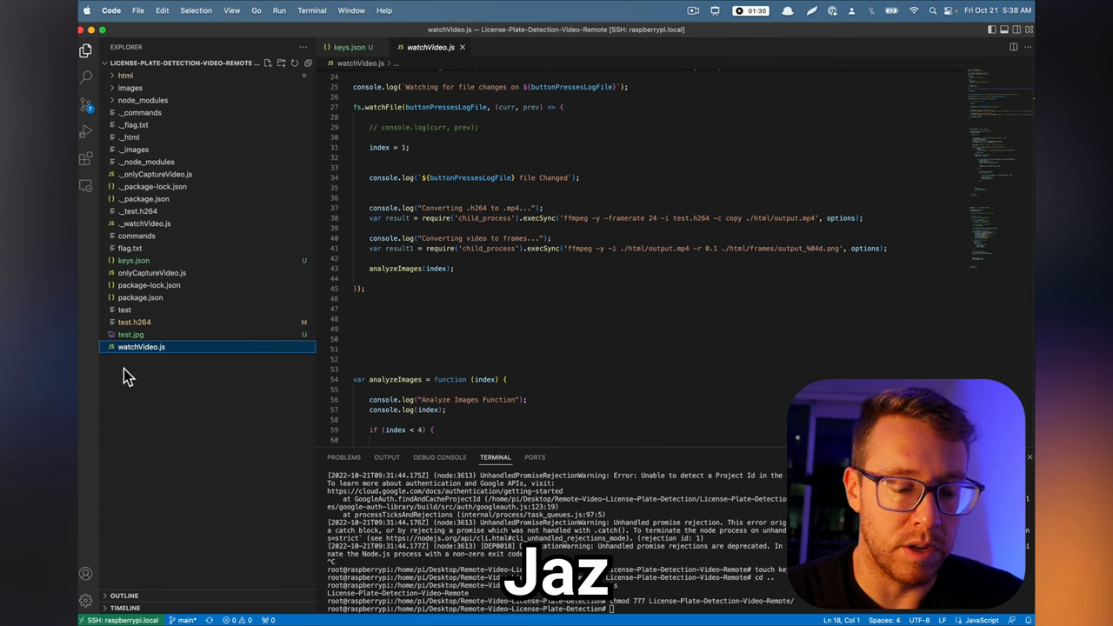
# Step: In the commands file, replace the script name on line 10 with watchVideo.js
pyautogui.click(136, 236)
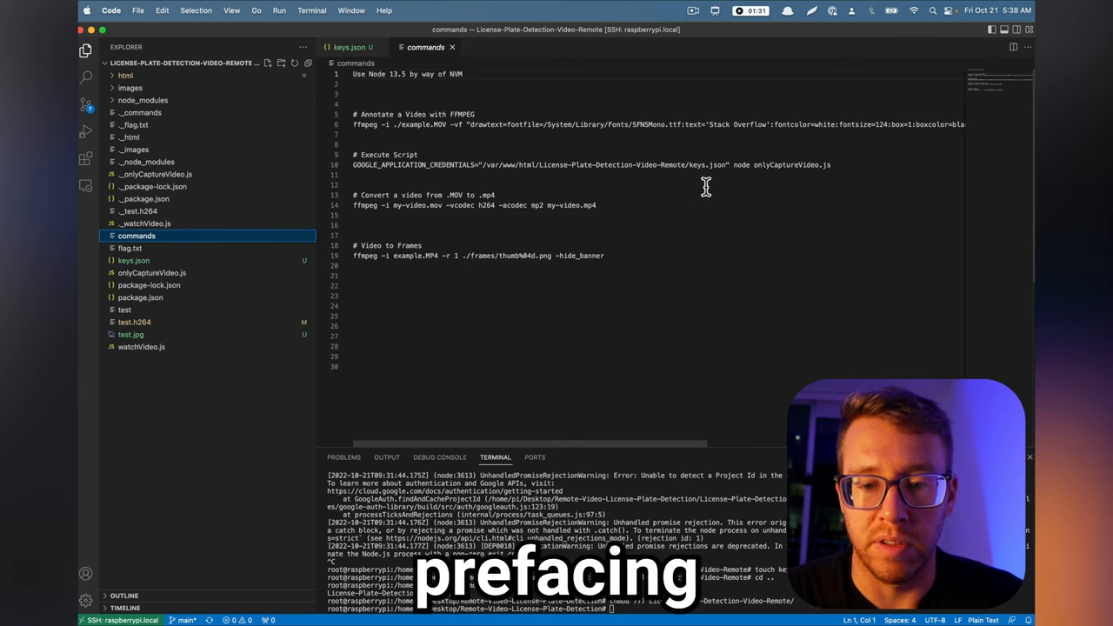
pyautogui.doubleClick(716, 165)
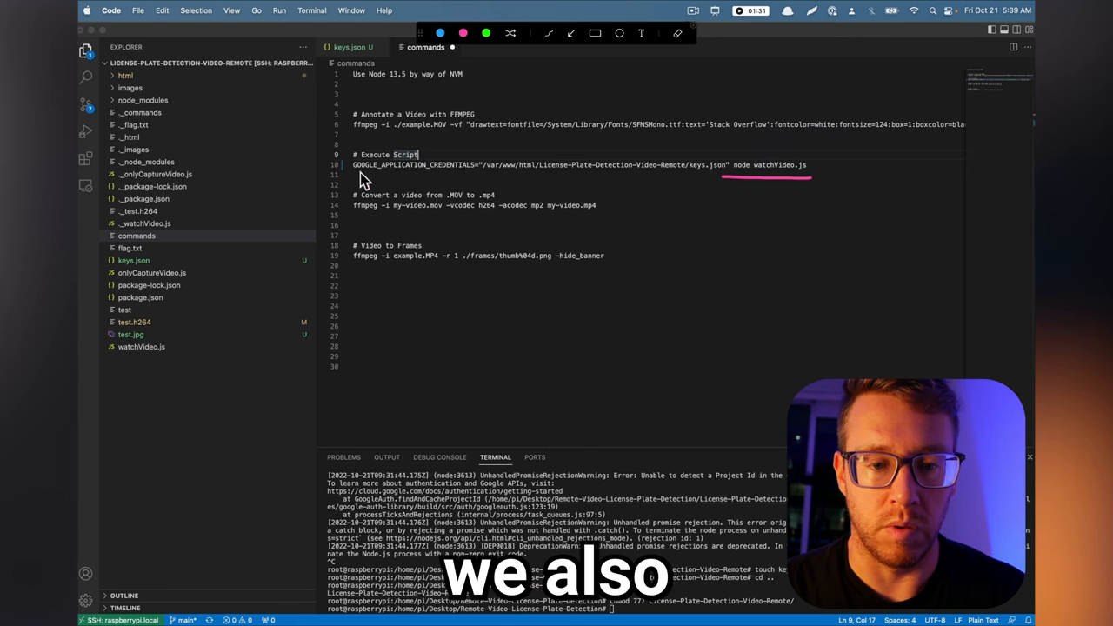
pyautogui.moveTo(363, 179); pyautogui.dragTo(720, 182)
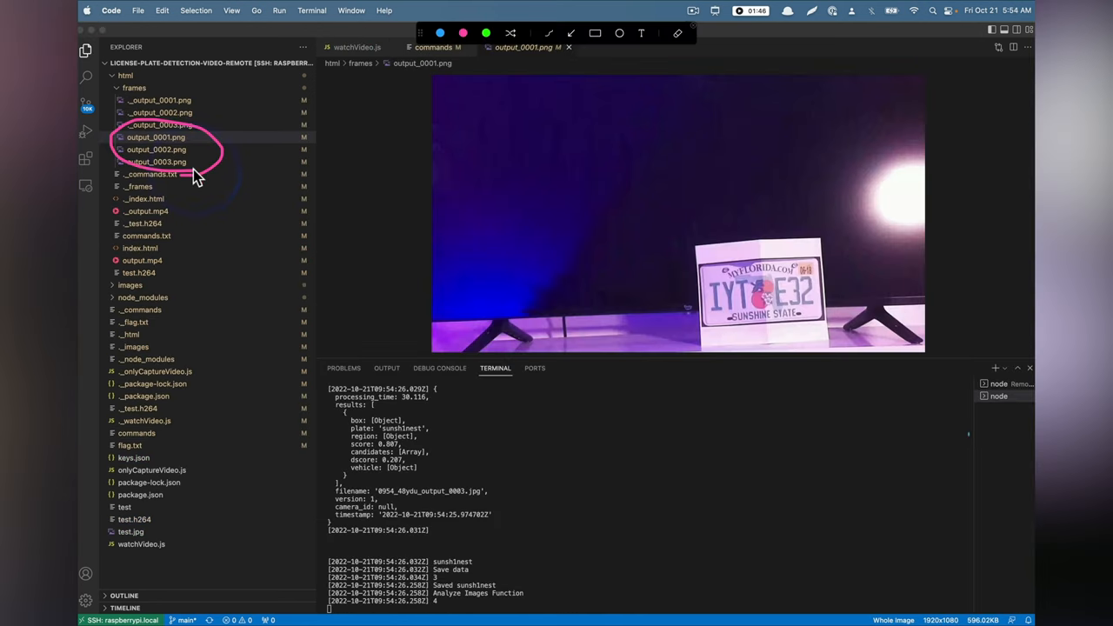
pyautogui.moveTo(469, 517)
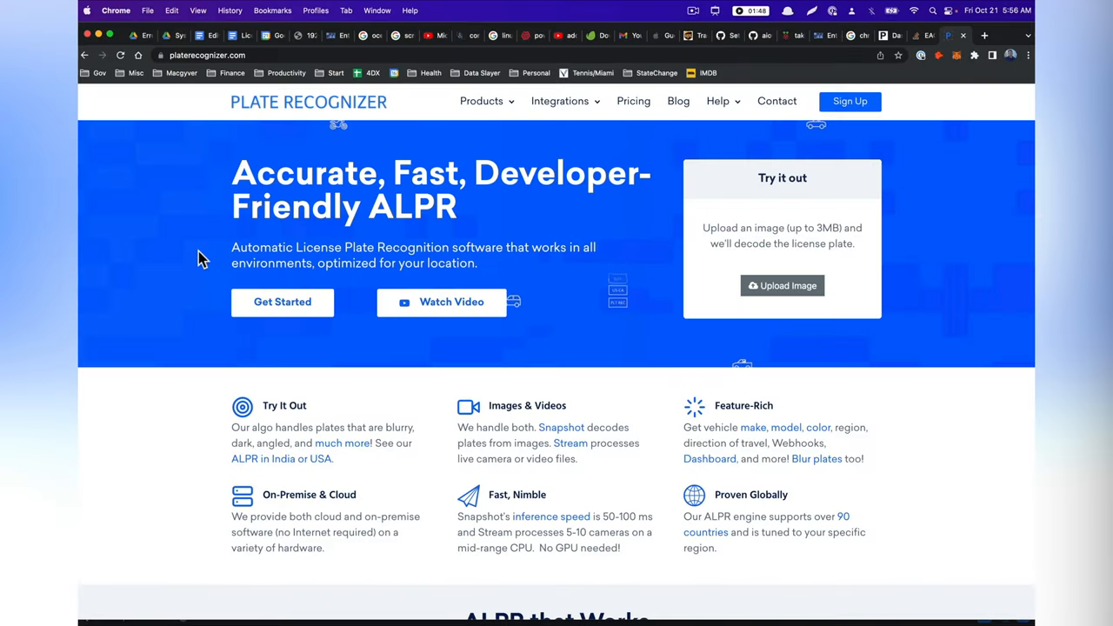
# Step: Scroll down the Plate Recognizer homepage through the Snapshot, Stream and Blur product sections
pyautogui.scroll(-3)
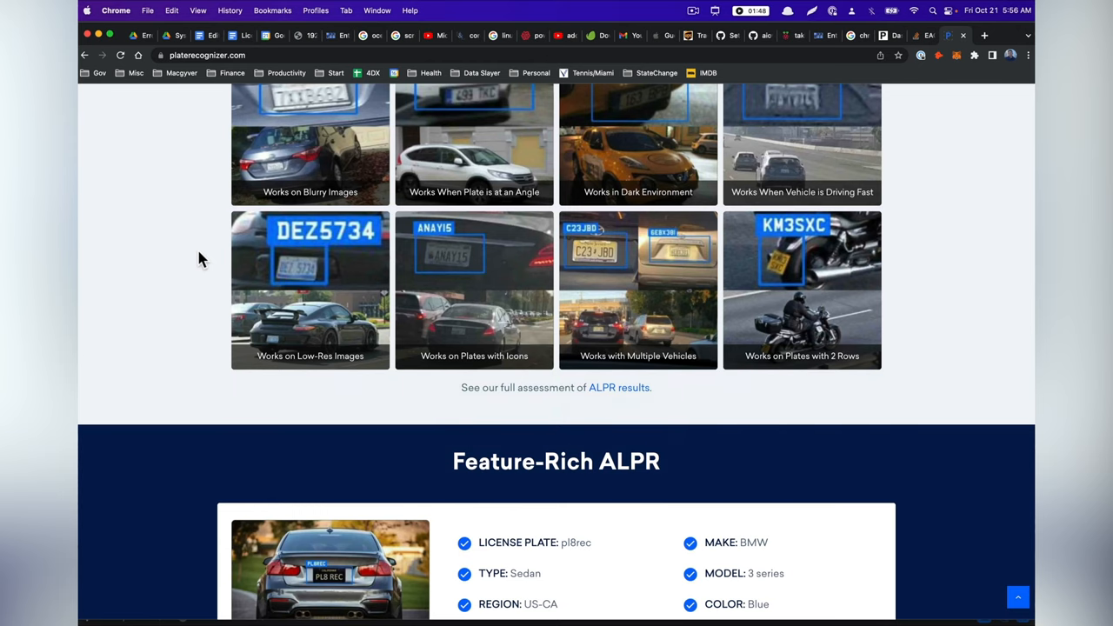
pyautogui.scroll(-3)
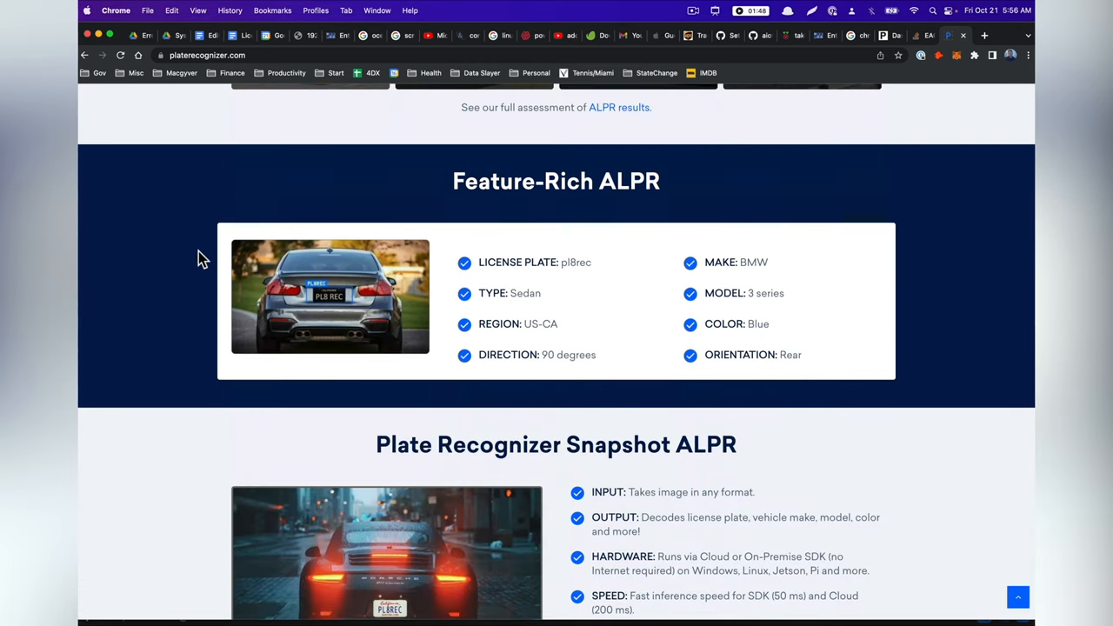
pyautogui.scroll(-3)
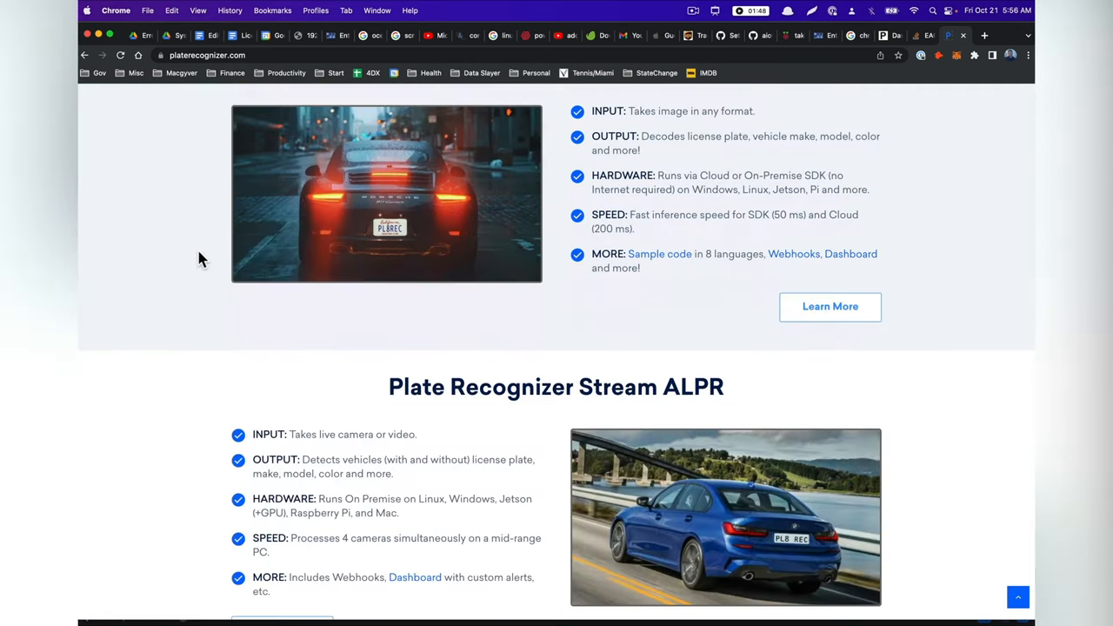
pyautogui.scroll(-3)
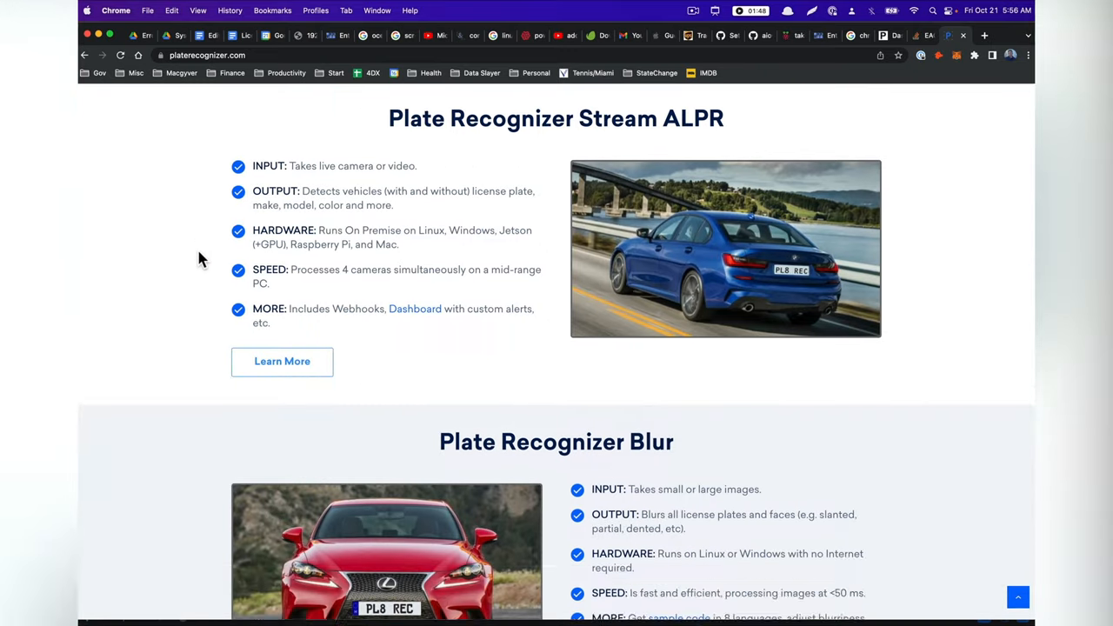
pyautogui.scroll(-3)
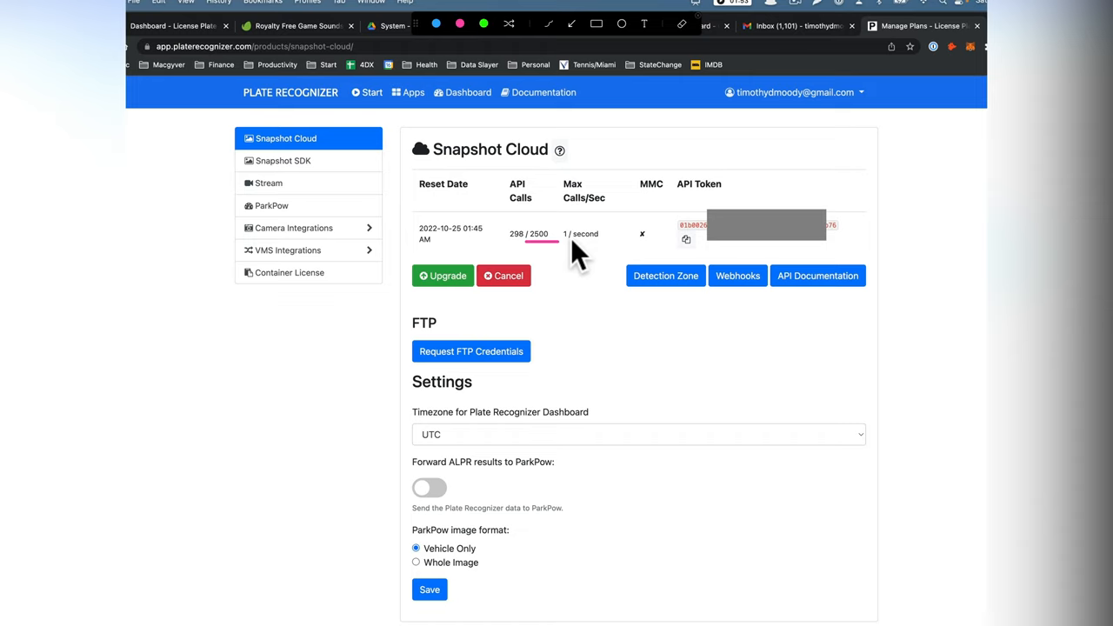
pyautogui.moveTo(448, 121)
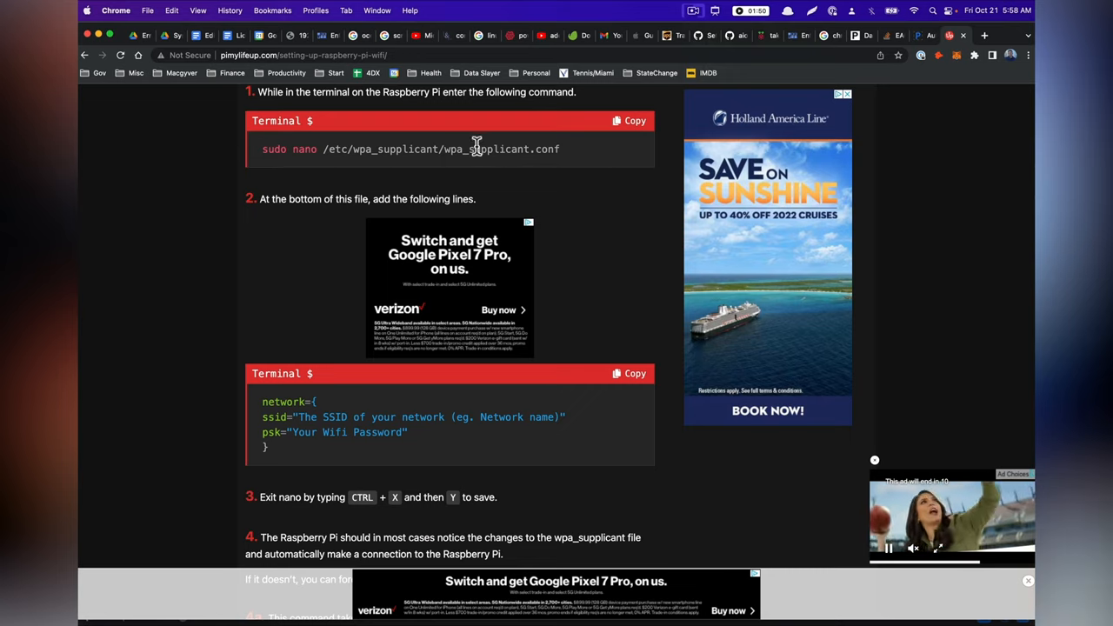
# Step: Select the wpa_supplicant.conf instruction text in the PiMyLifeUp Wi-Fi guide
pyautogui.moveTo(441, 161); pyautogui.dragTo(577, 170)
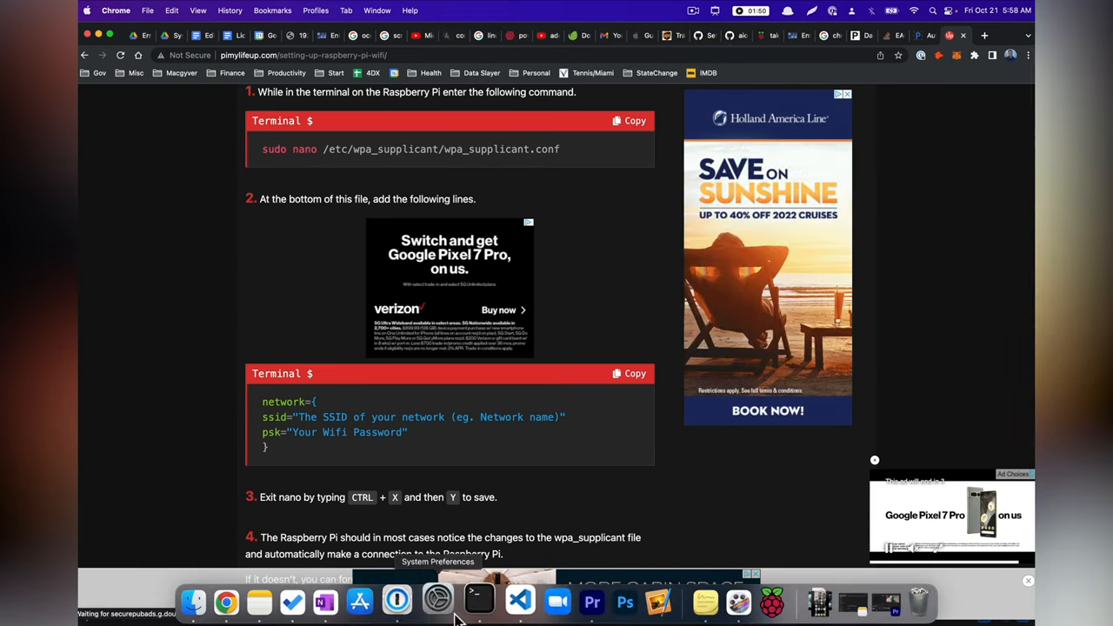
# Step: In the Pi terminal, go to /etc, open wpa_supplicant.conf and type 'Rey' as the SSID
pyautogui.click(477, 600)
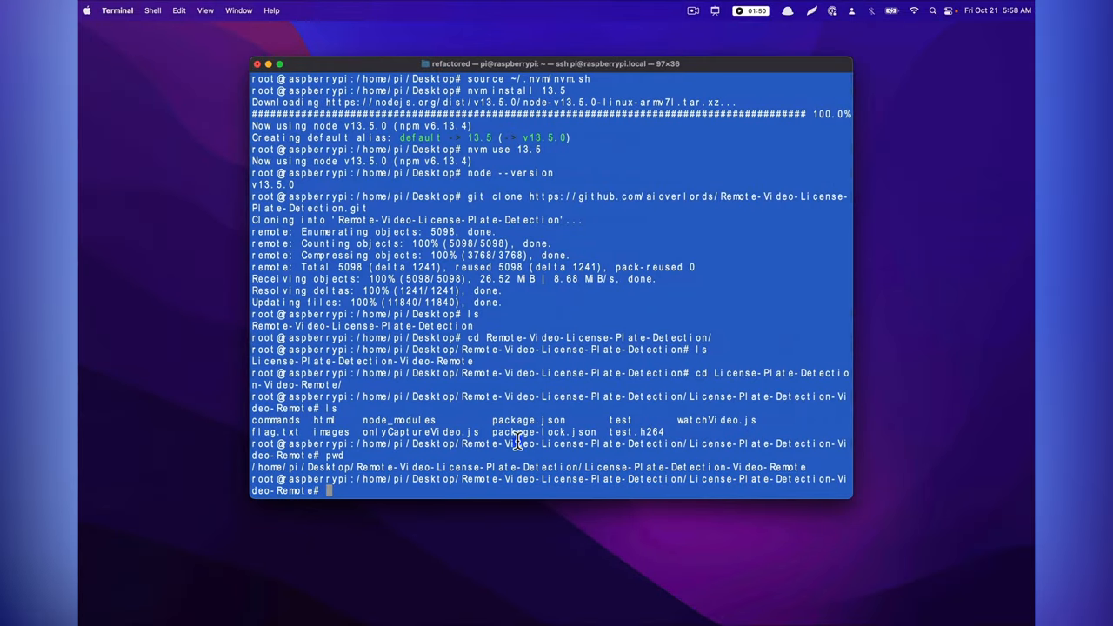
pyautogui.write('cd /et')
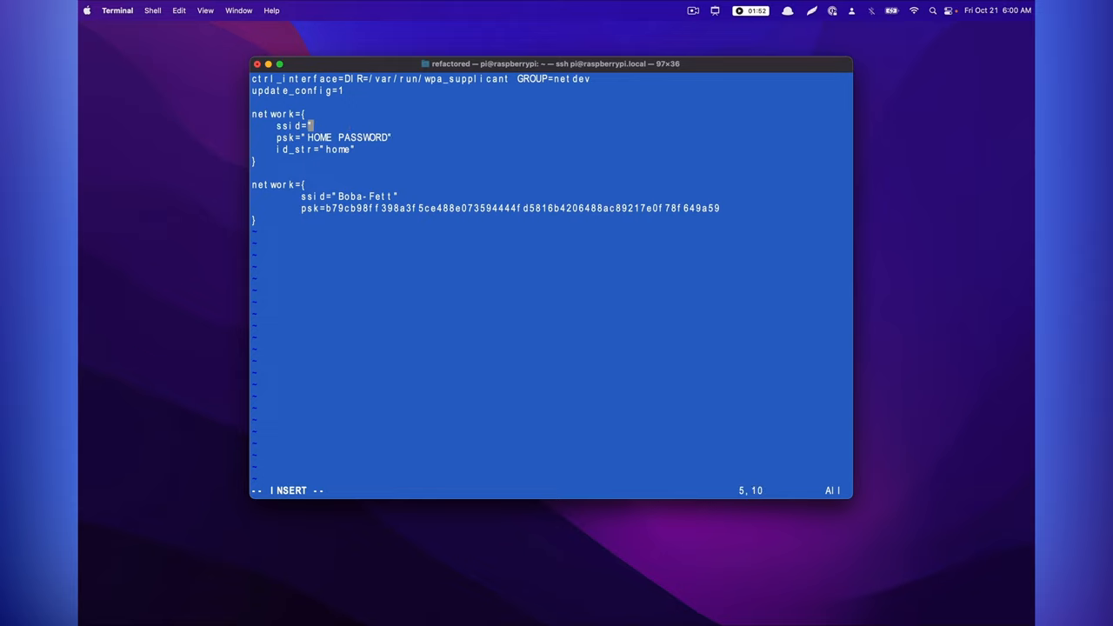
pyautogui.write('Rey"')
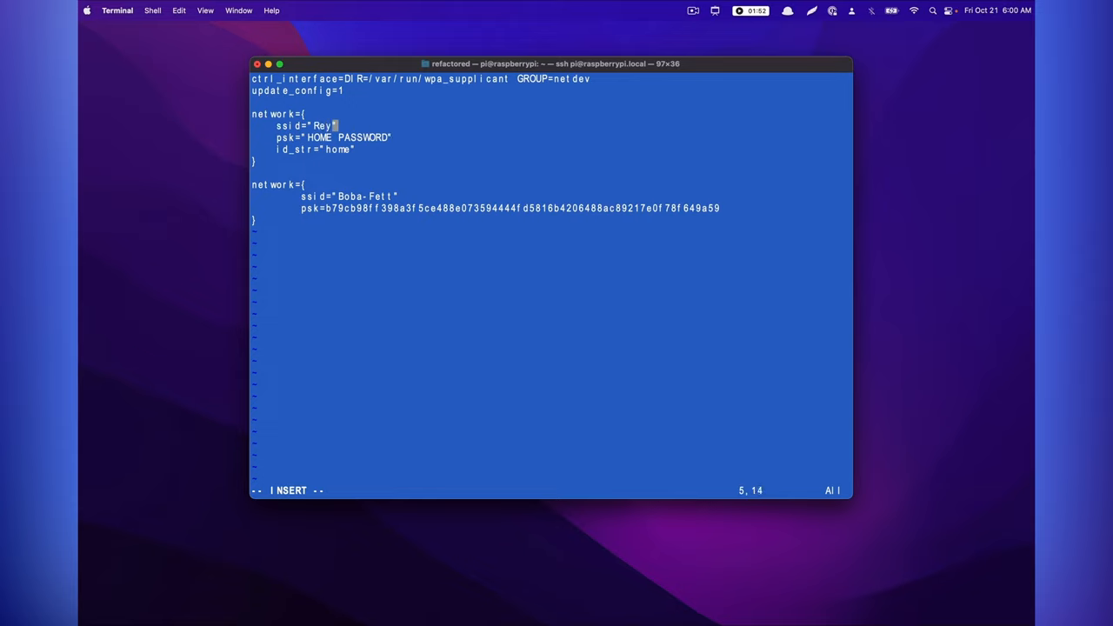